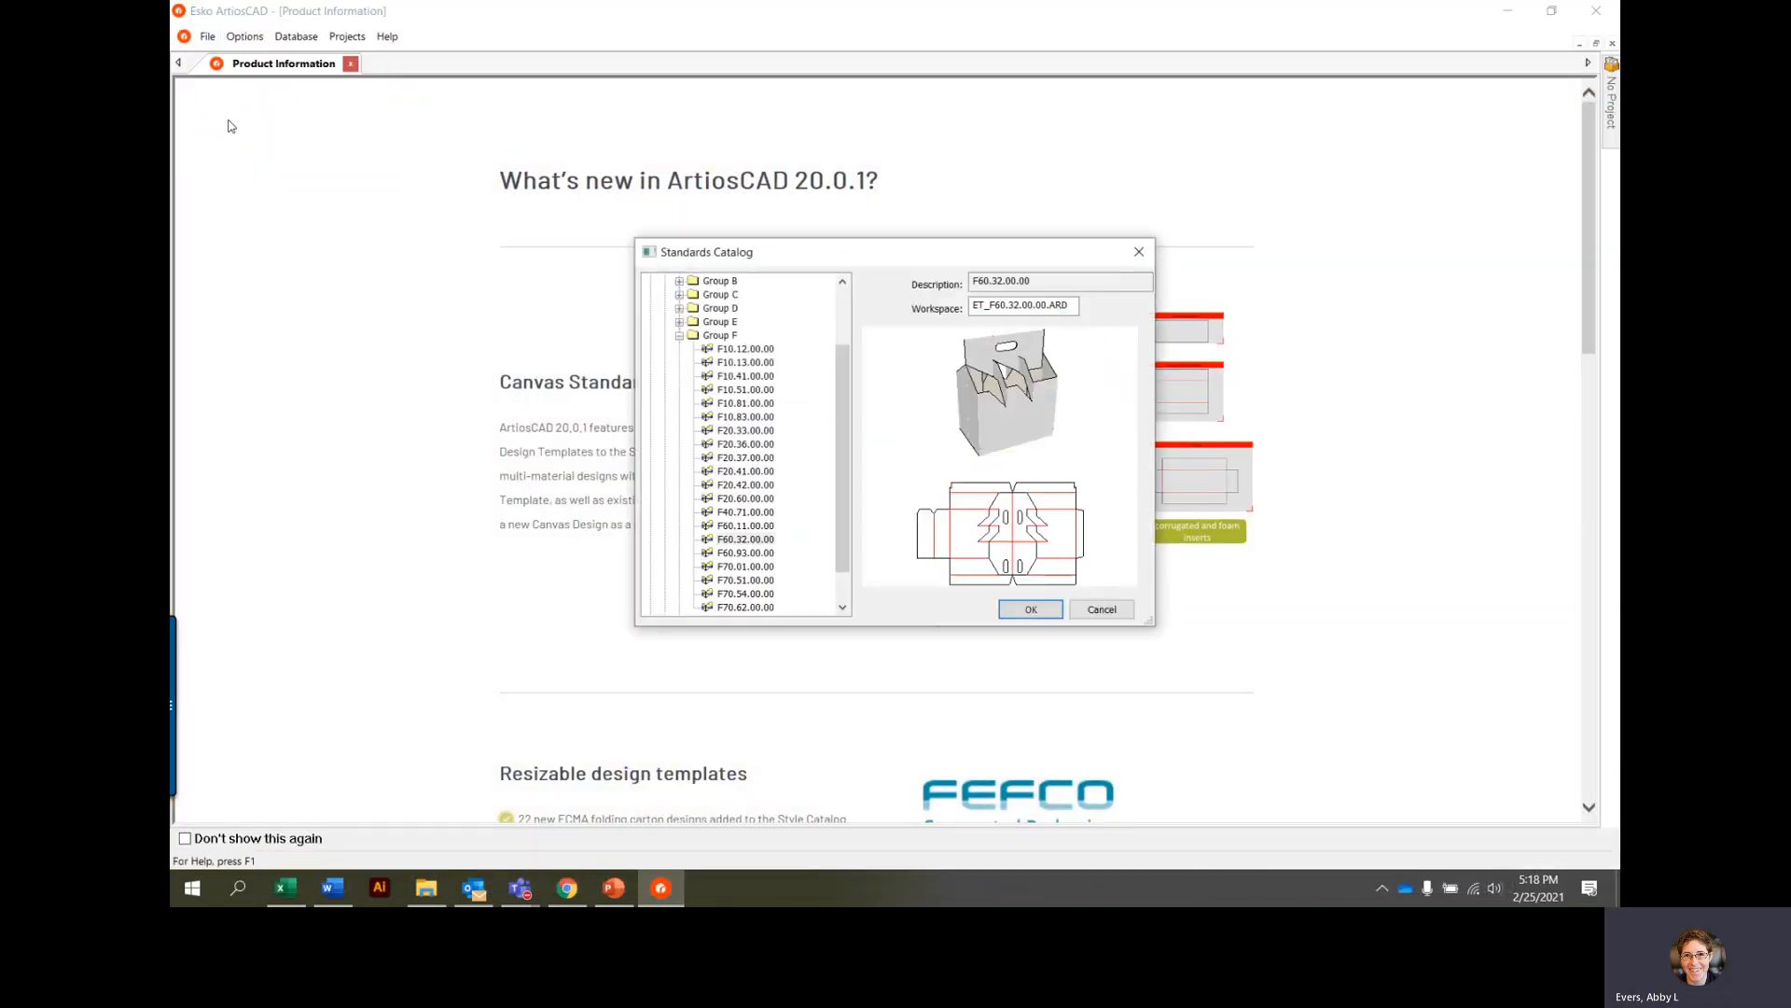
Step: Browse the Standards Catalog, previewing an ECMA Group B carton template, then collapse the browsed groups
click(677, 334)
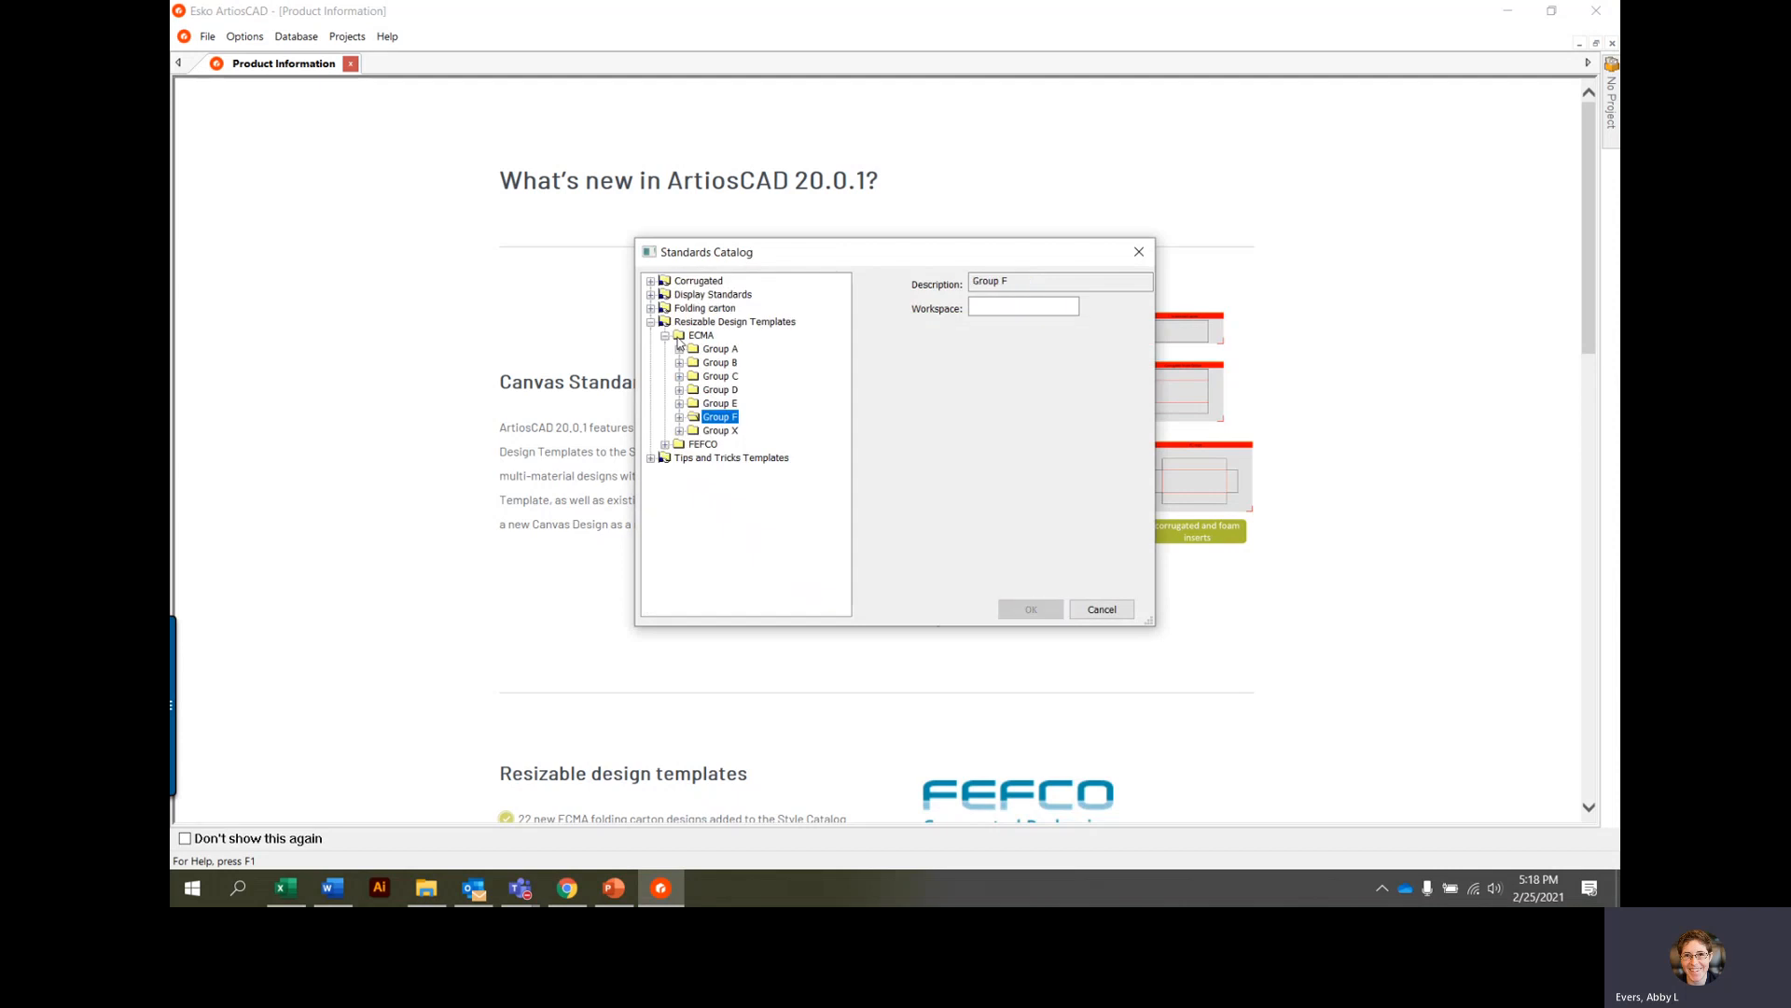
mouse_move(735, 533)
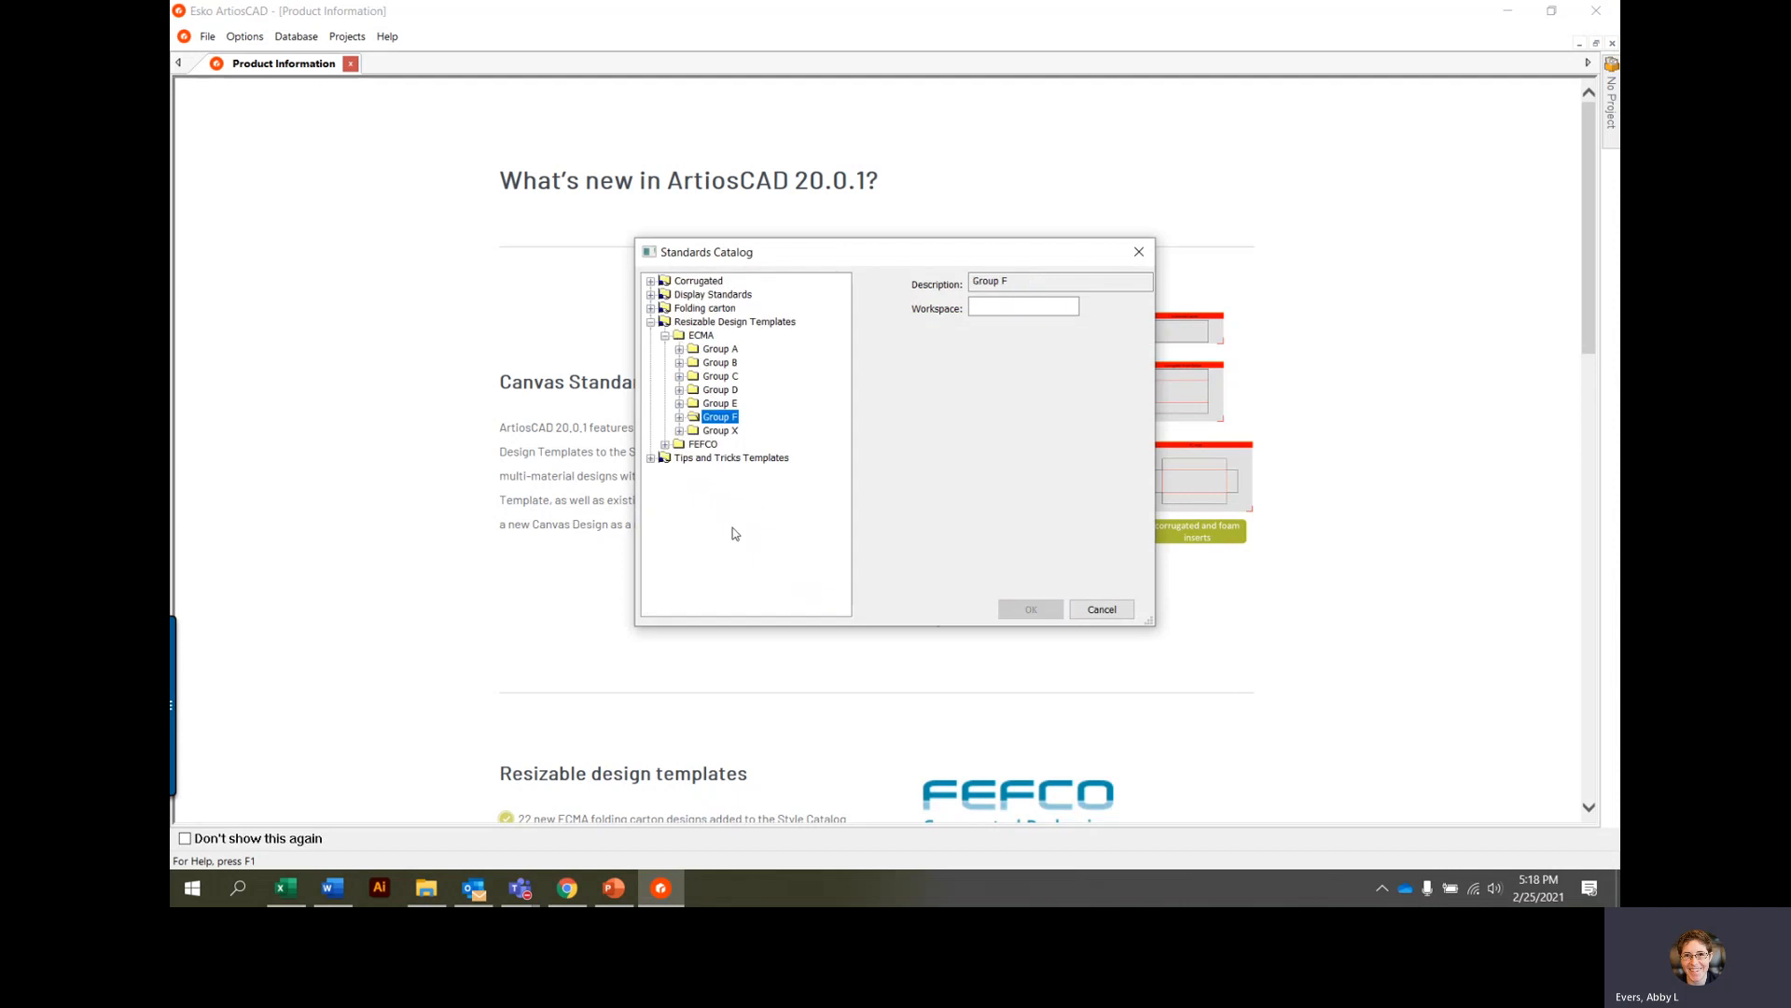
mouse_move(787, 325)
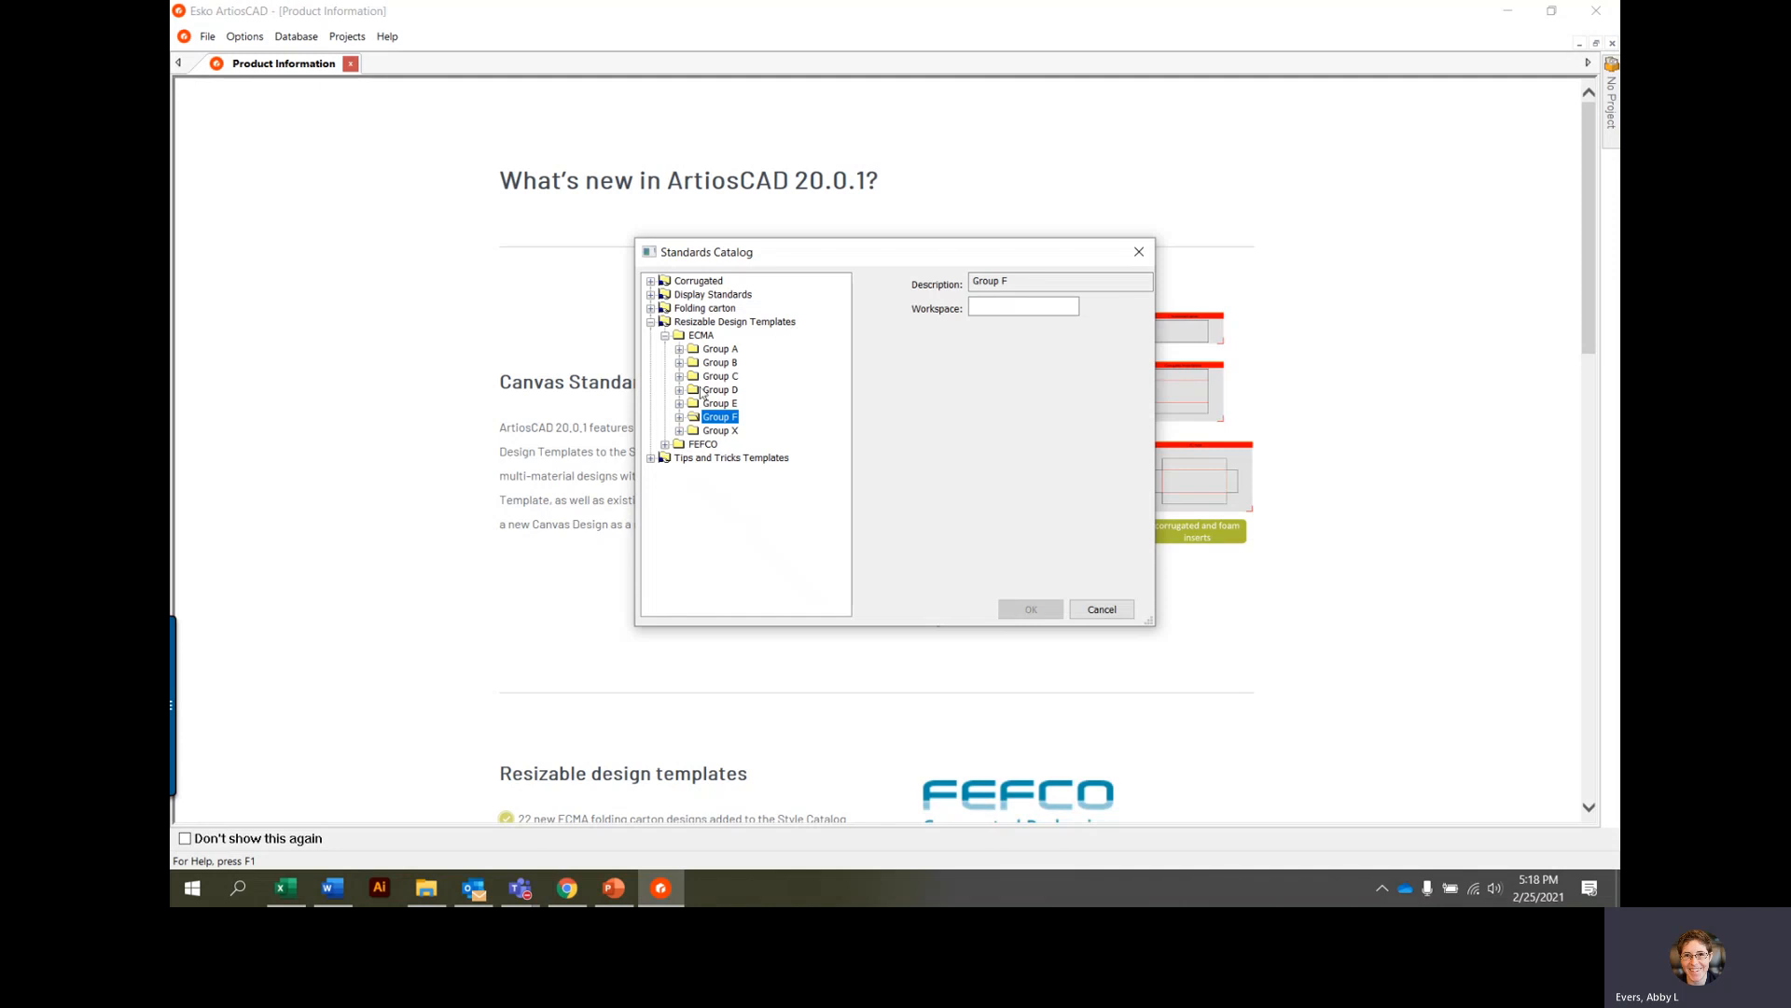
click(679, 390)
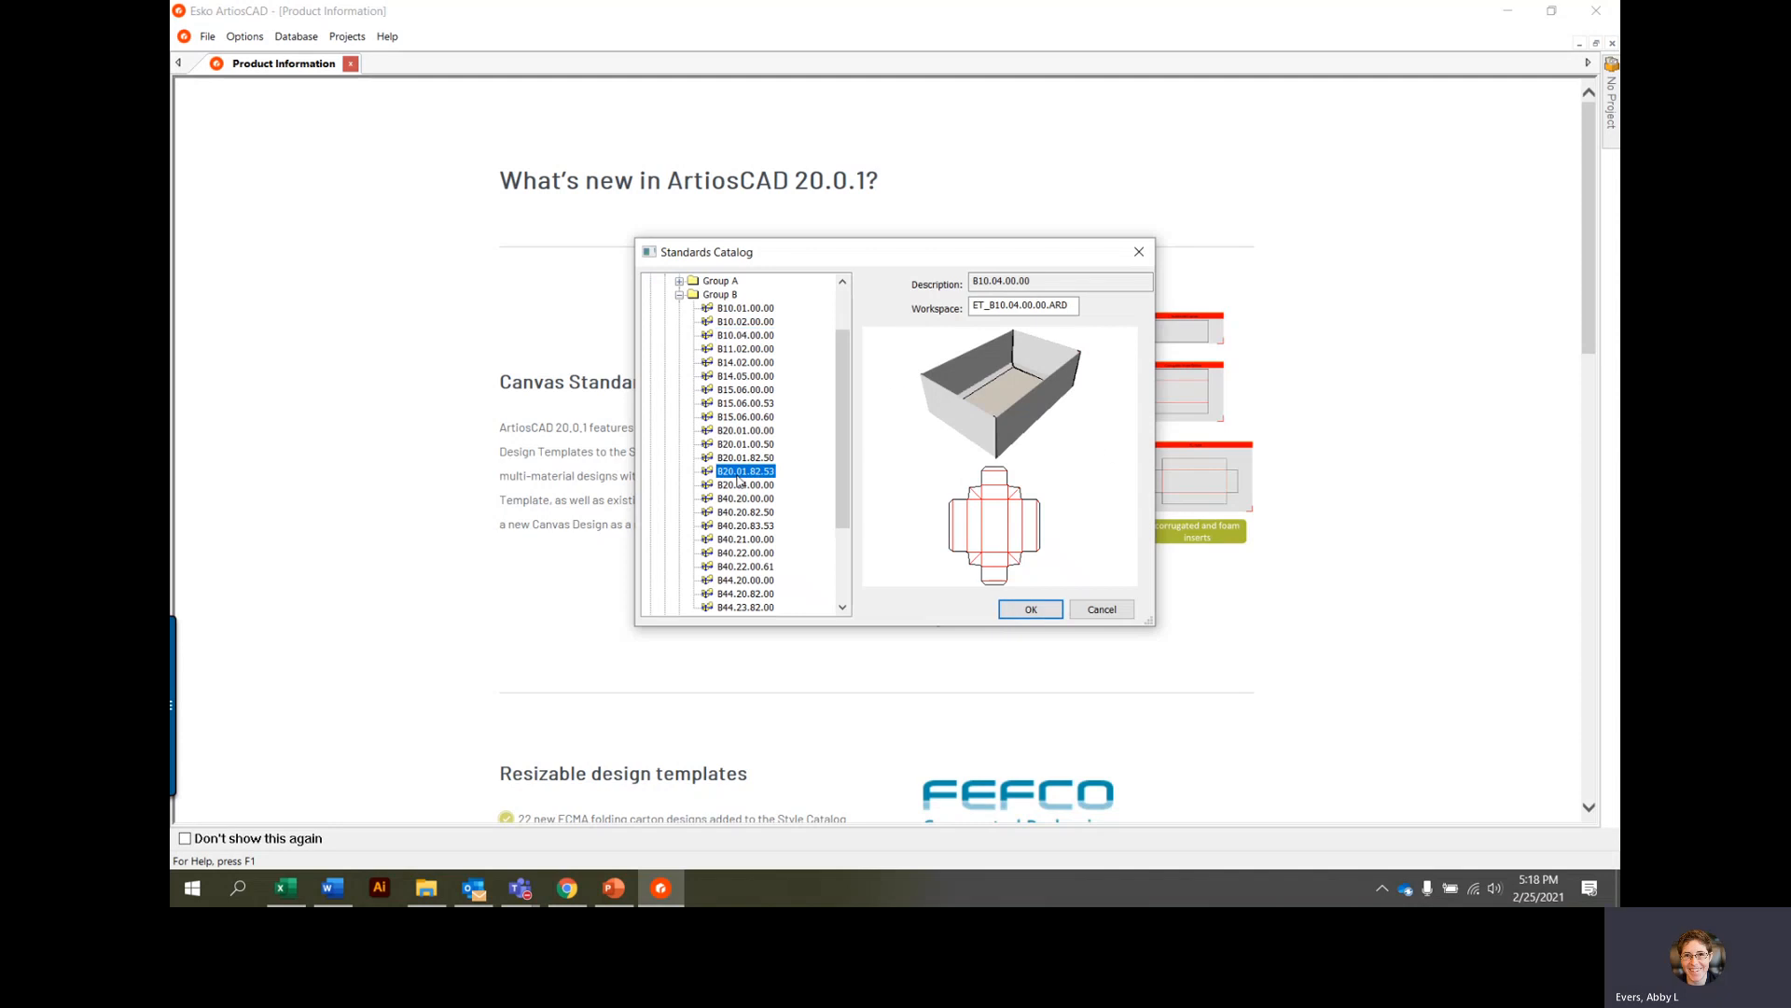
click(744, 471)
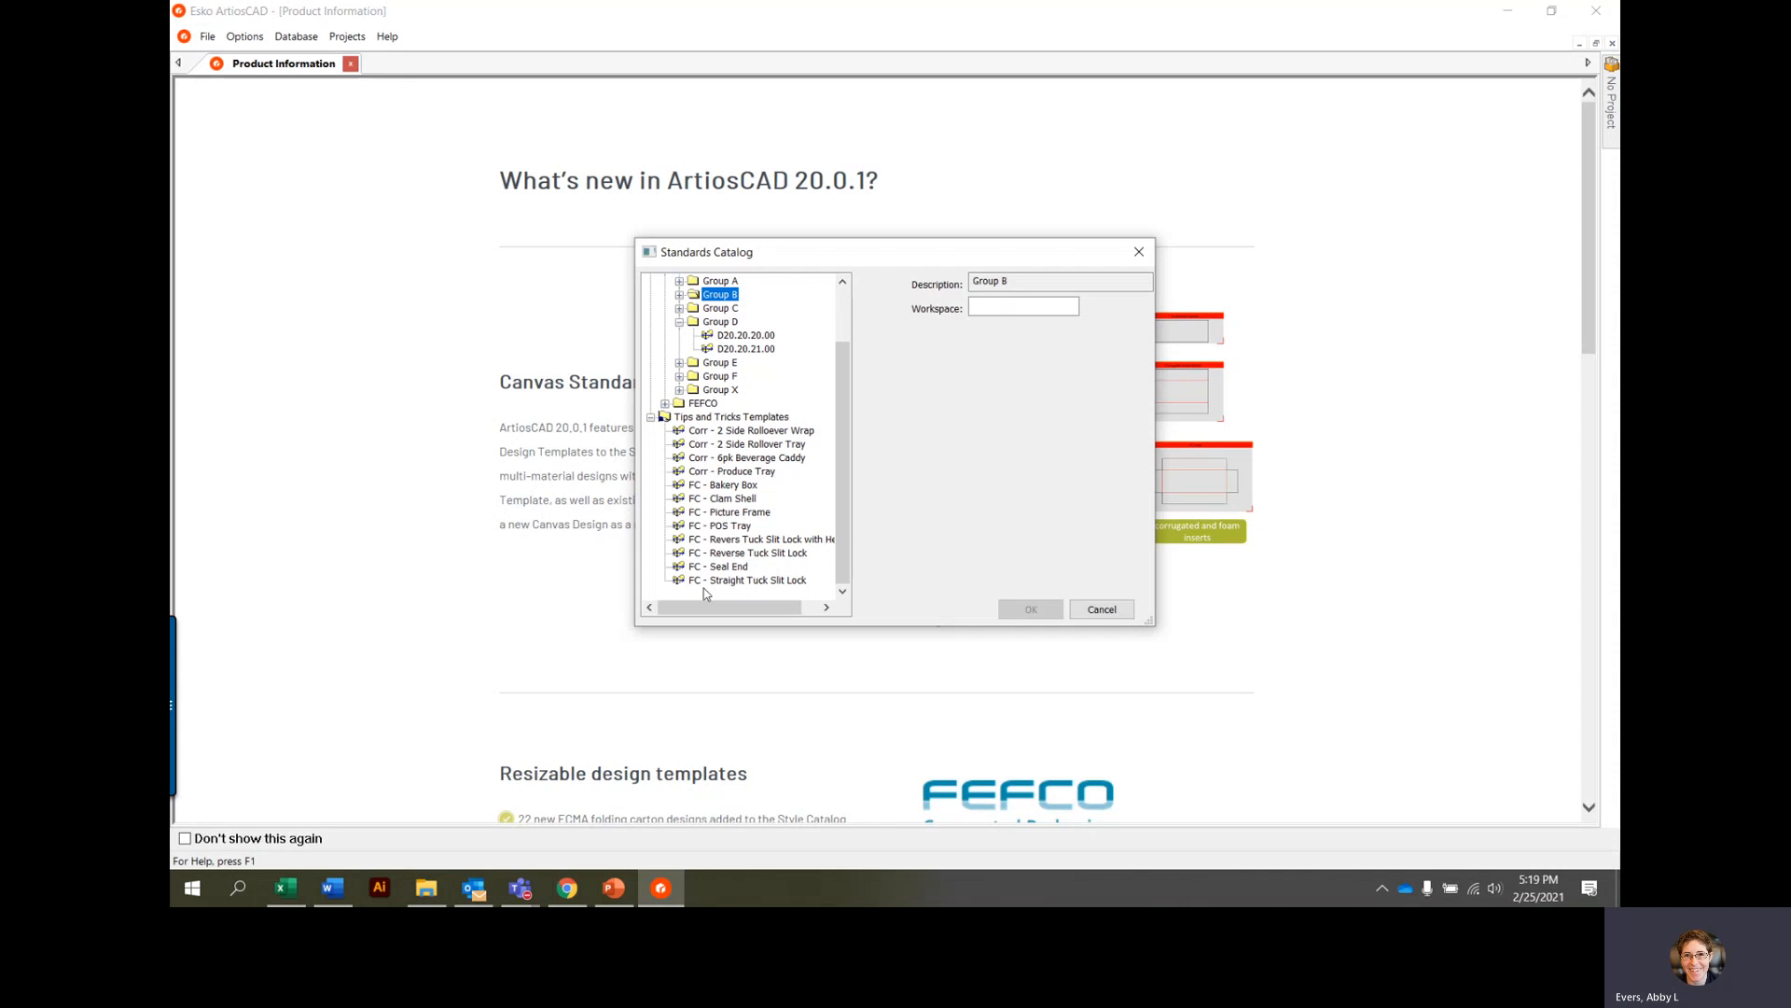
mouse_move(726, 595)
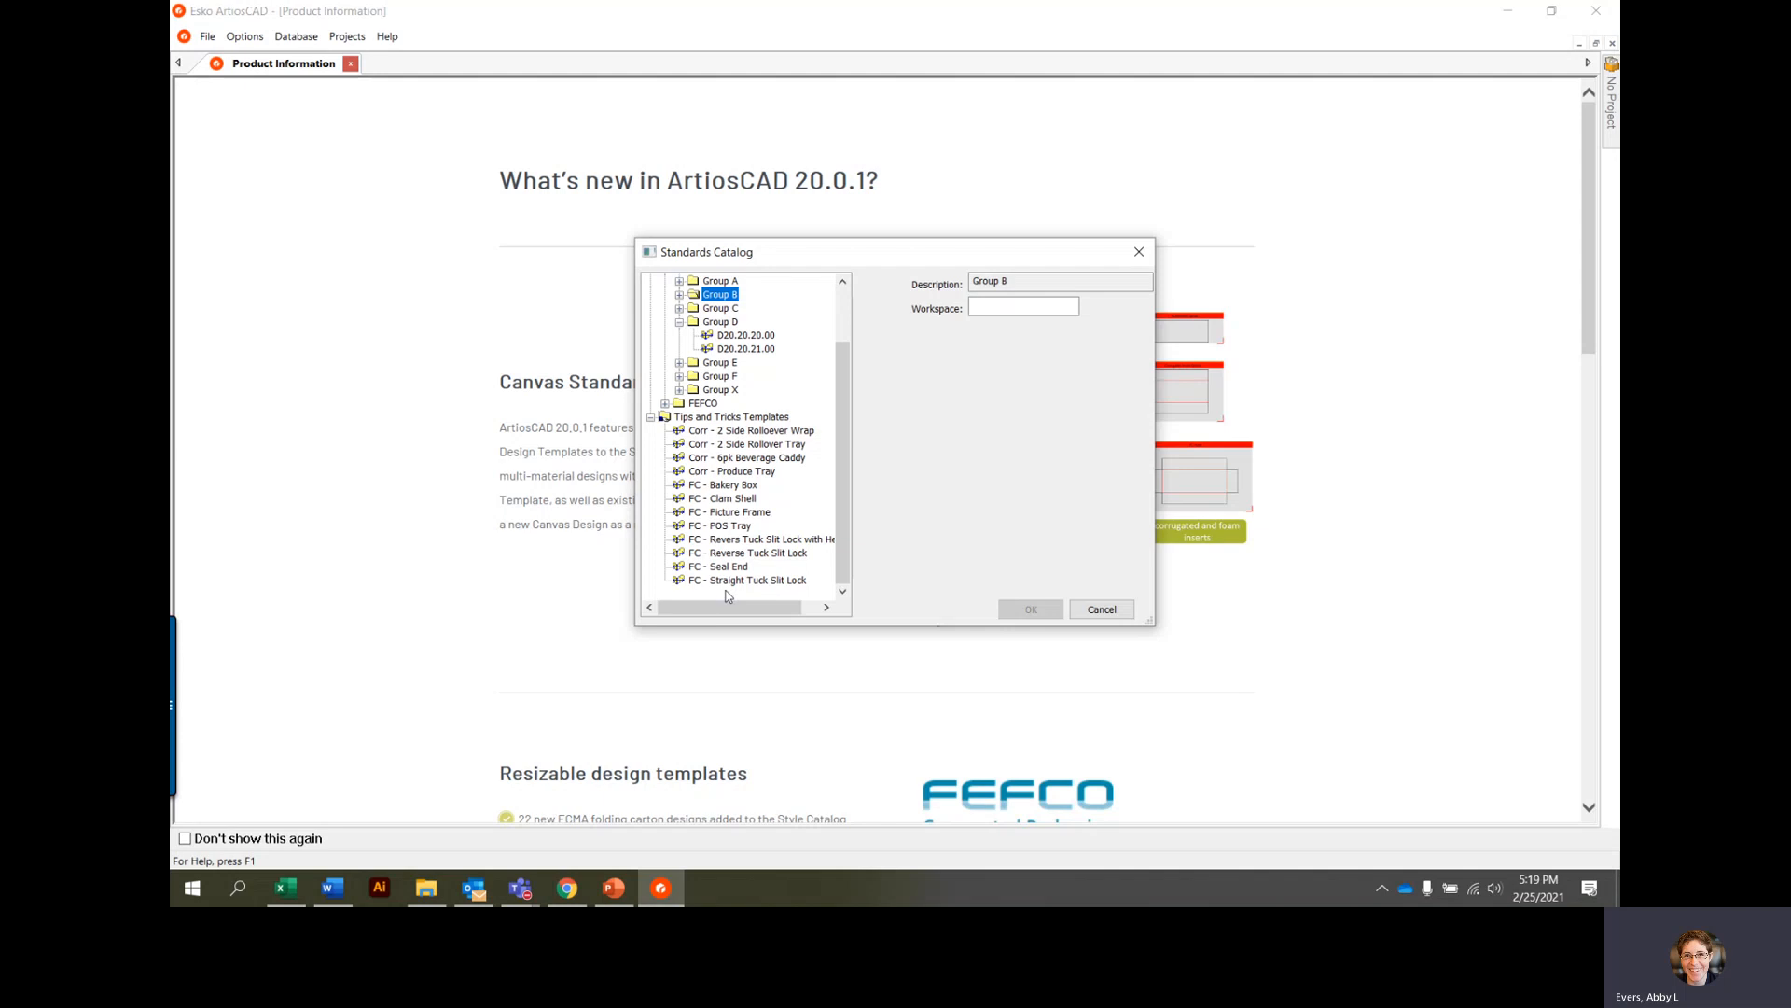
scroll(up, 3)
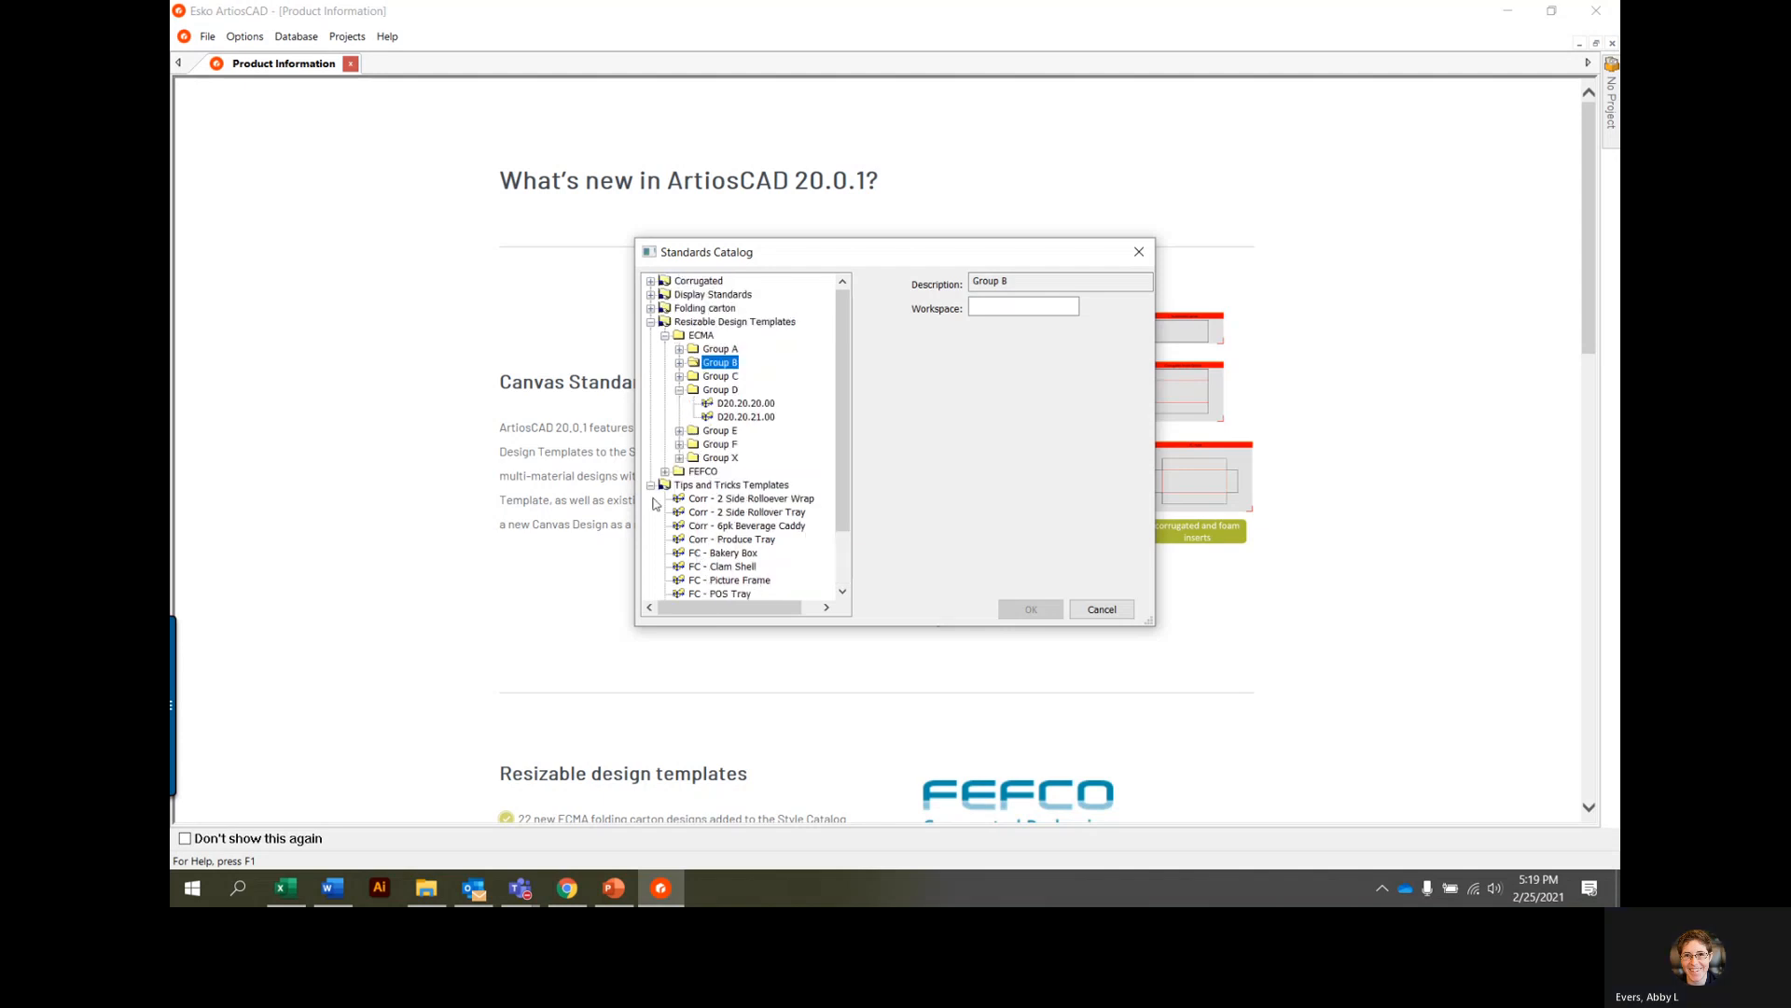
click(651, 485)
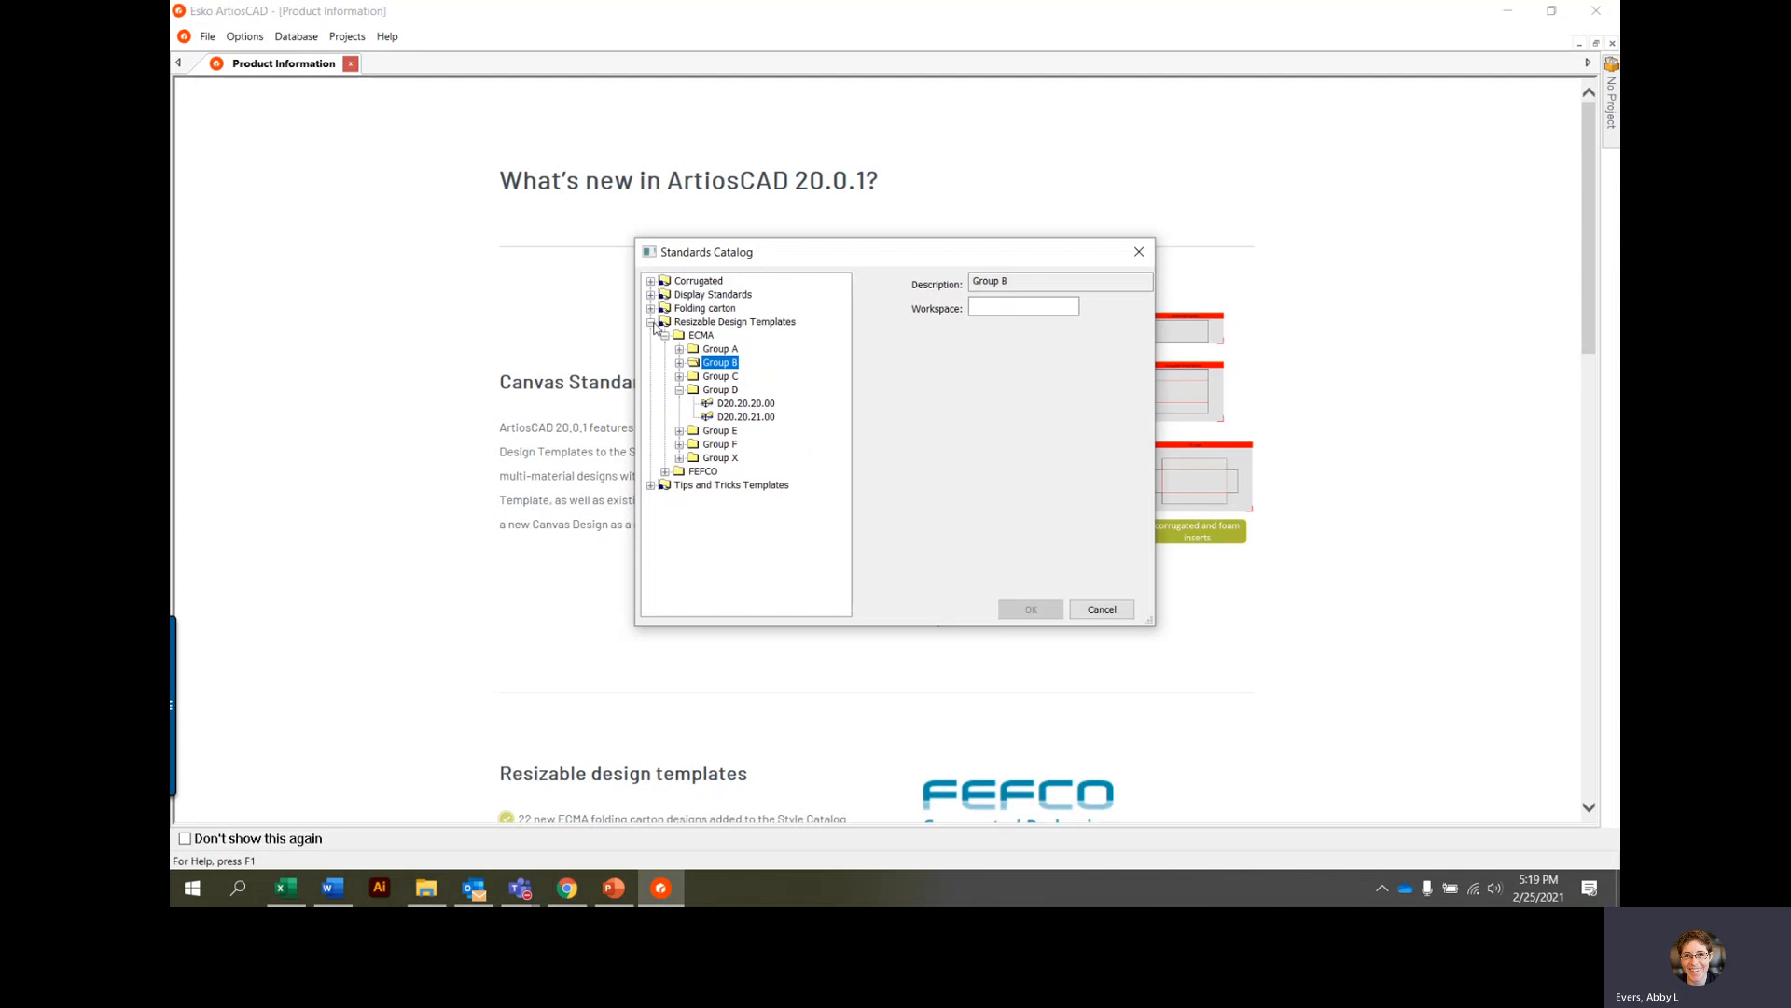
Step: Choose the FEFCO 0201 template and create a new design from it
click(666, 334)
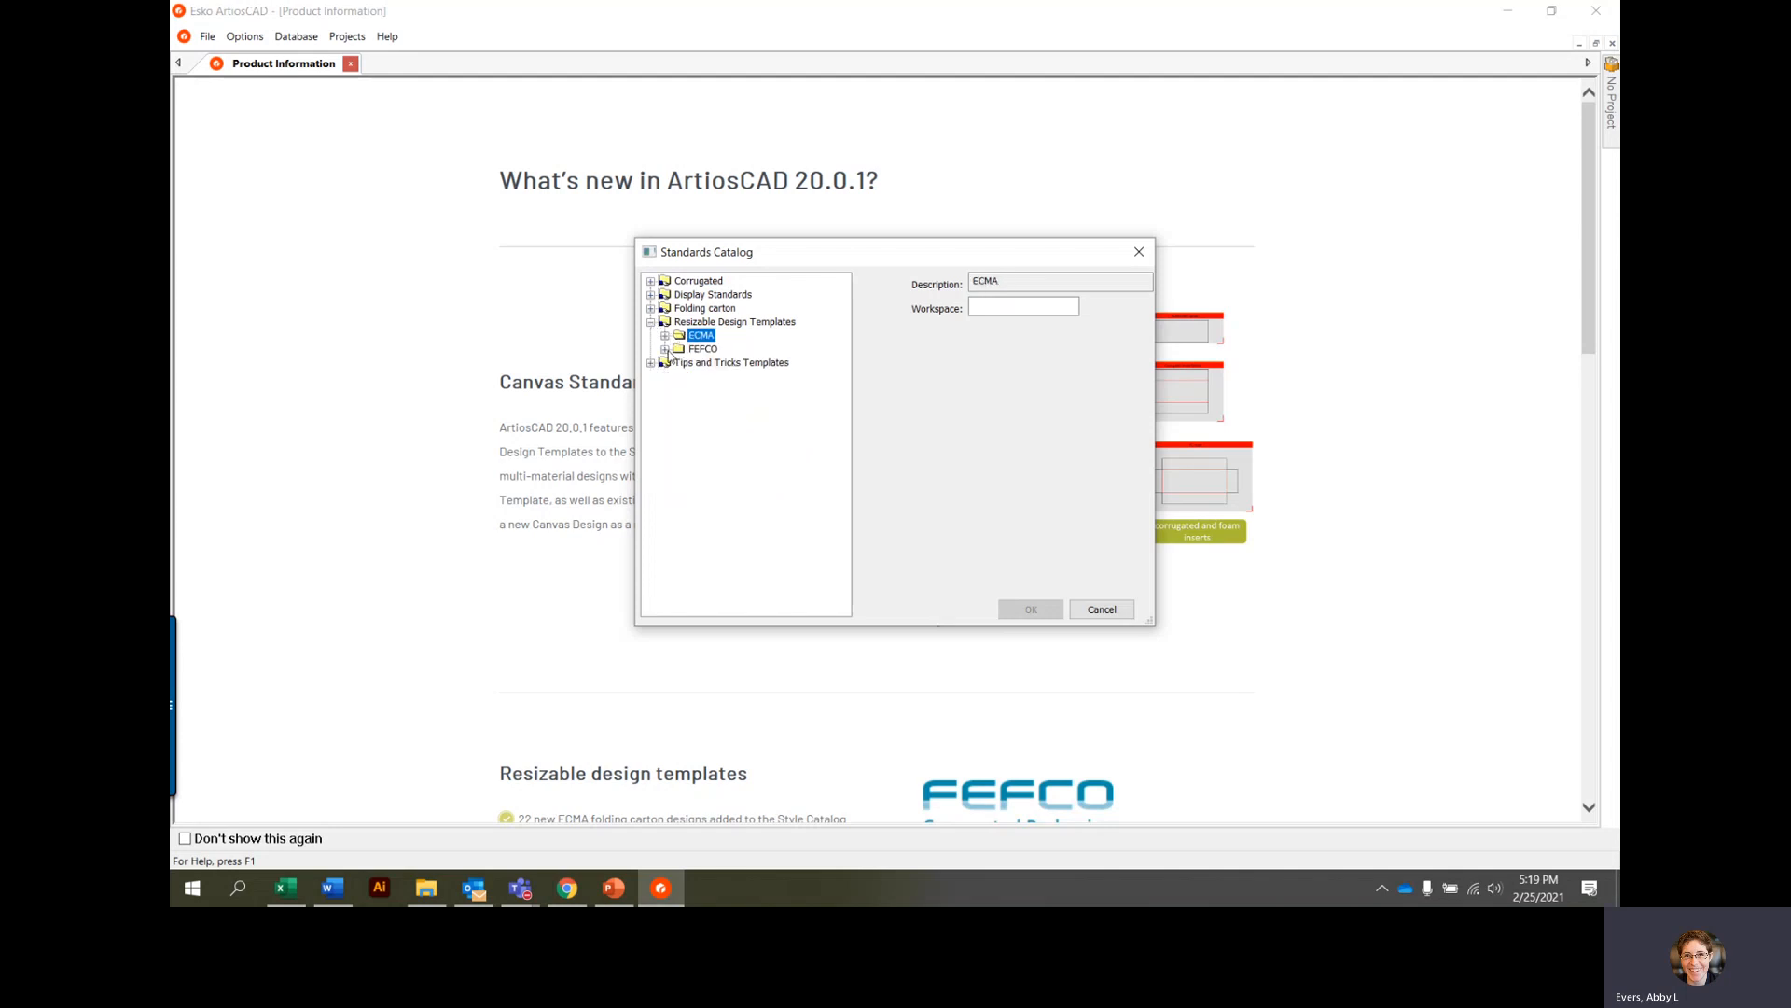
click(664, 349)
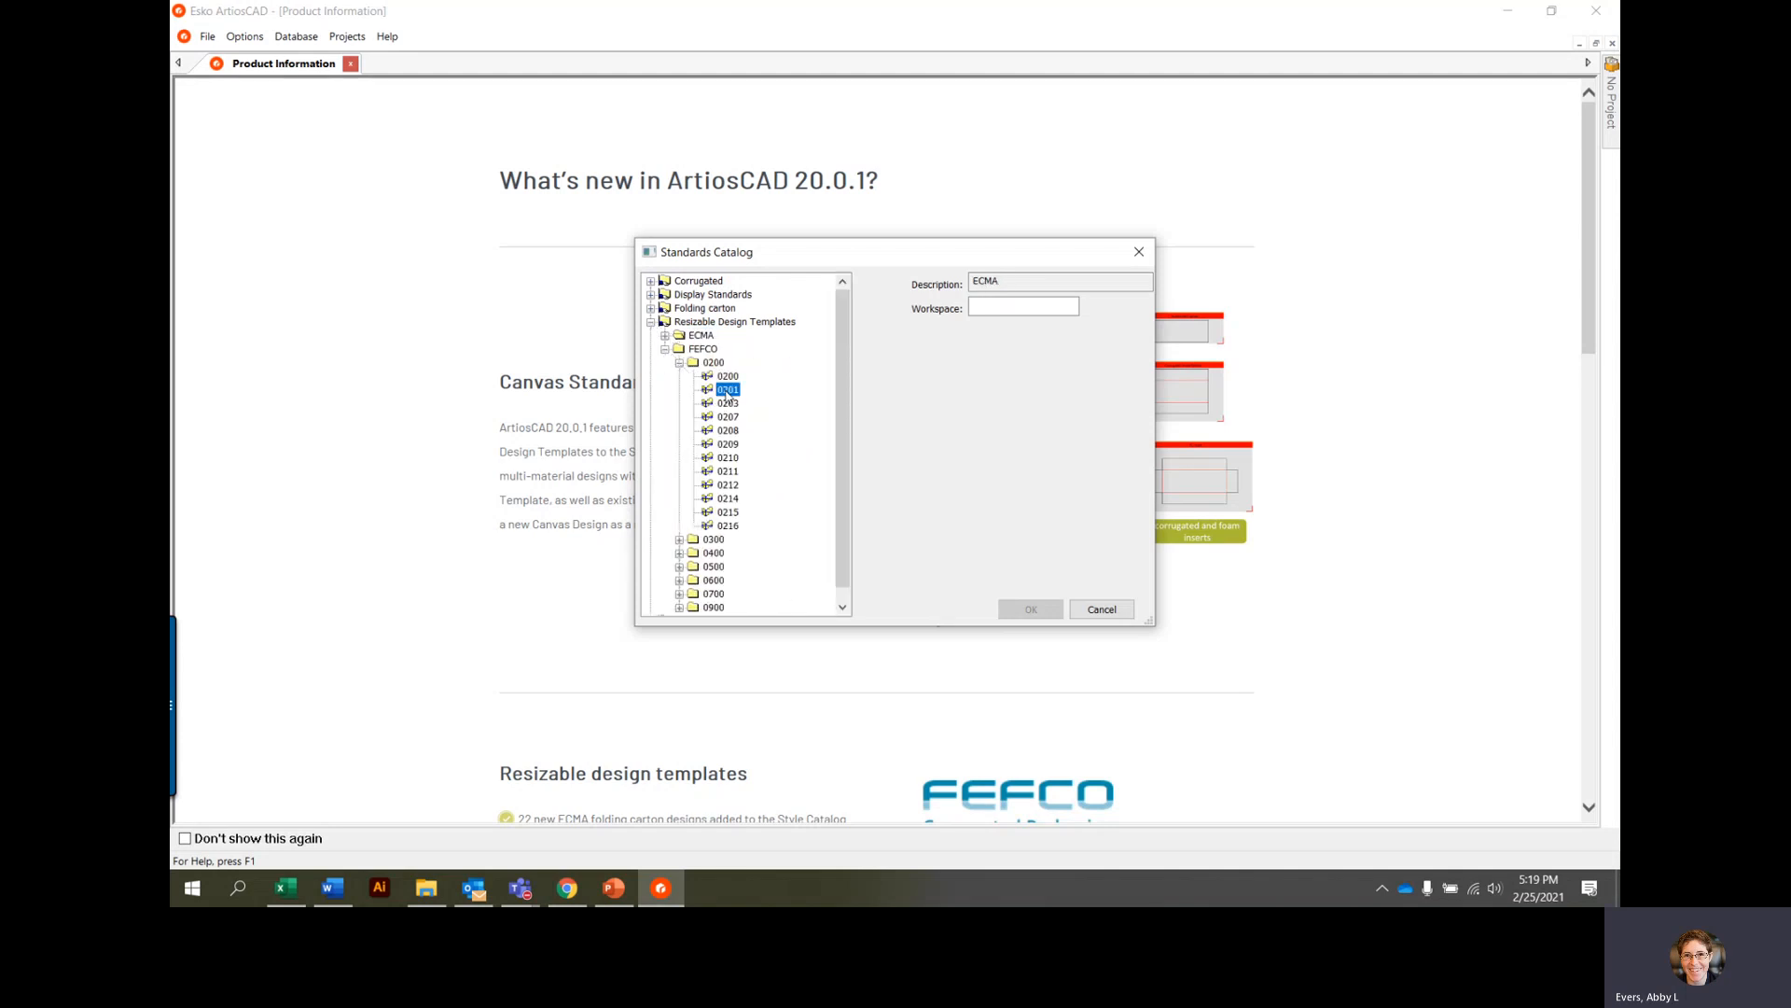
click(728, 390)
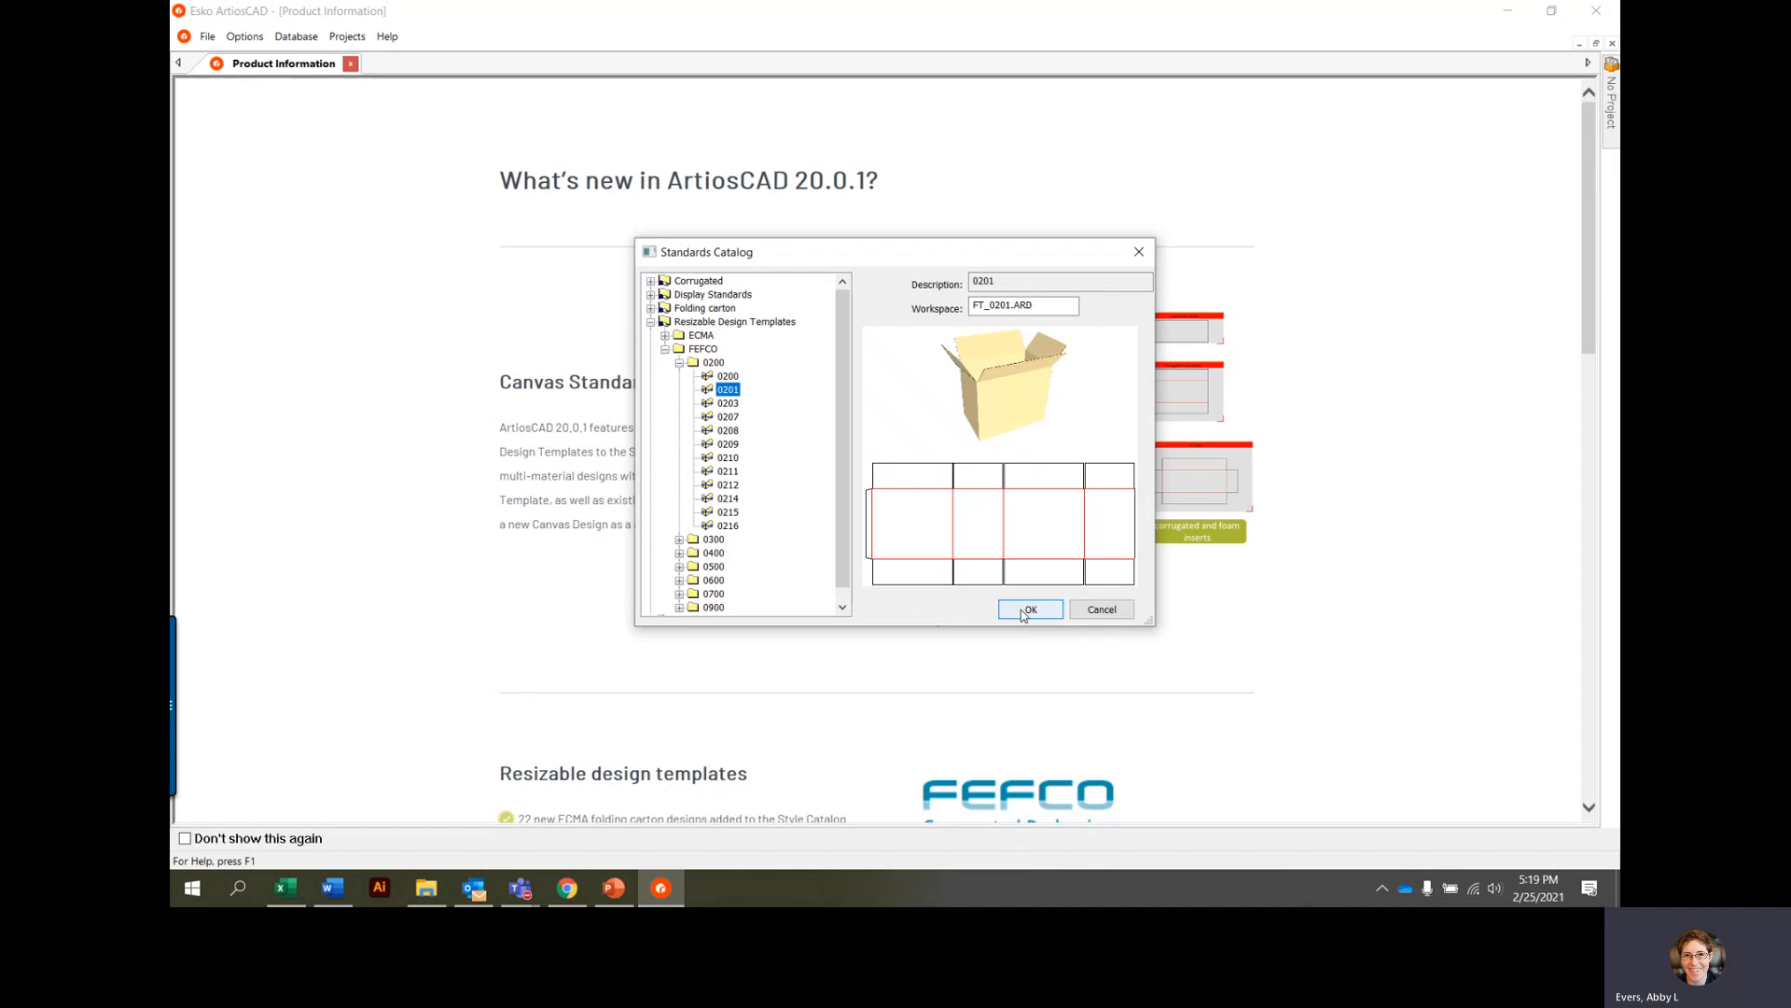
click(1026, 608)
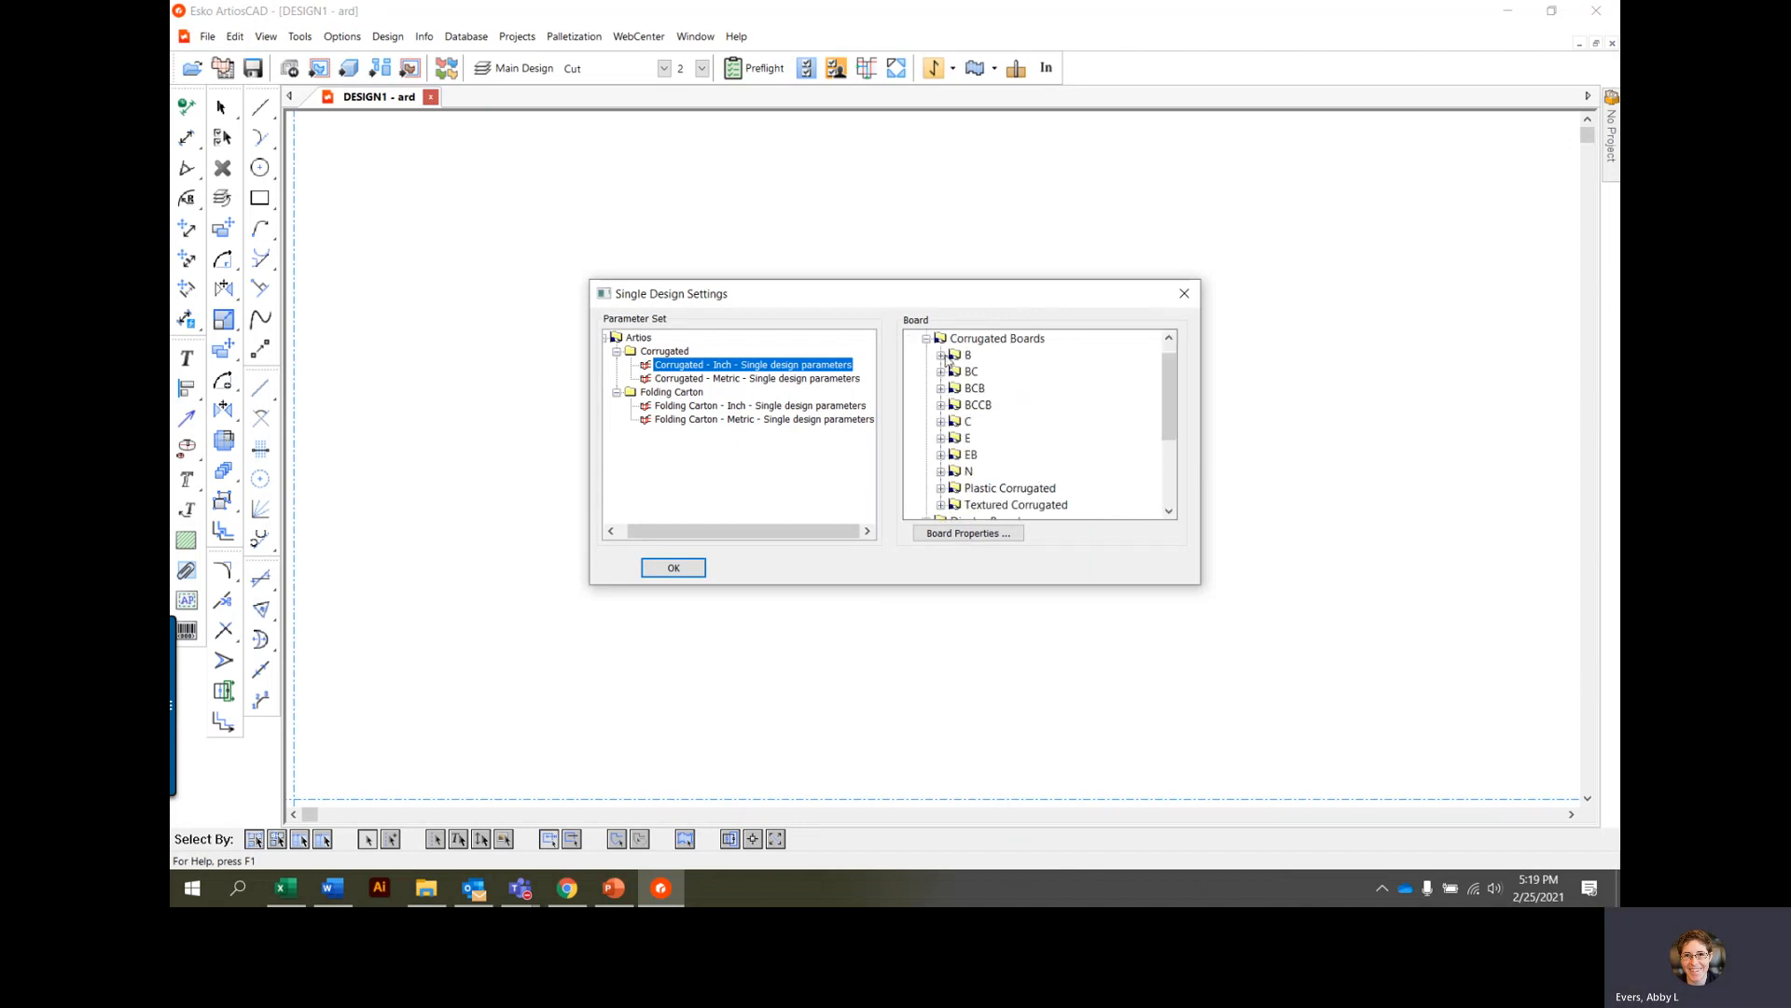
Step: Accept the corrugated inch parameters and default L/W/D to build the 0201 box
click(672, 567)
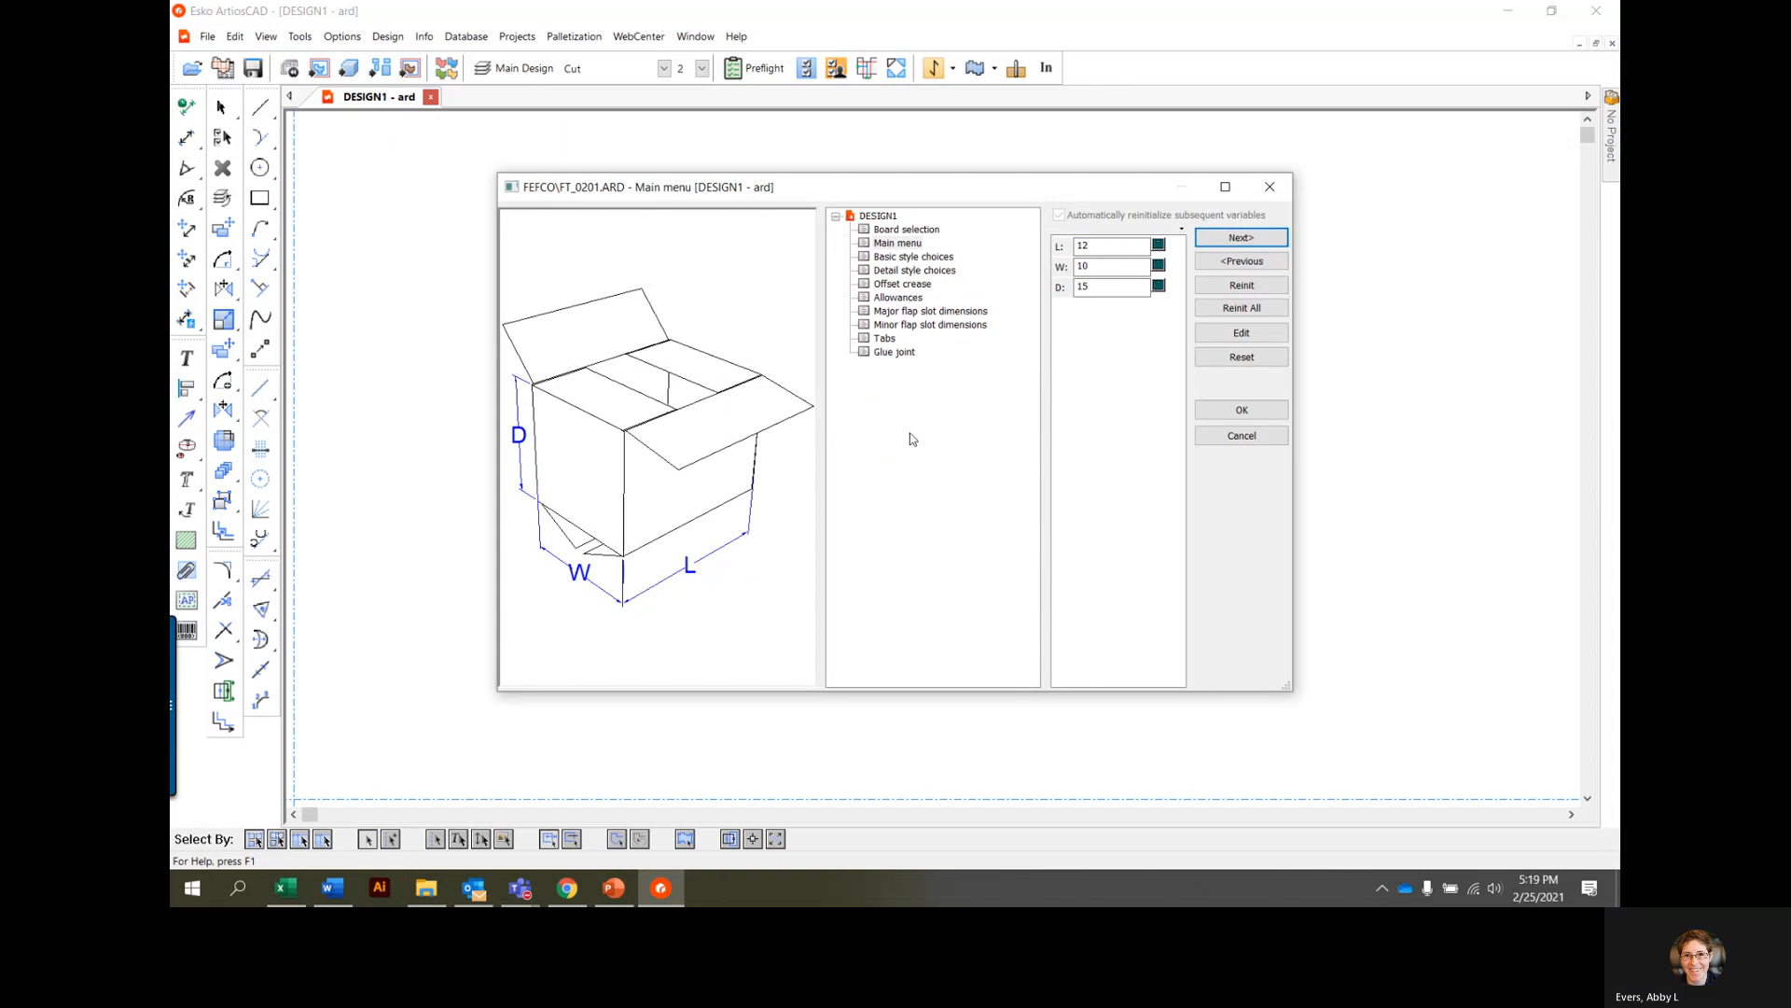
click(1241, 408)
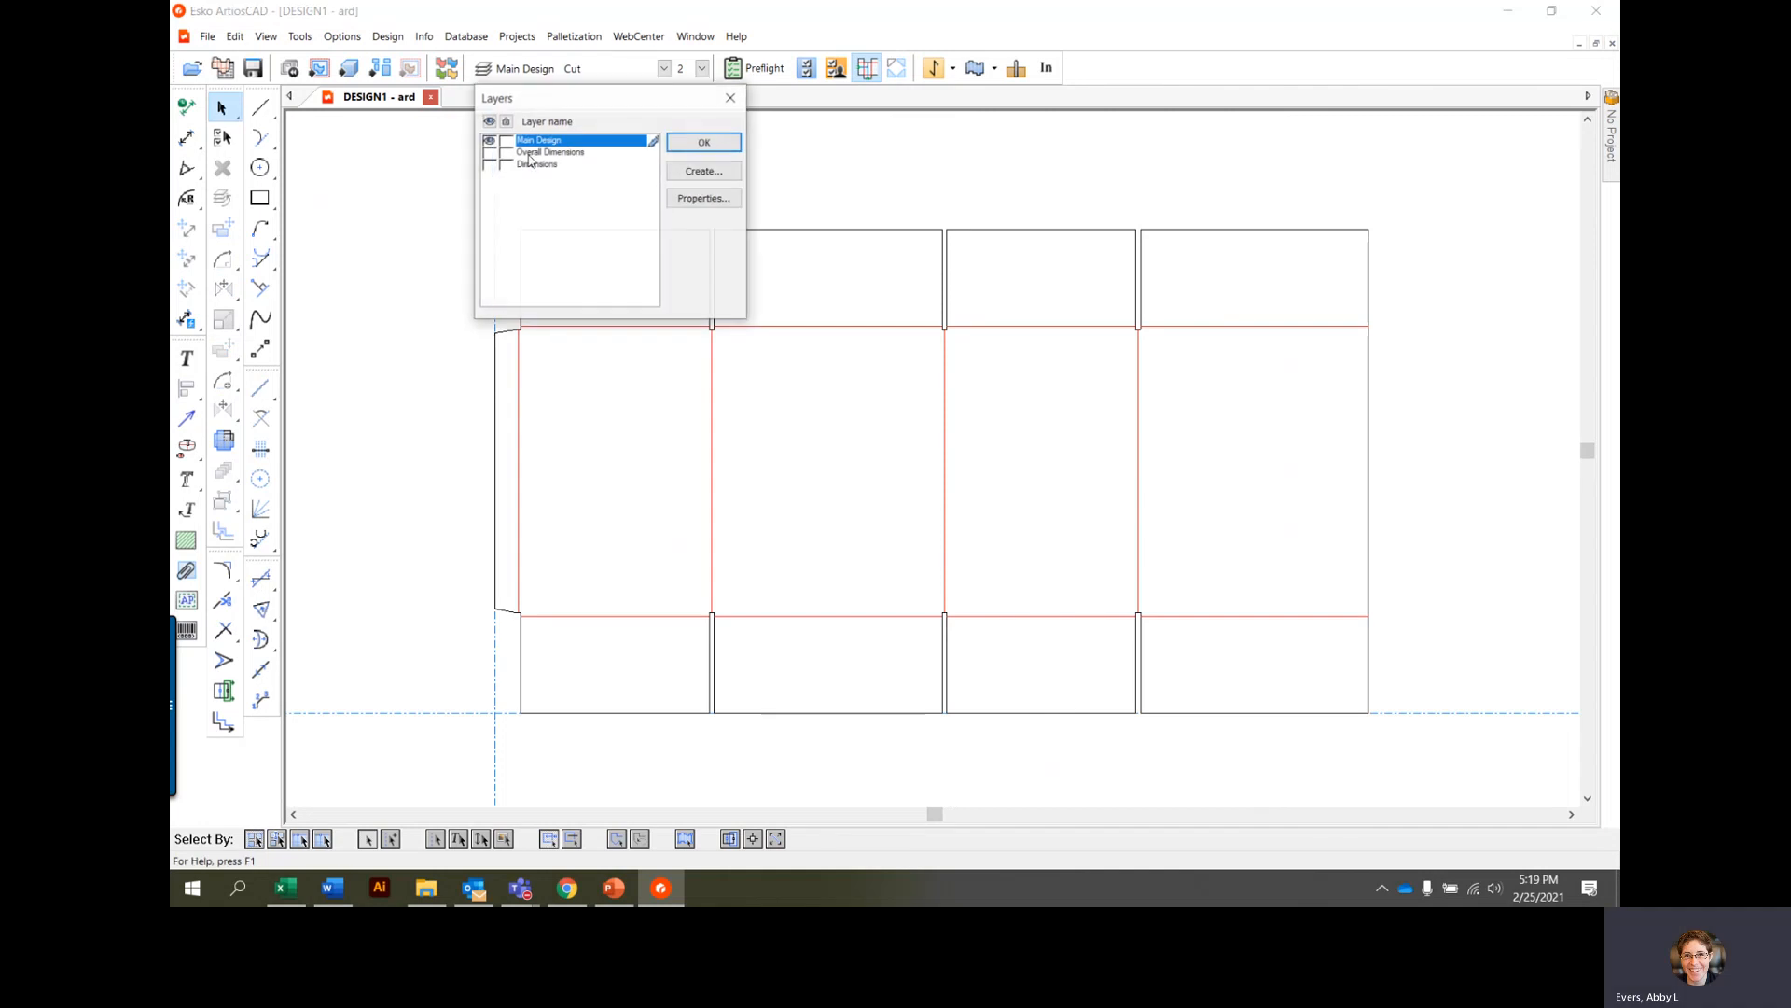
Step: Show the overall and detailed dimension layers on the 0201 layout
click(703, 142)
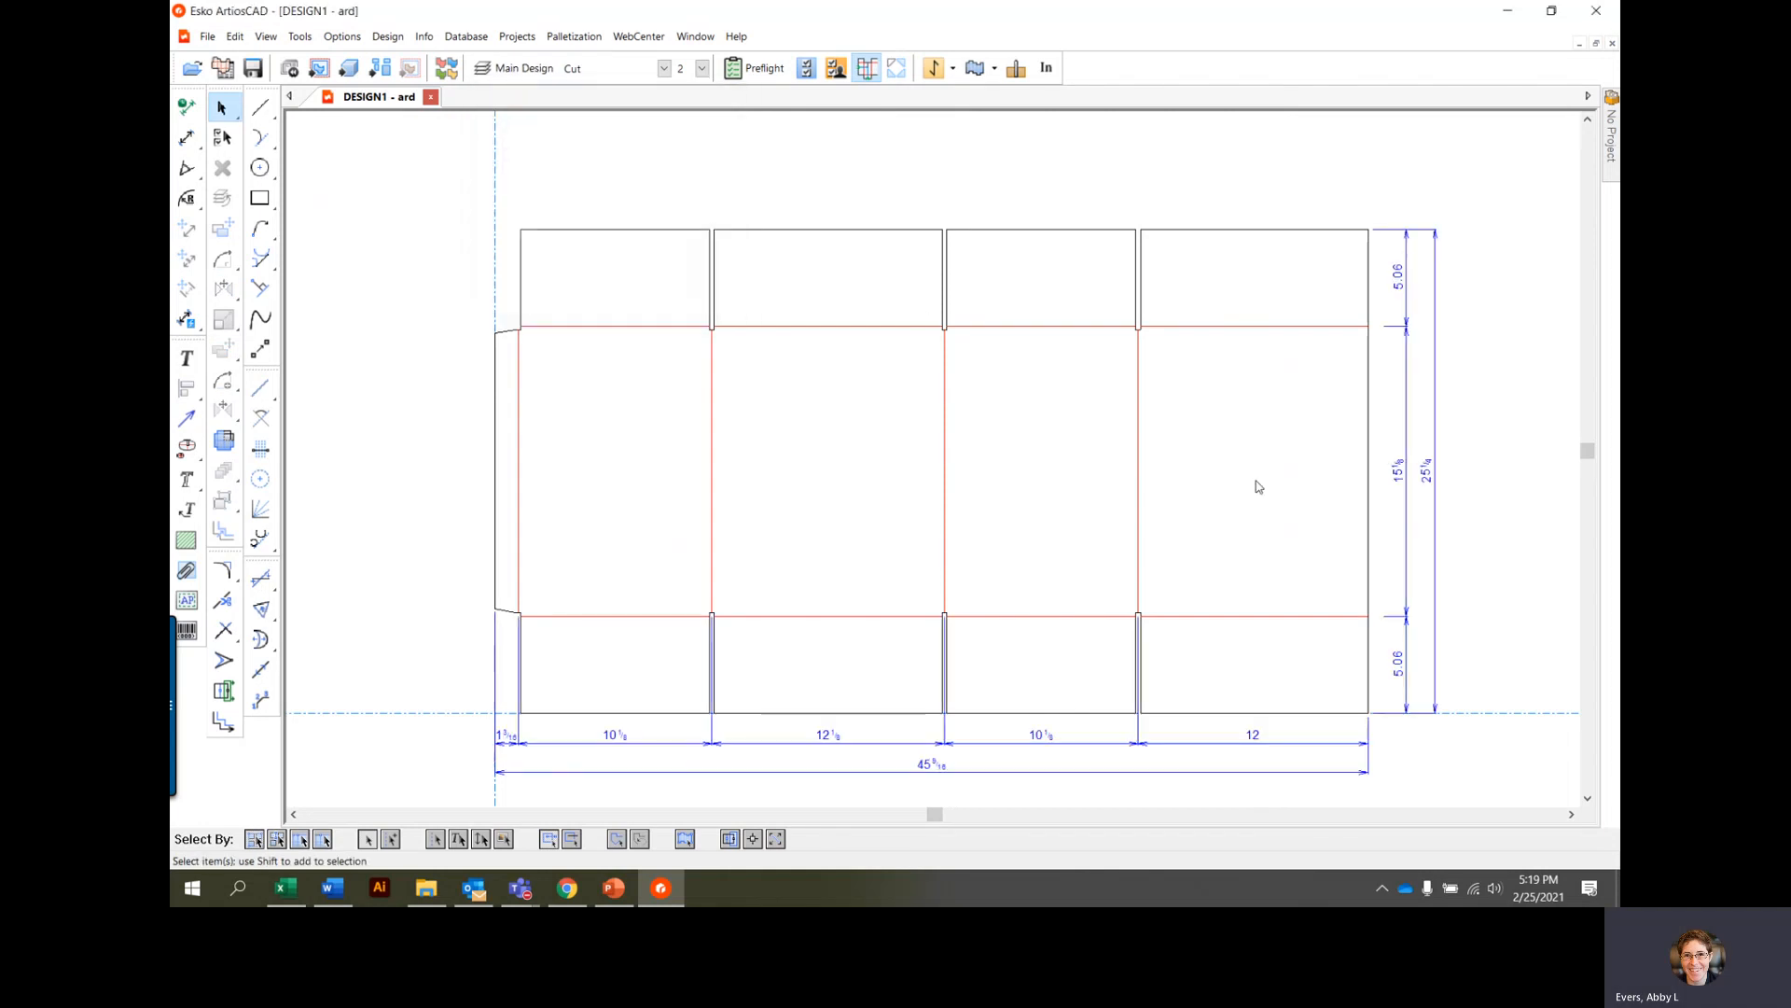
mouse_move(907, 573)
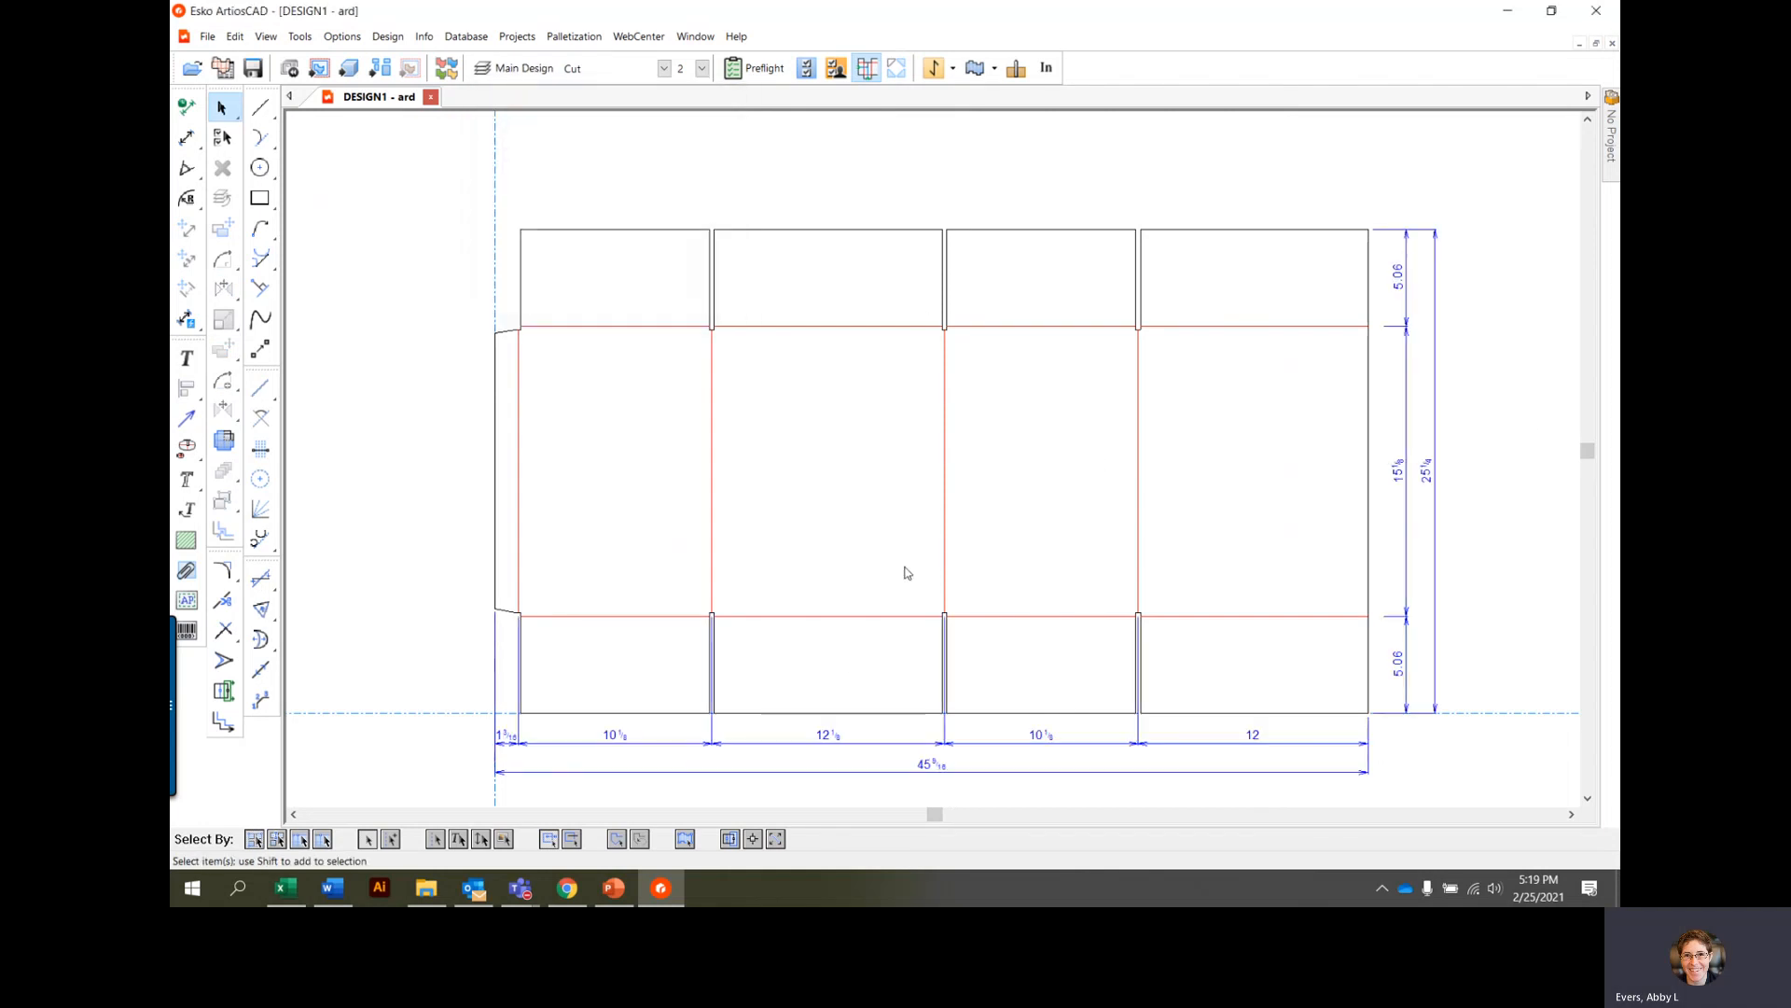
click(482, 67)
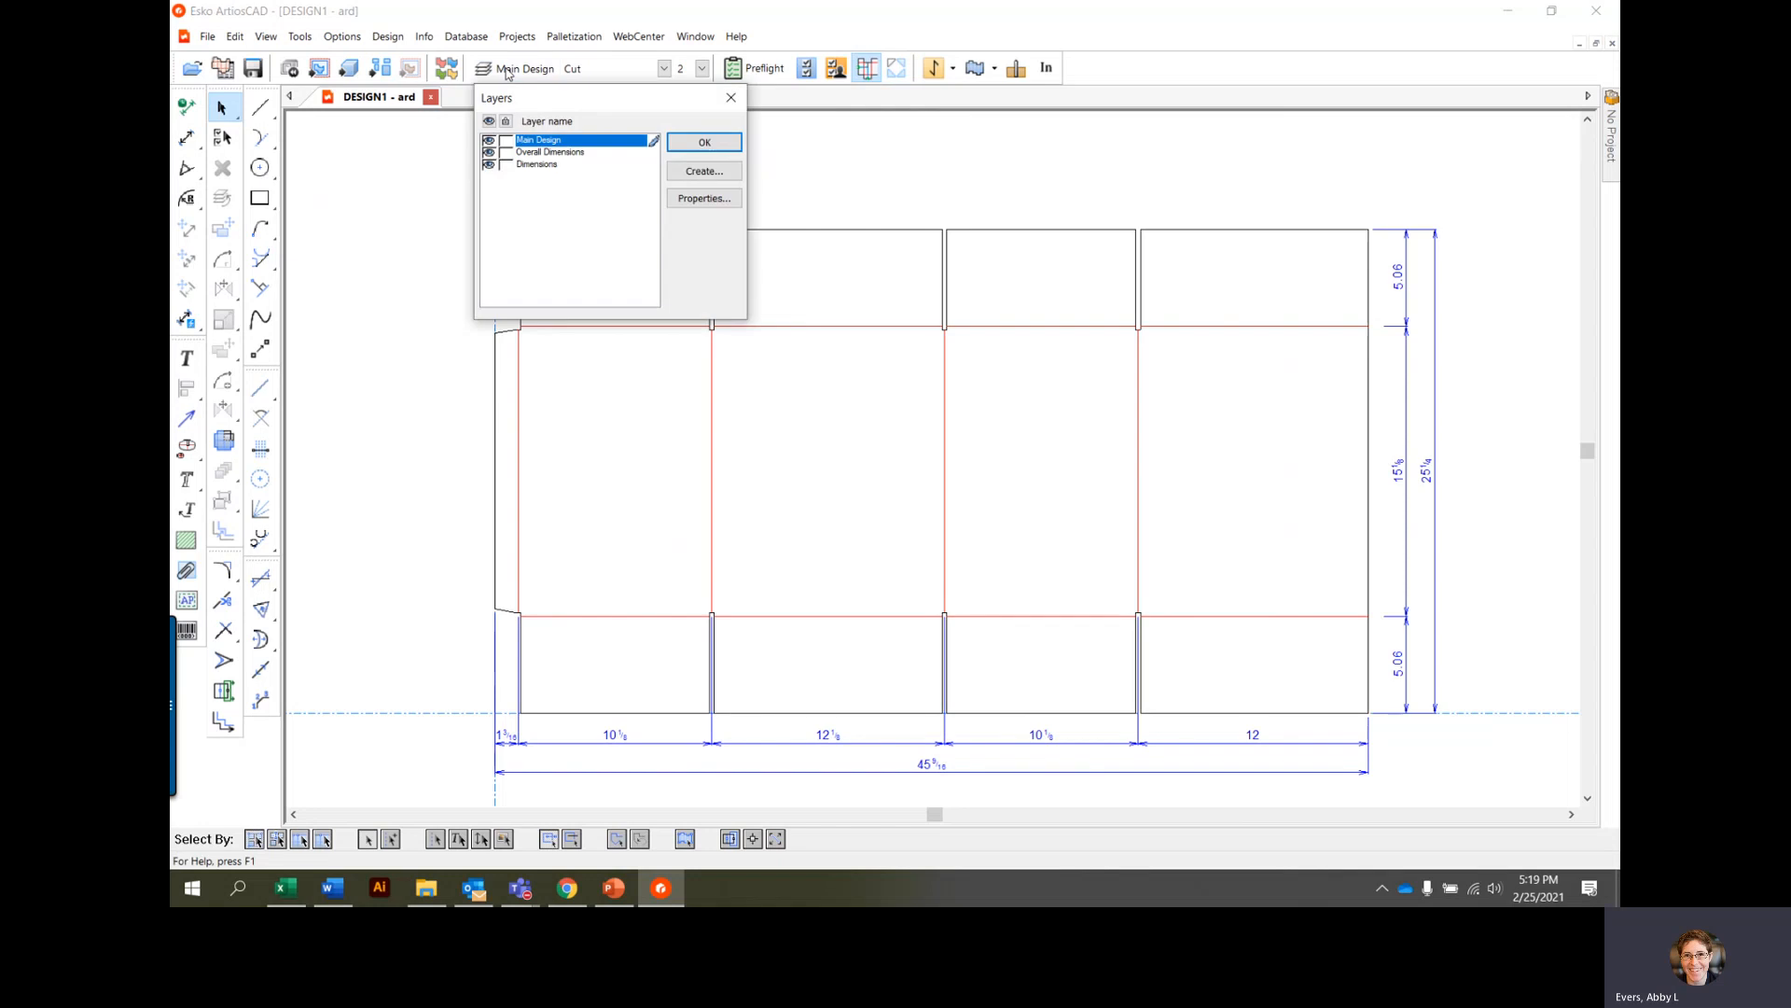
click(704, 141)
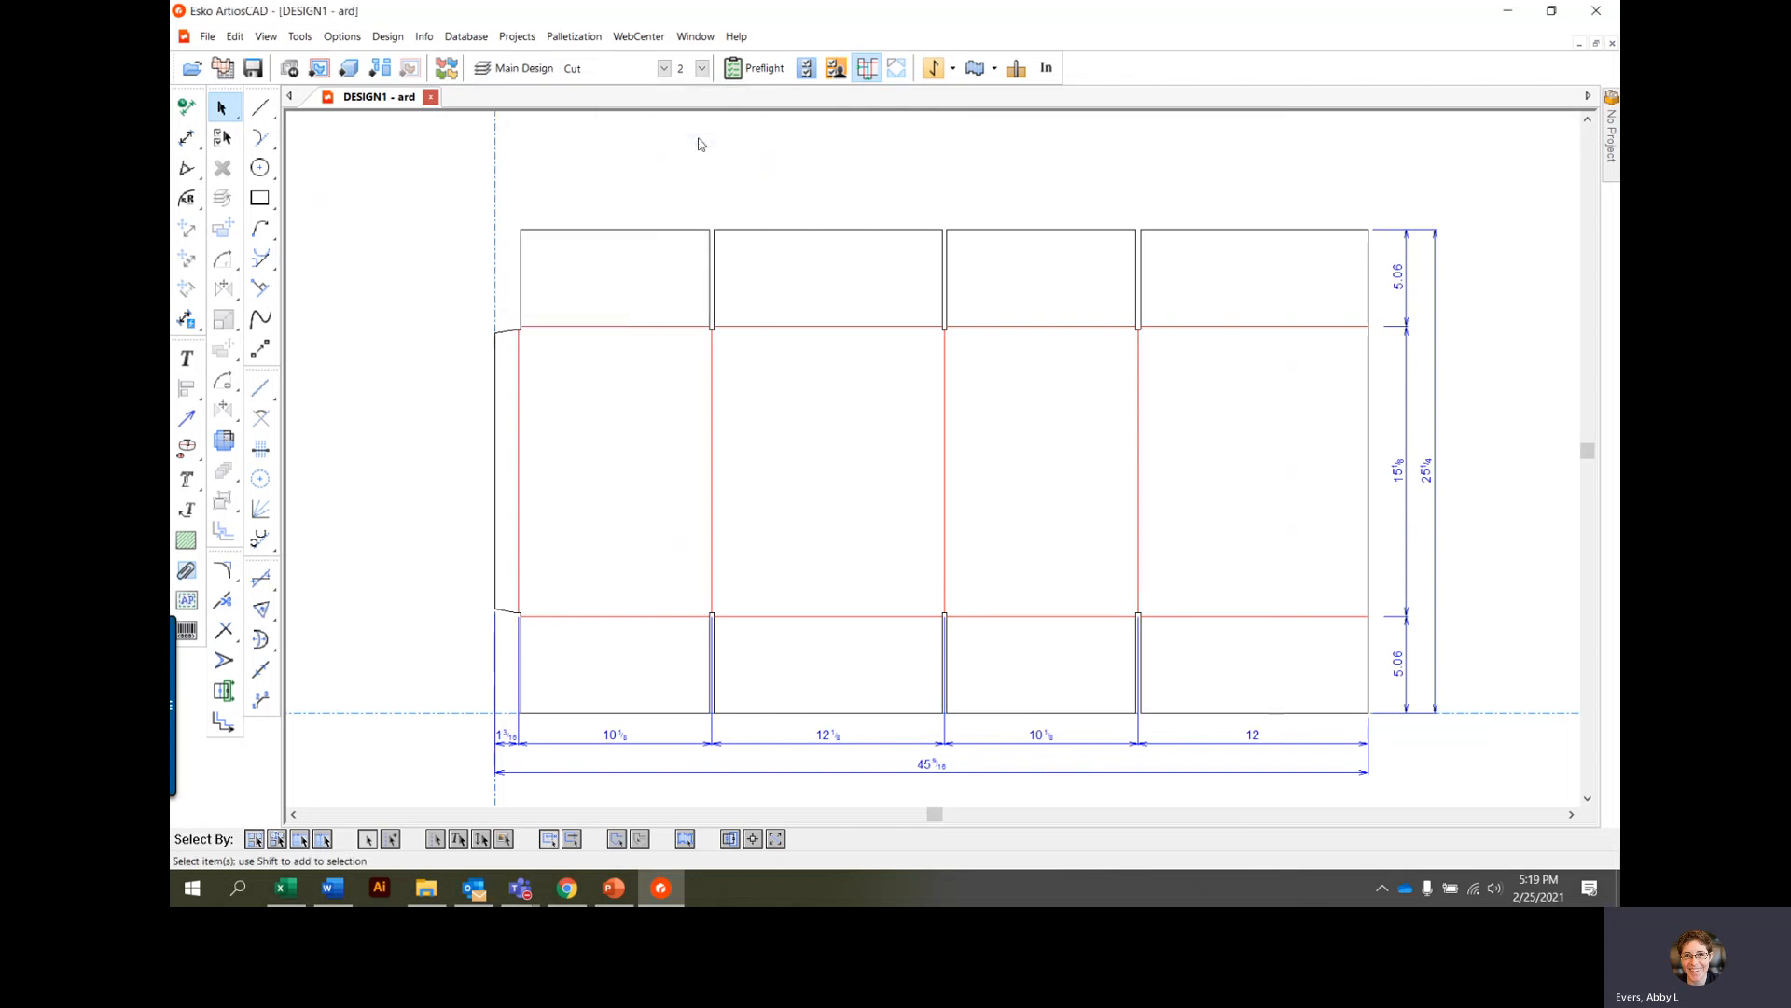
Step: Add an outside coating offset around the design with the default internal/external values
click(299, 36)
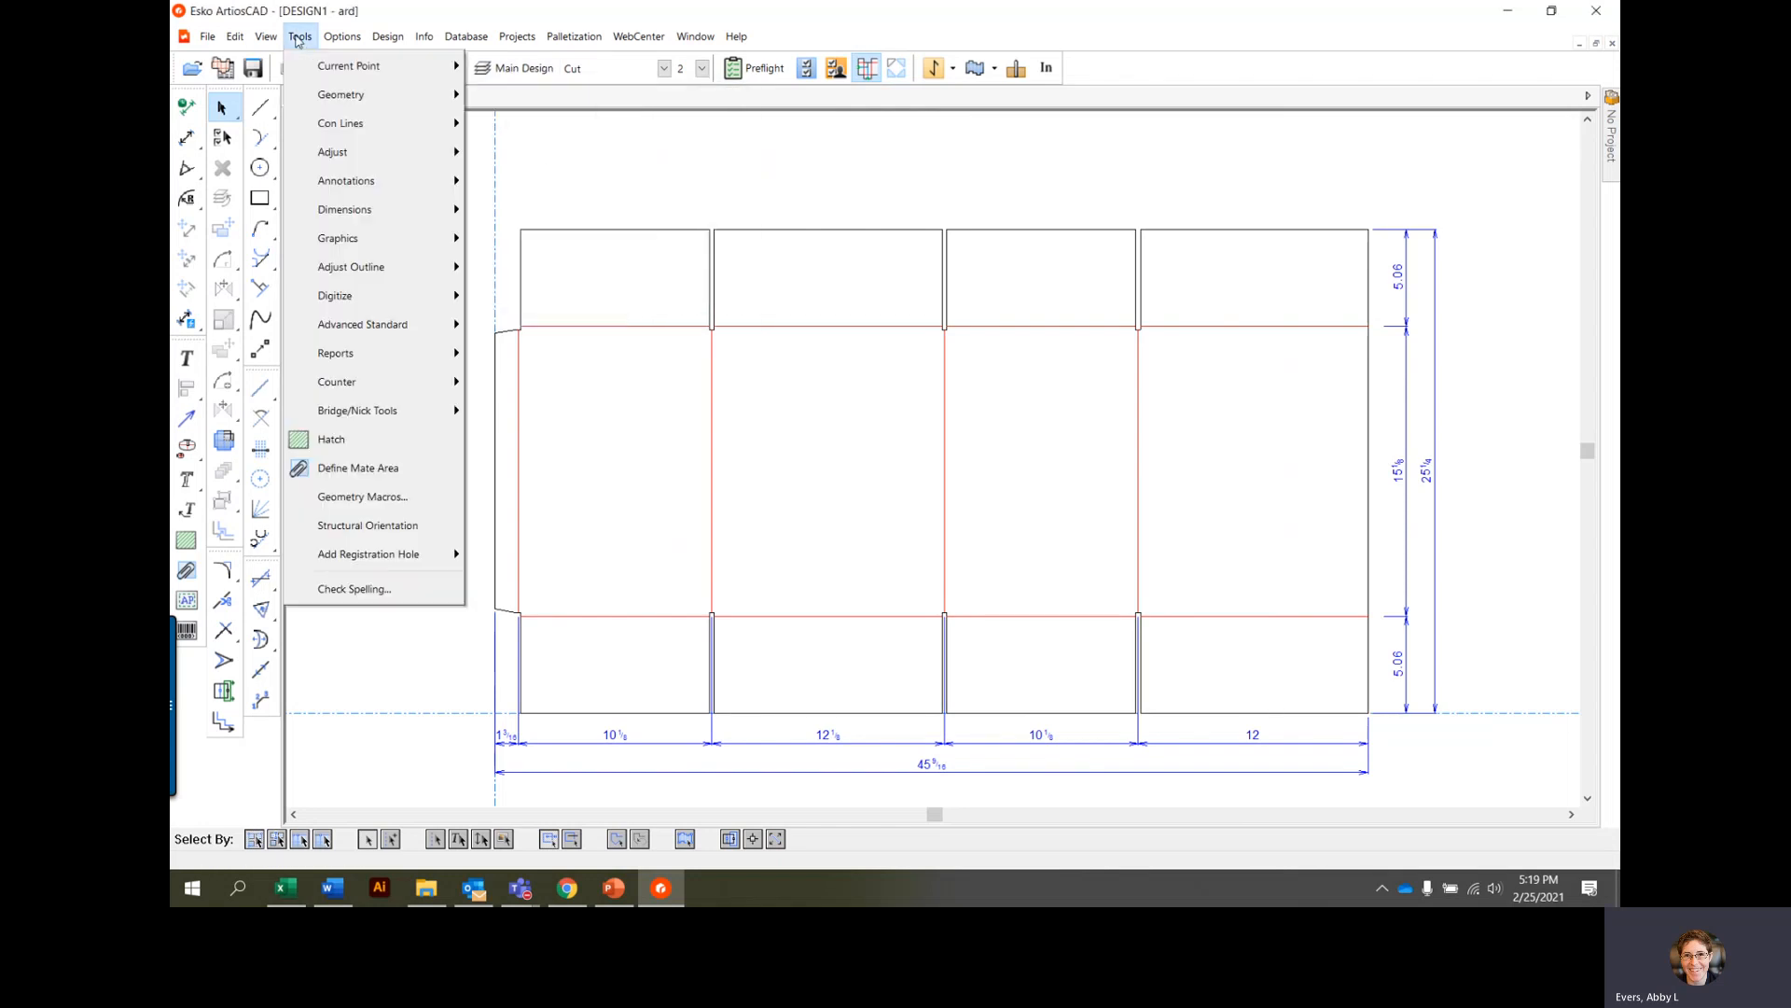
click(356, 466)
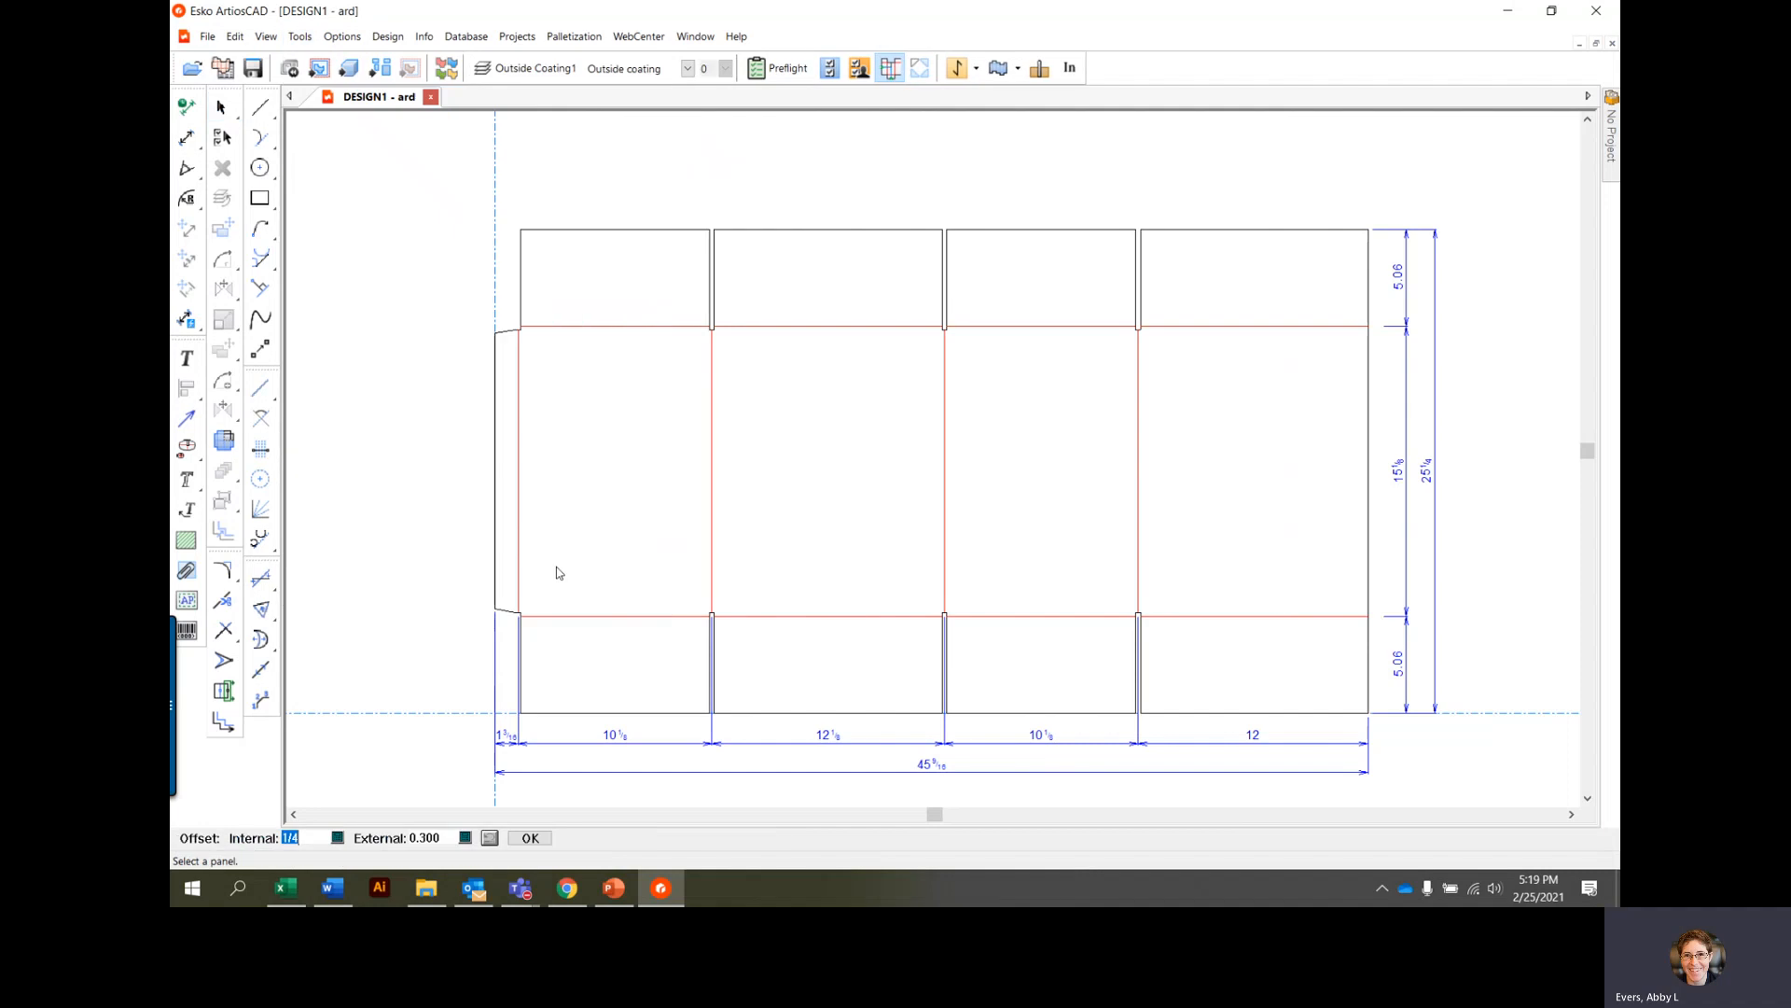
click(502, 468)
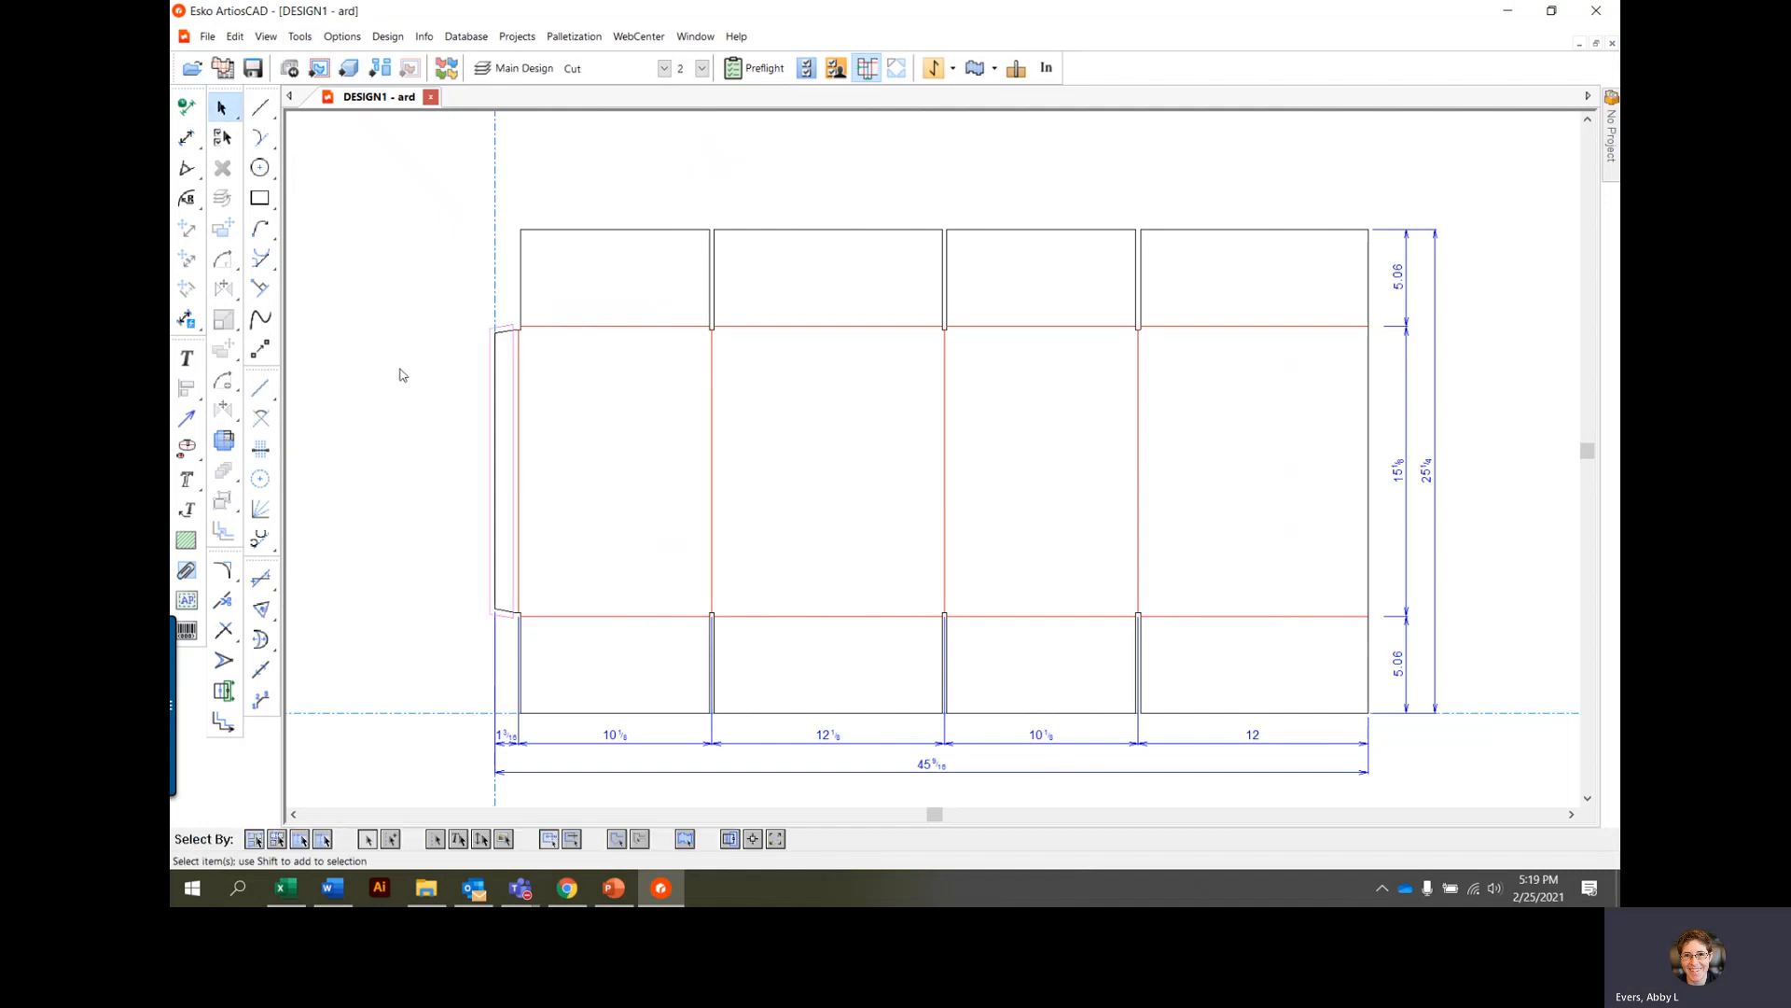
mouse_move(407, 394)
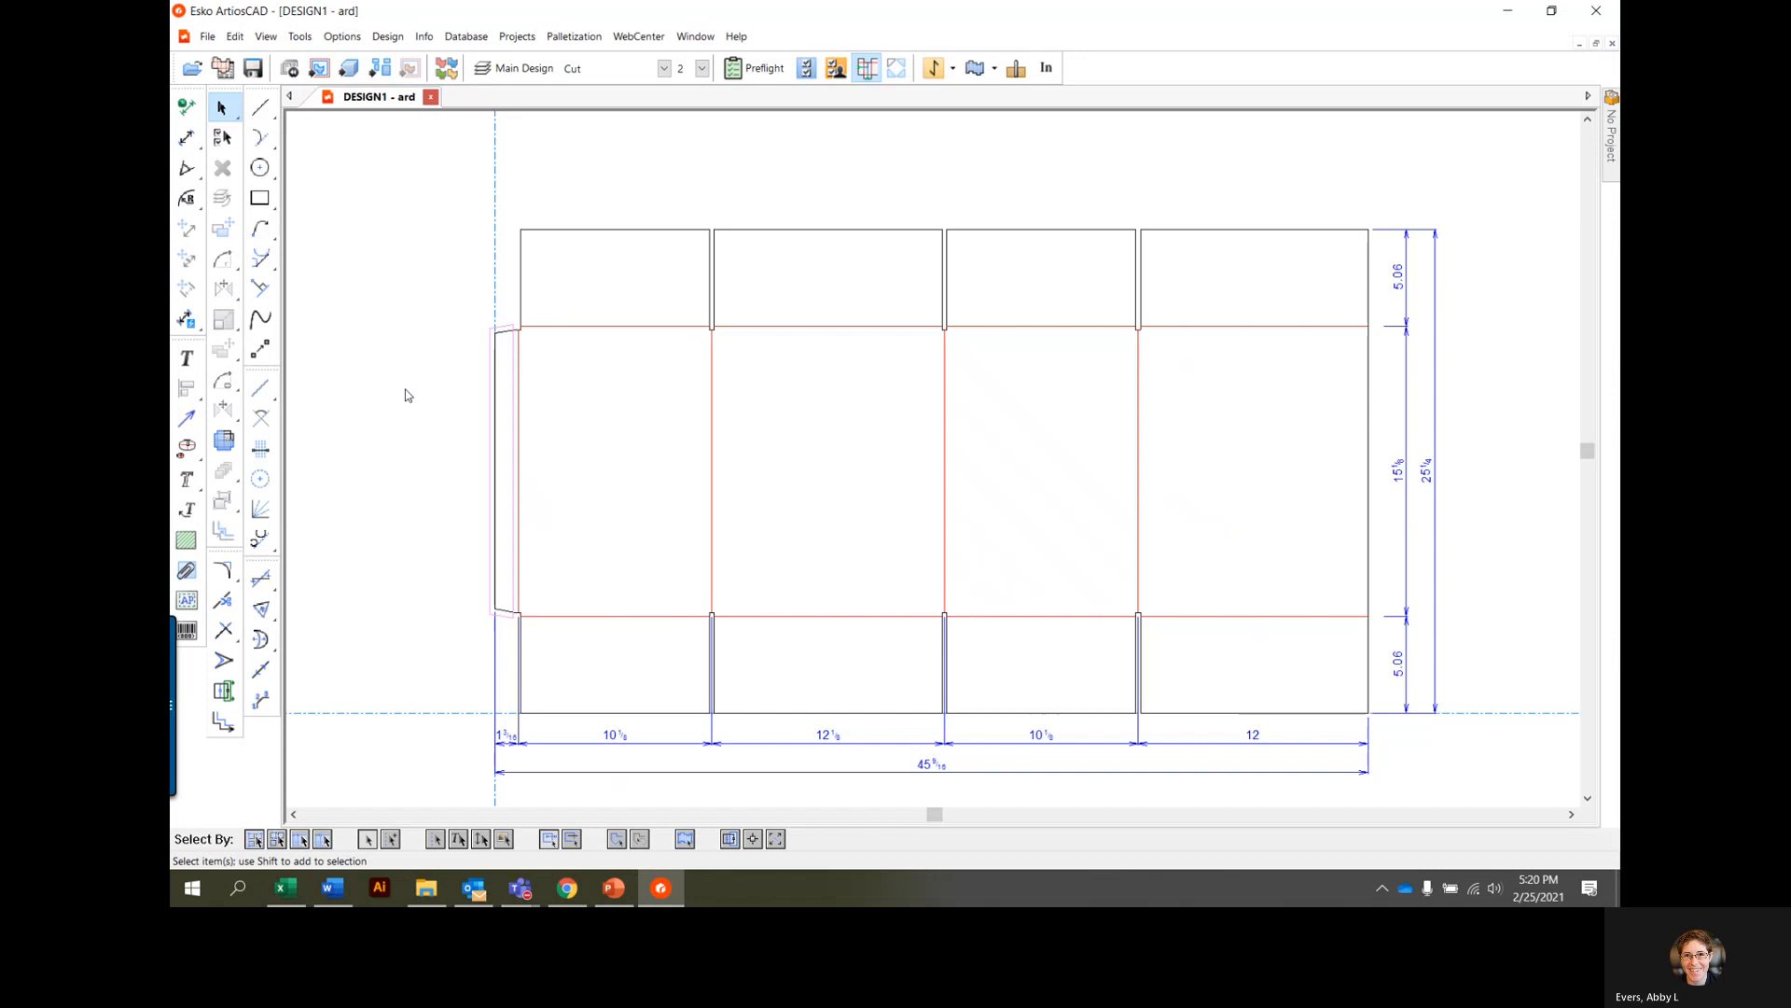
mouse_move(423, 386)
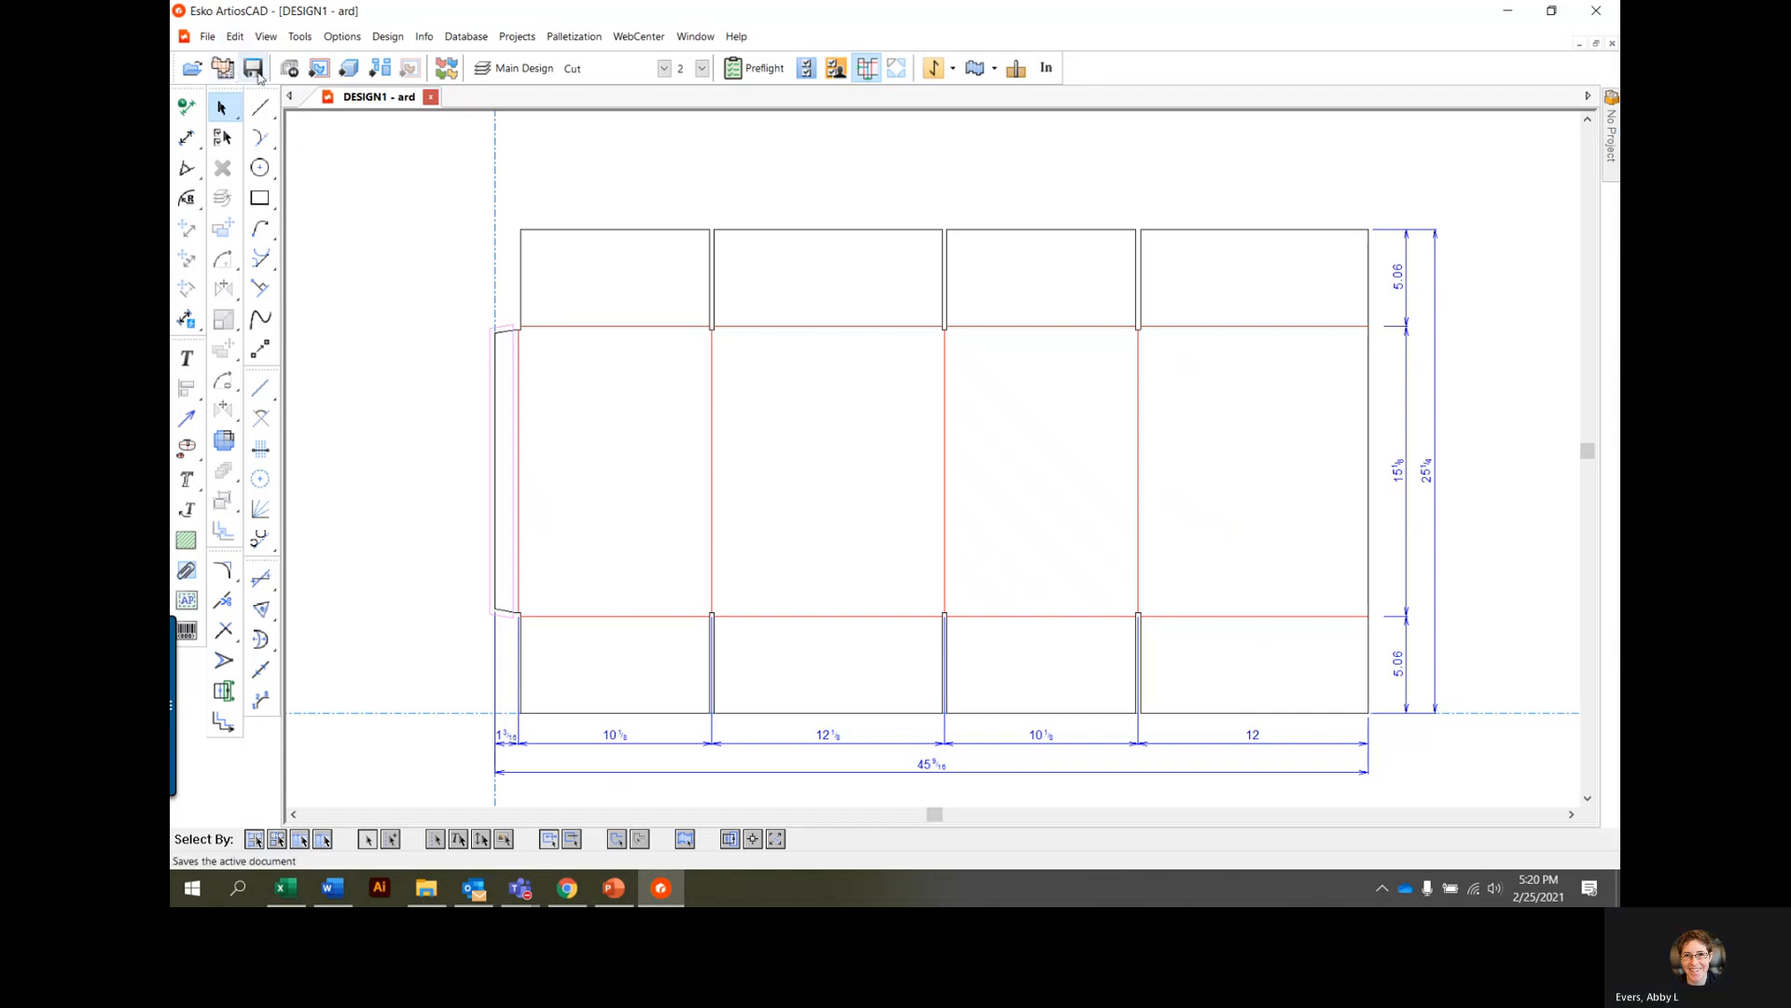
Step: Save the design as RSC_RDT in the ServerLib folder
click(252, 67)
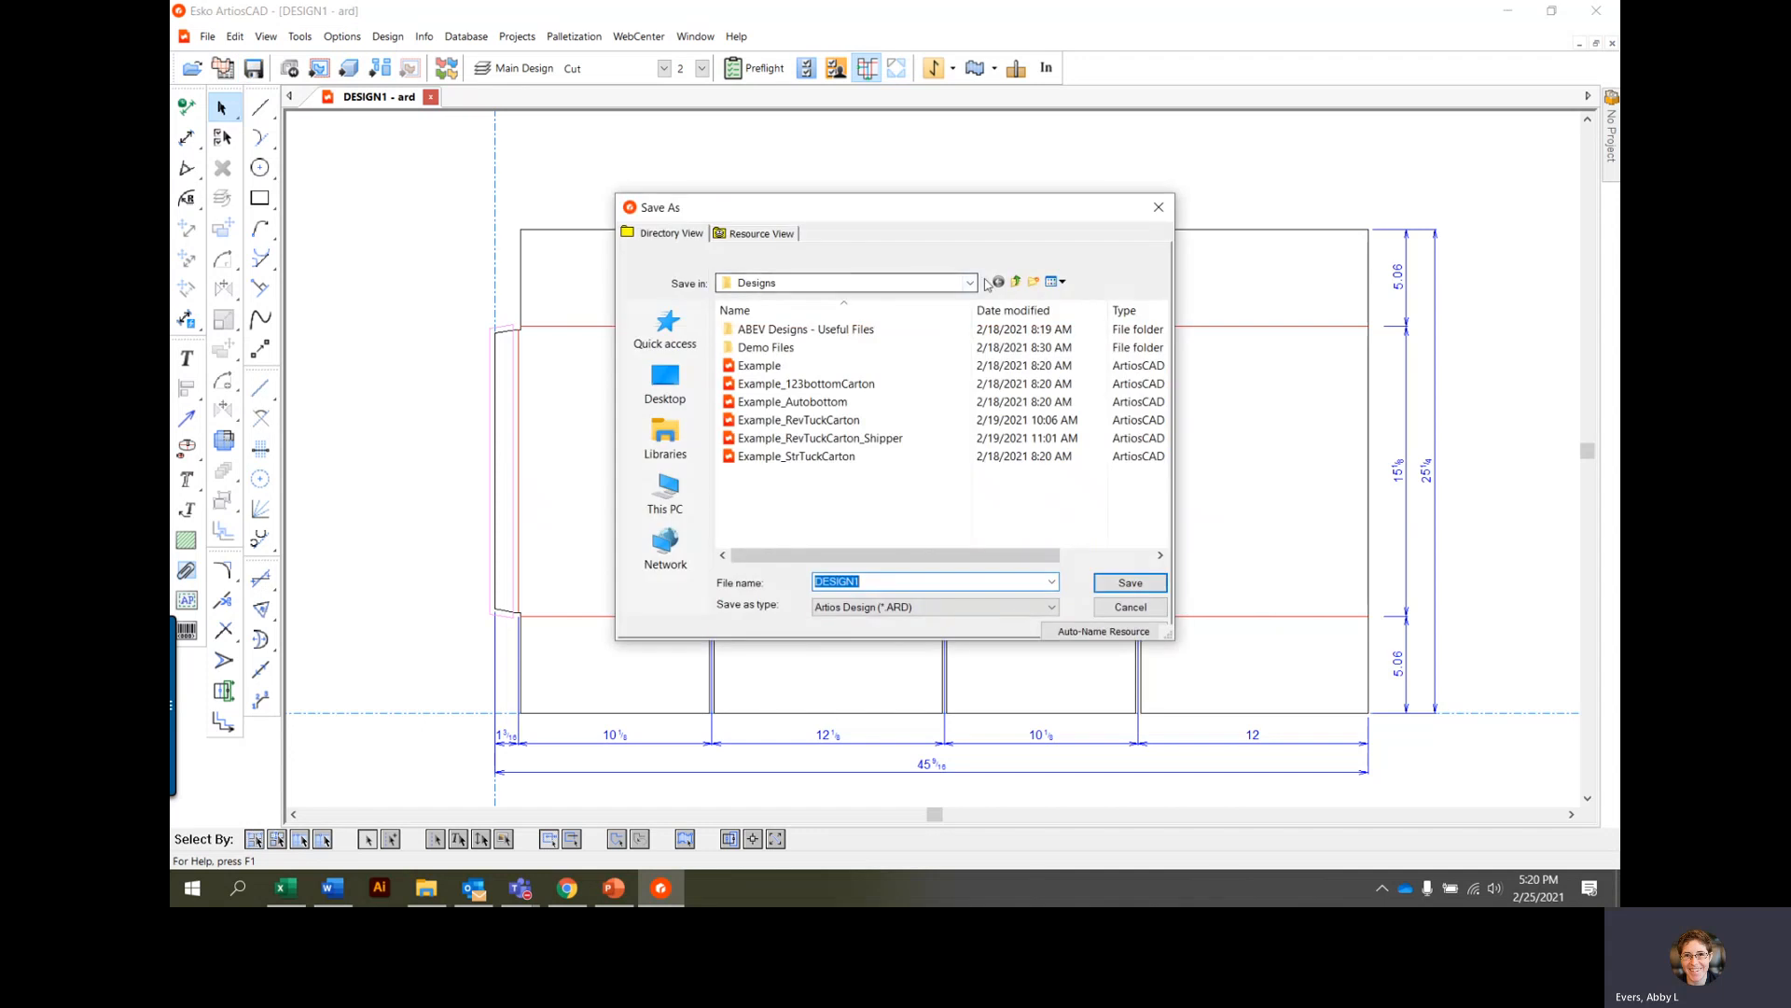
click(1015, 282)
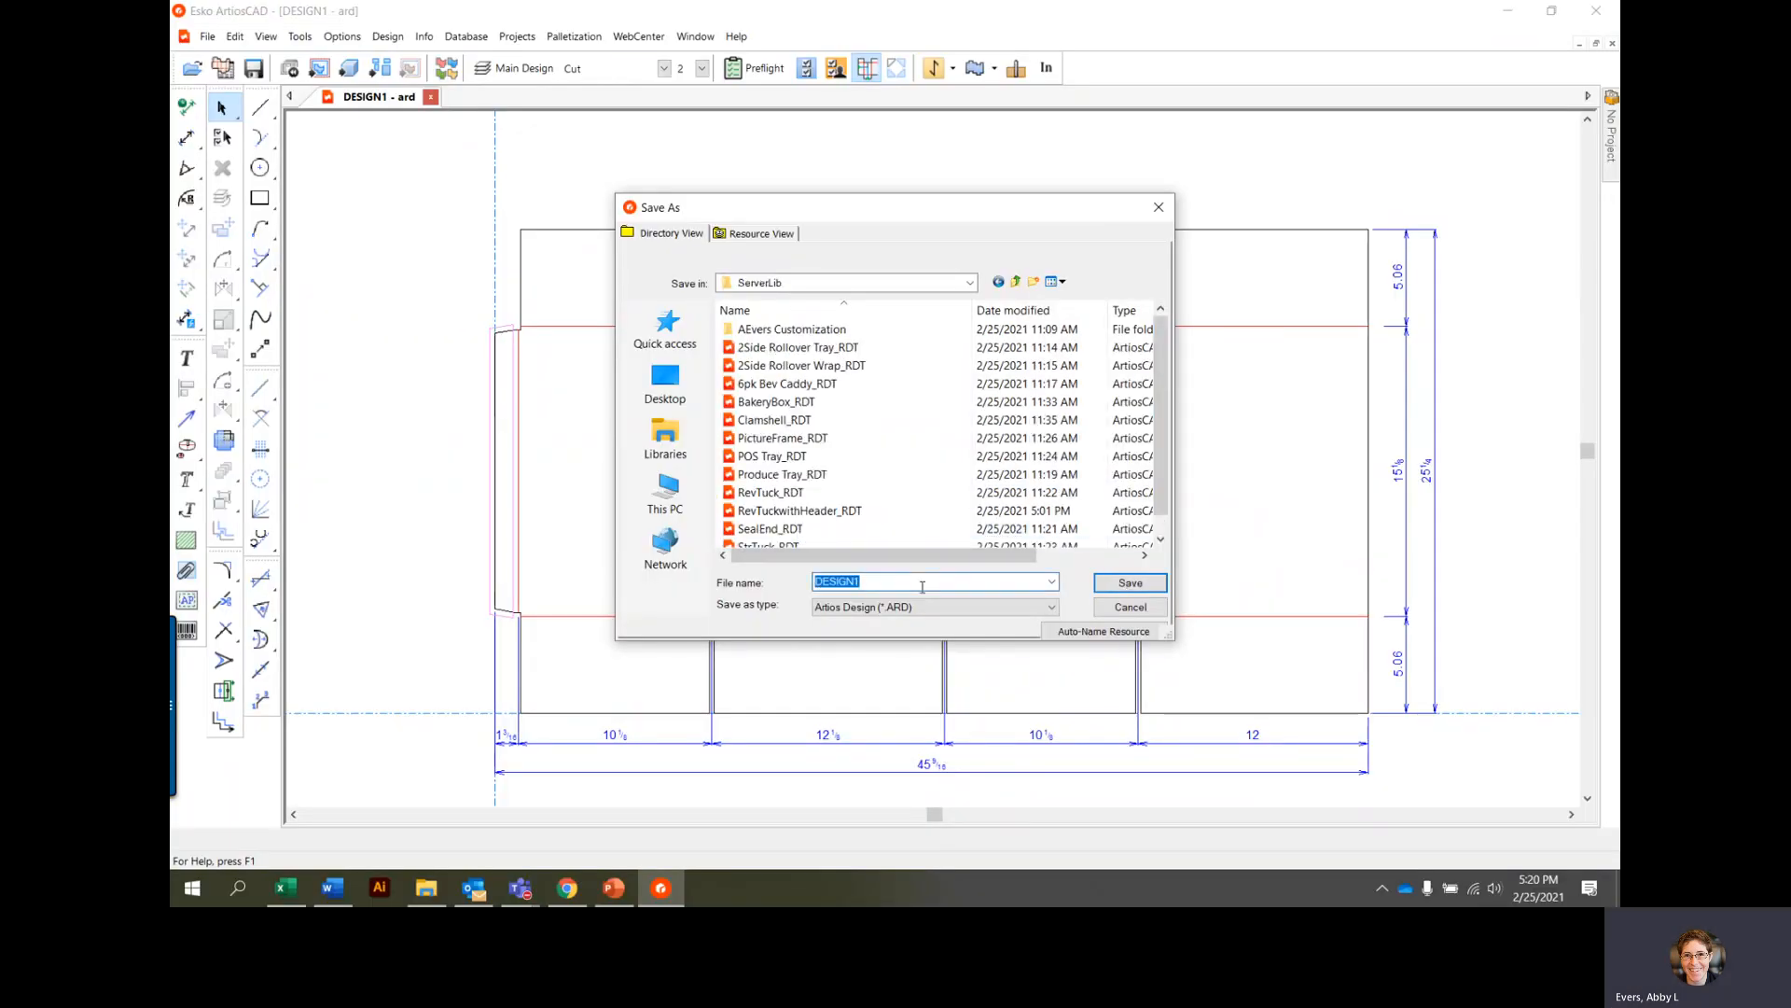
text(RSC_RDT)
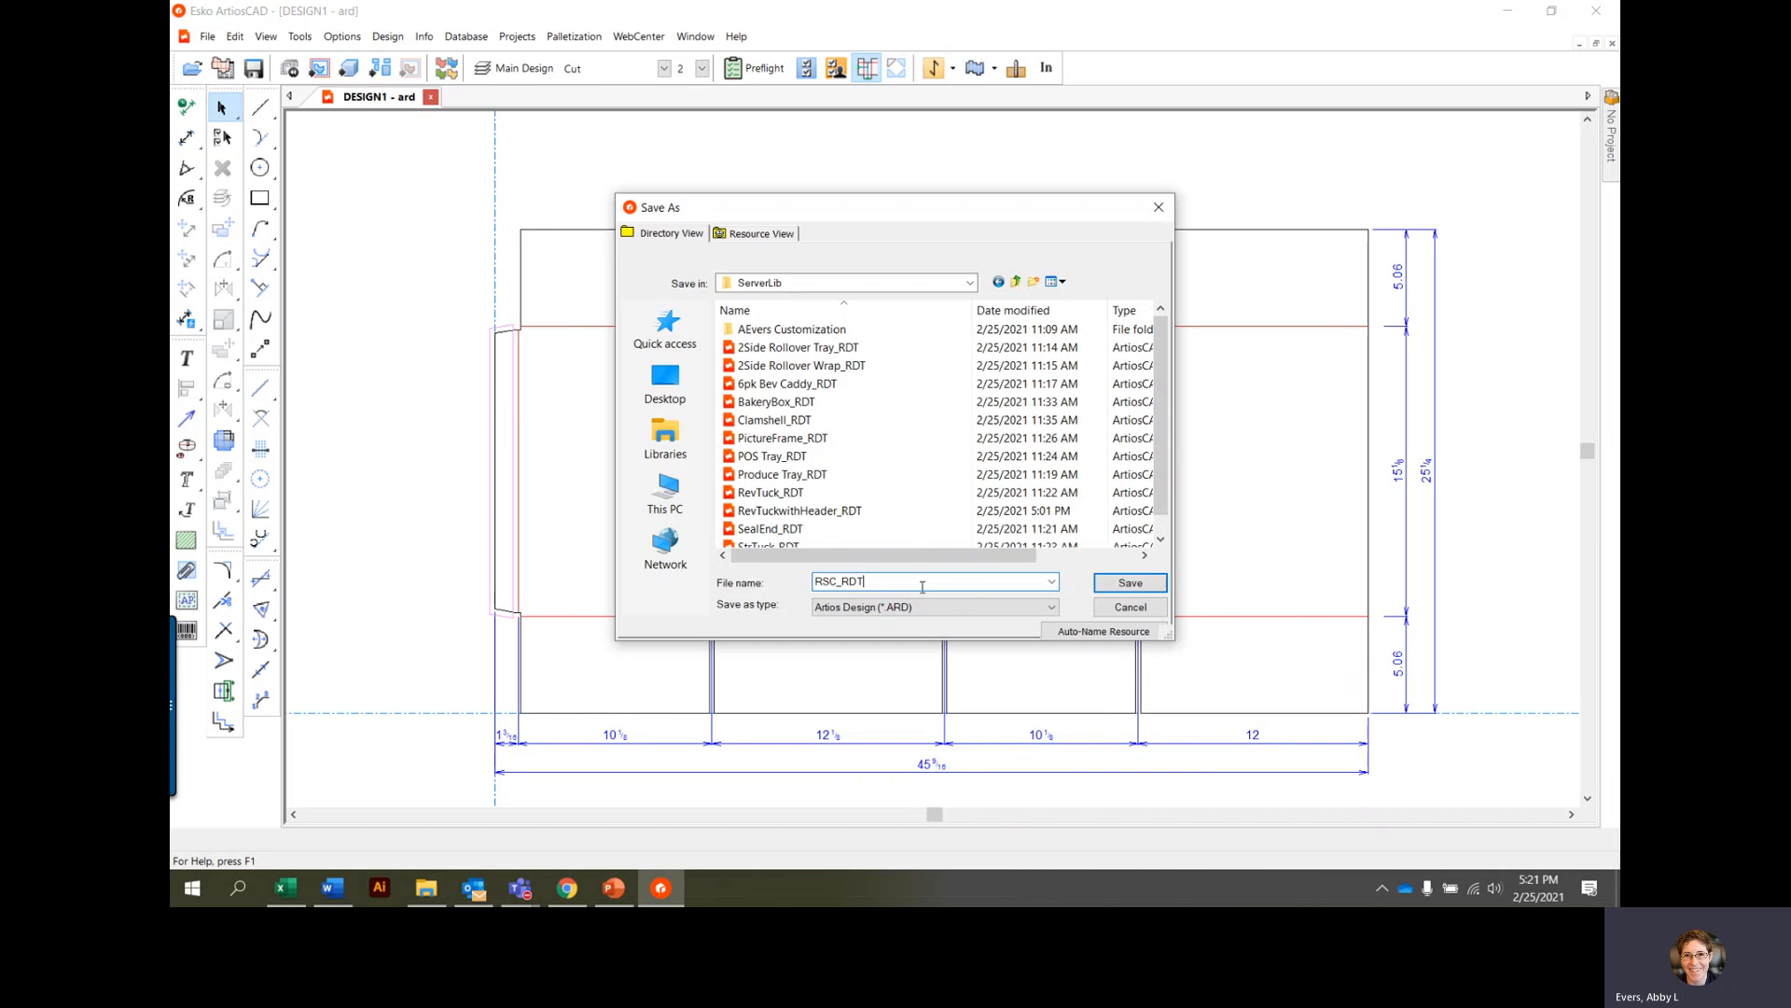
click(1127, 582)
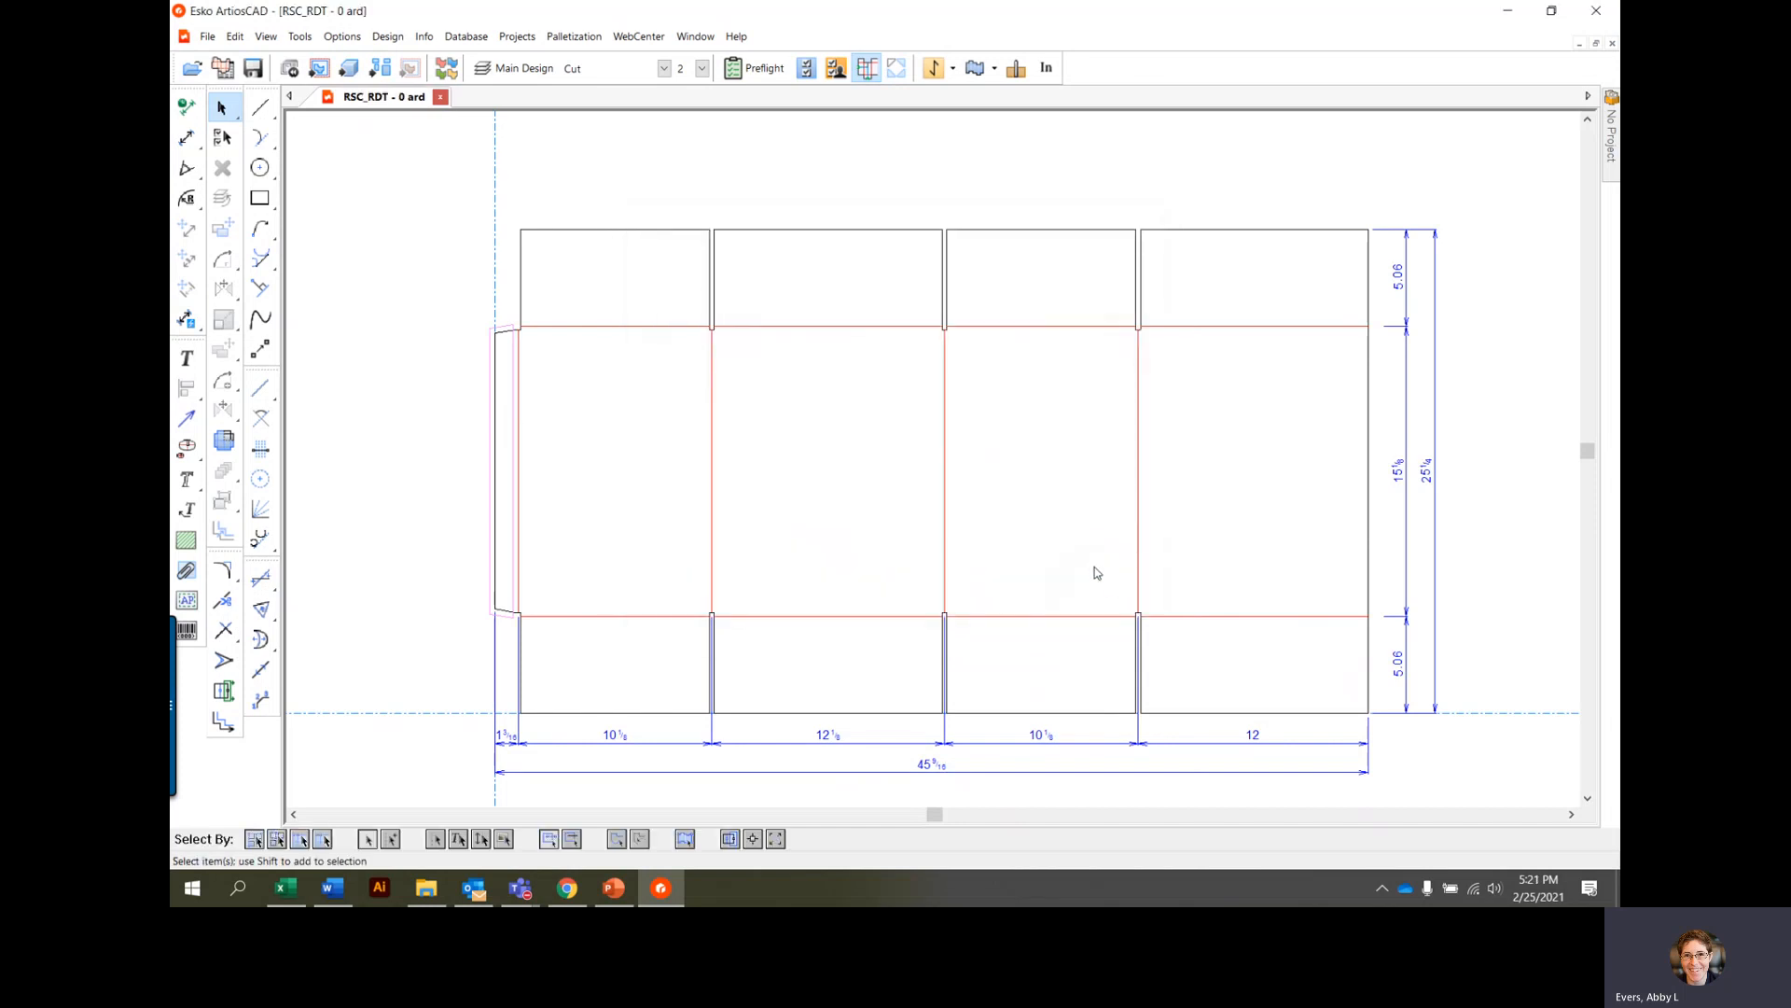
mouse_move(1101, 526)
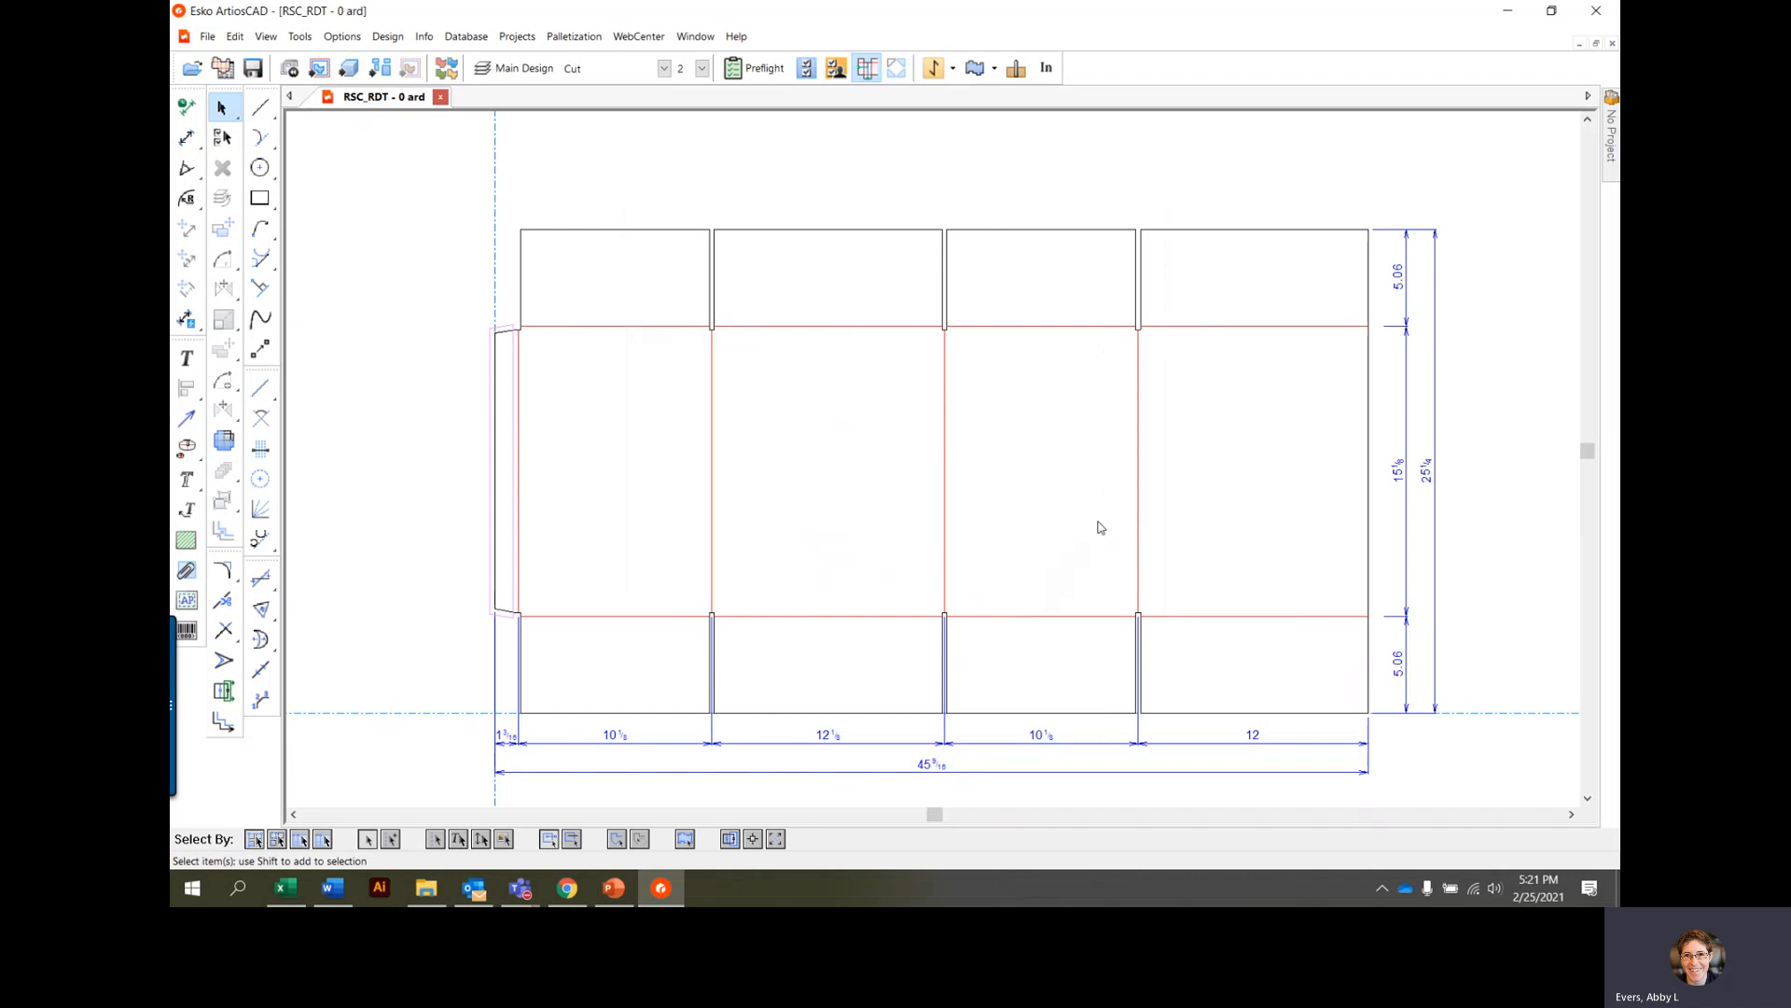
mouse_move(771, 328)
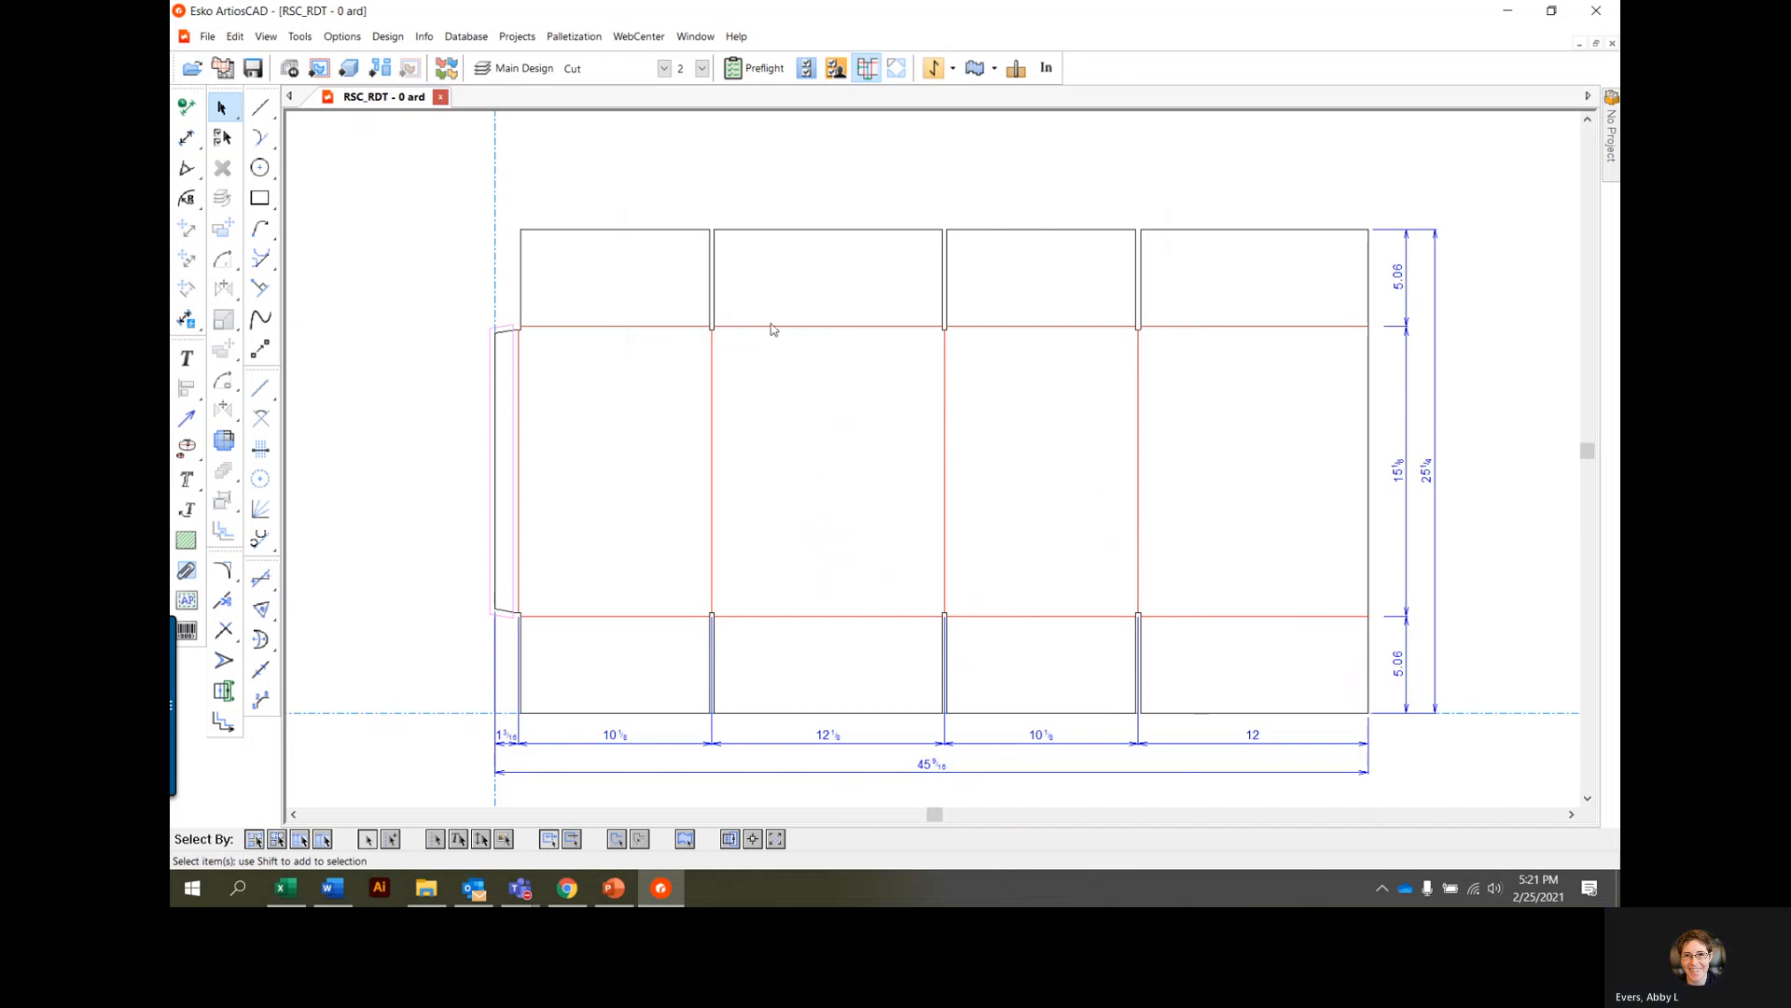
Step: Bring up the shared Defaults and expand the Style catalog's Tips and Tricks Templates
click(341, 36)
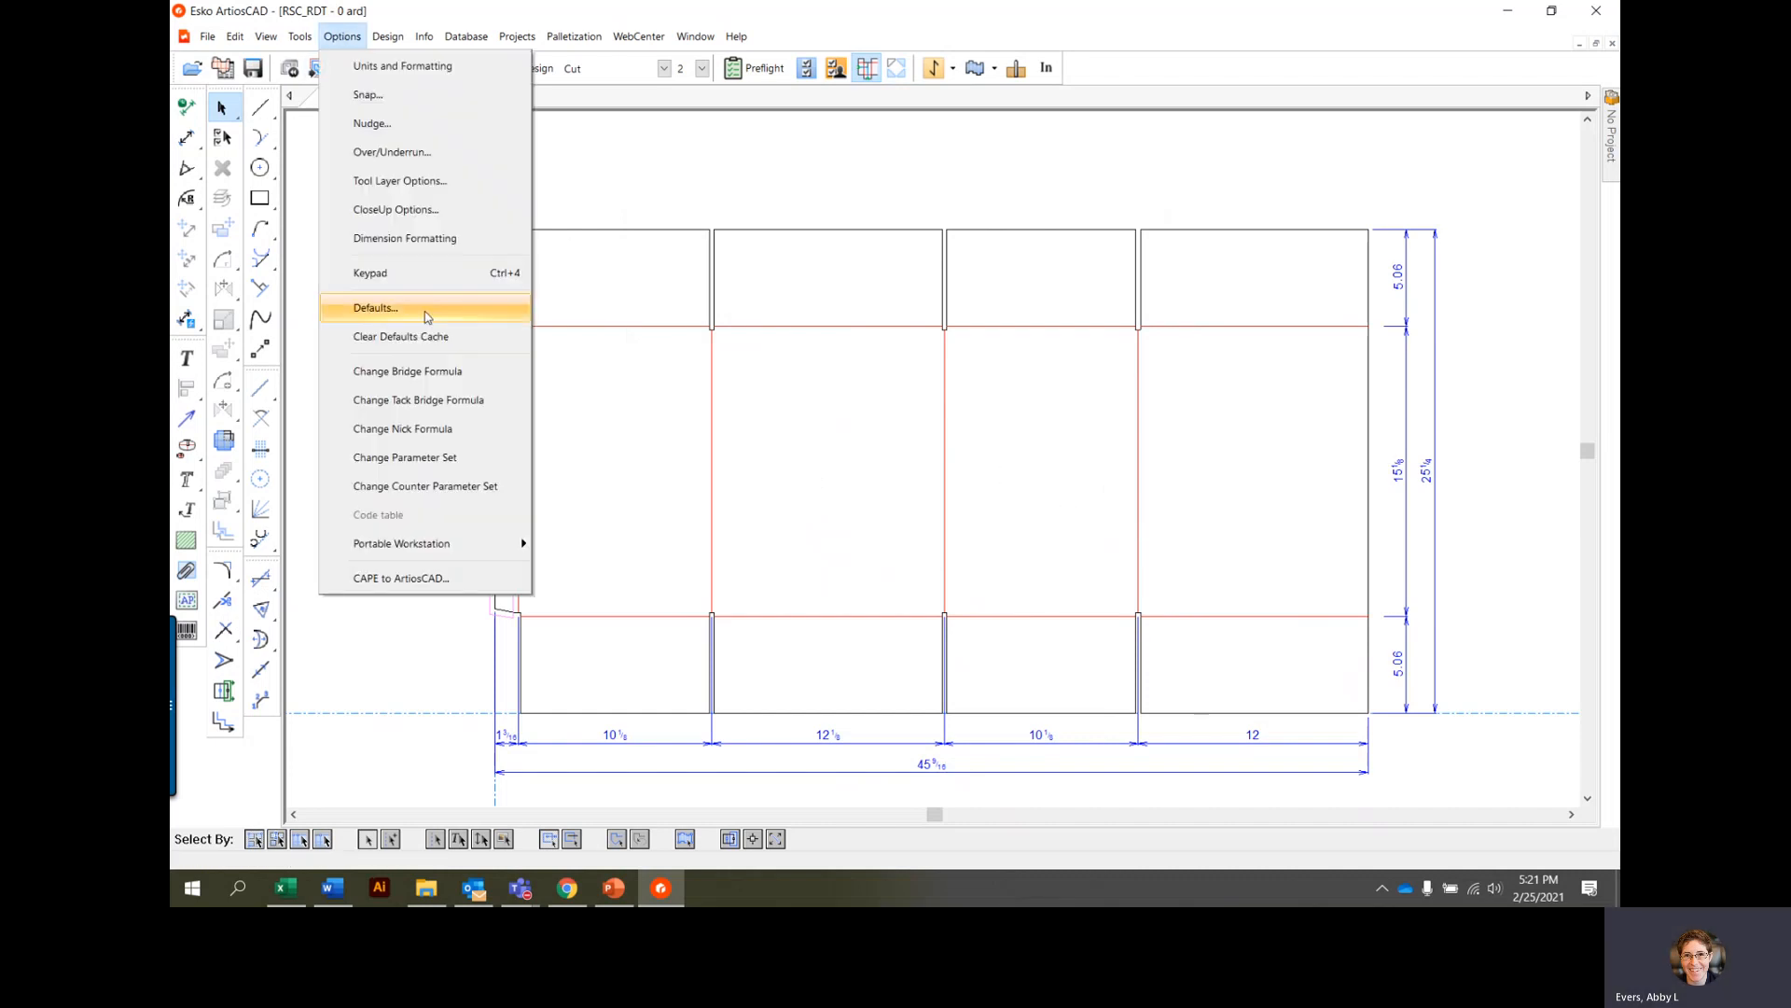
click(375, 308)
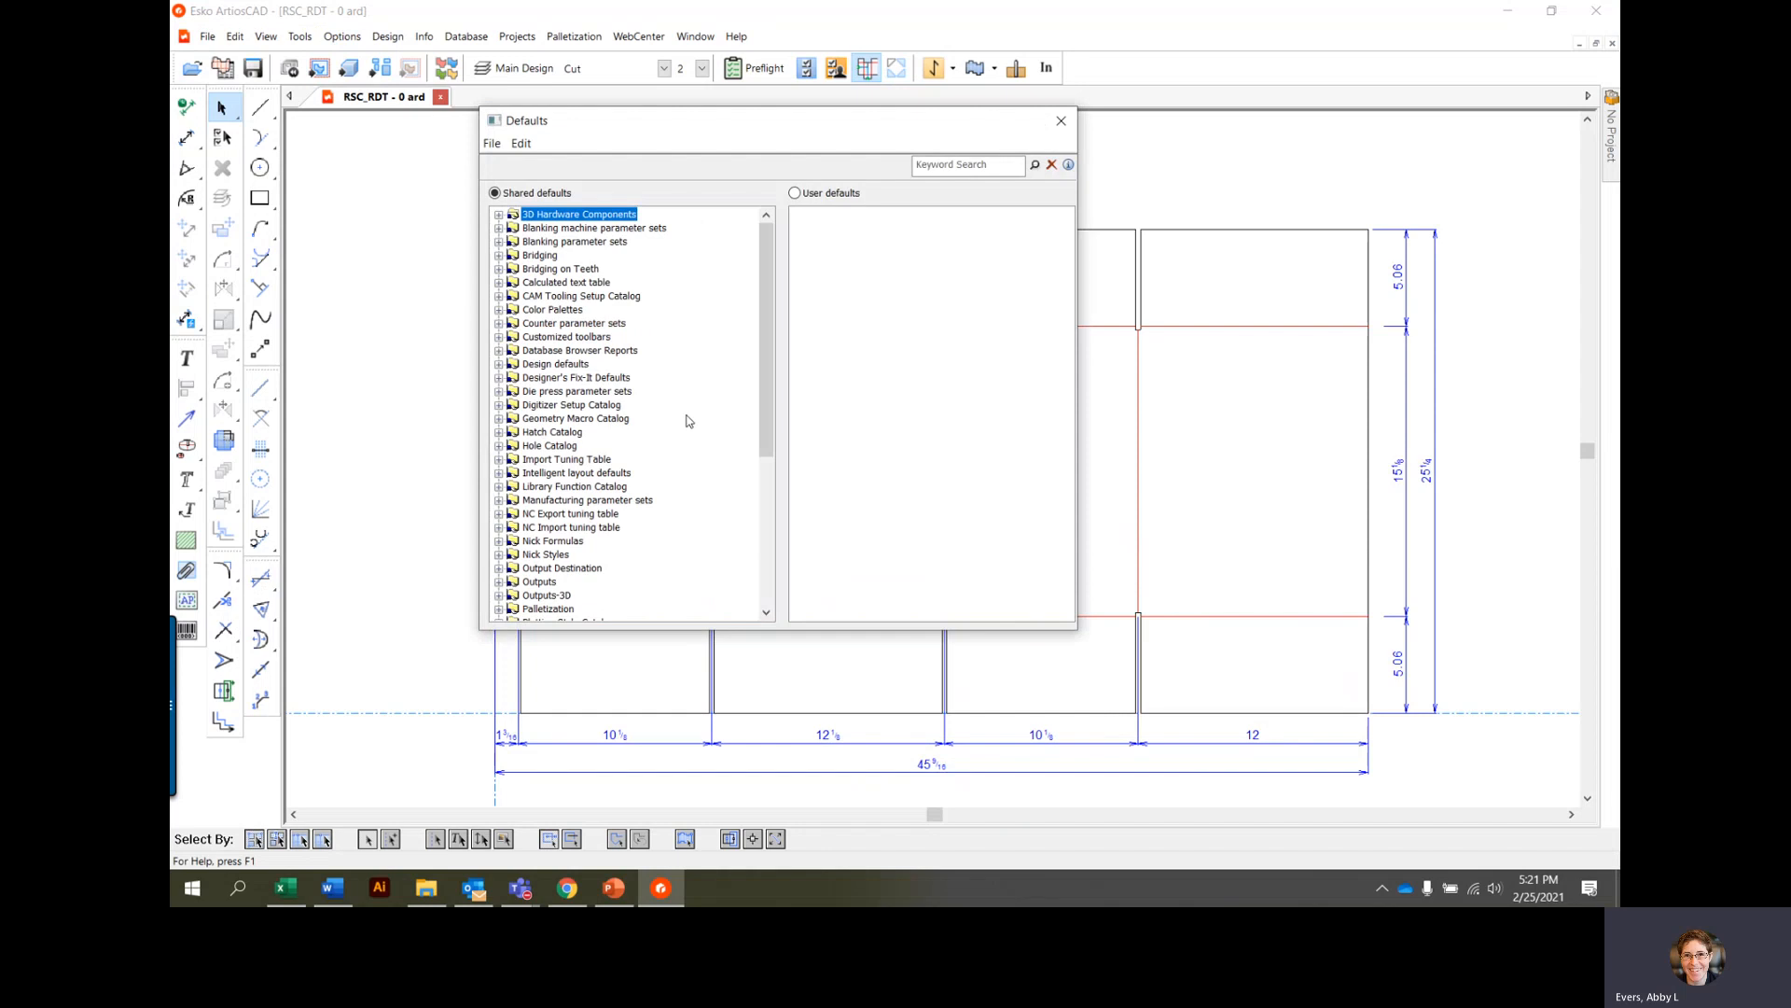
mouse_move(750, 222)
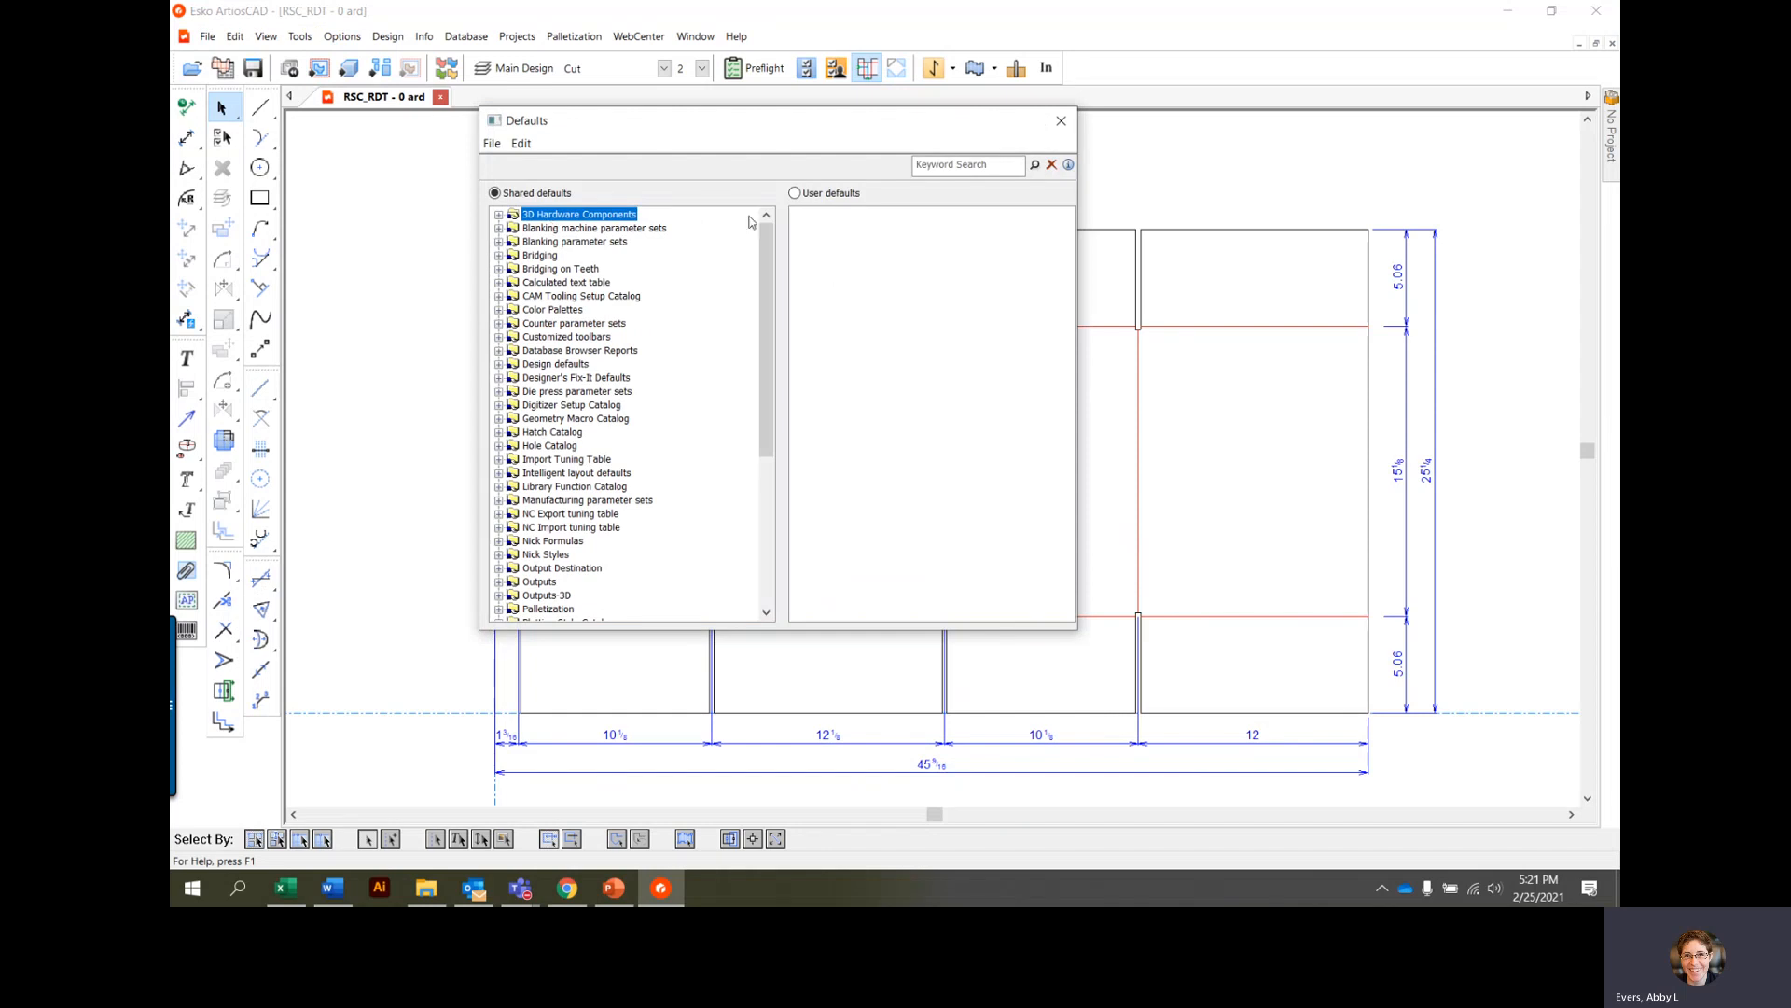
scroll(down, 3)
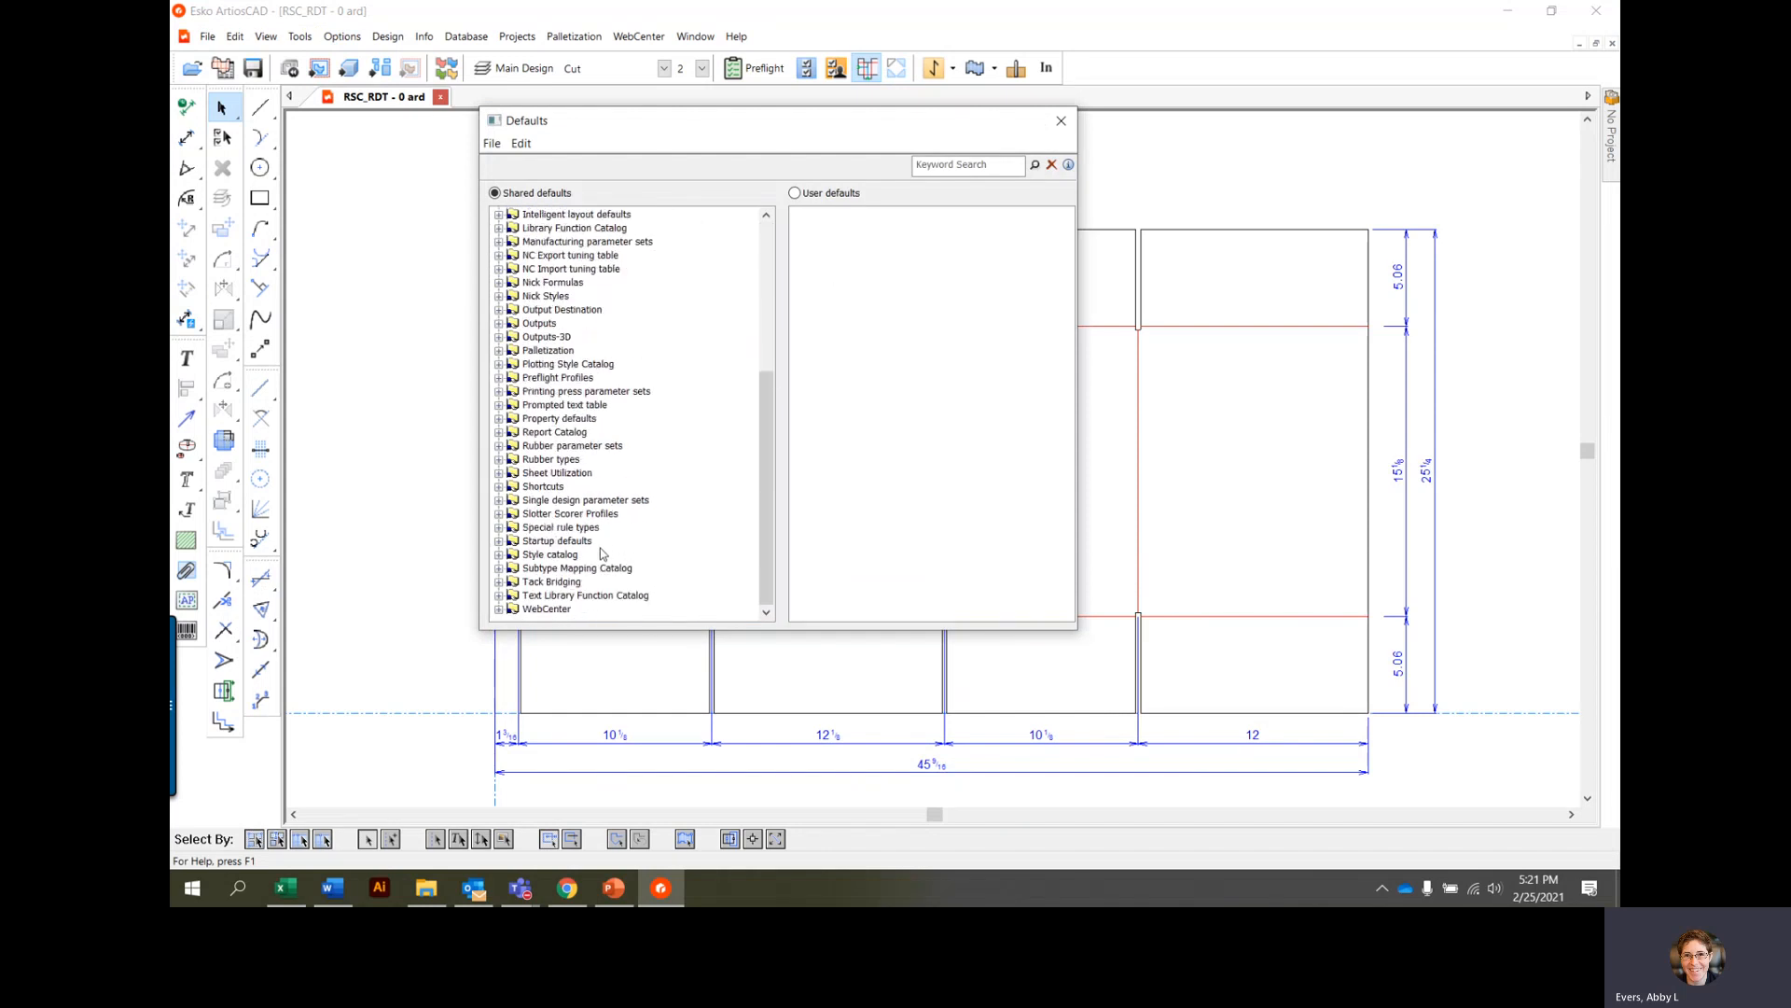
click(500, 554)
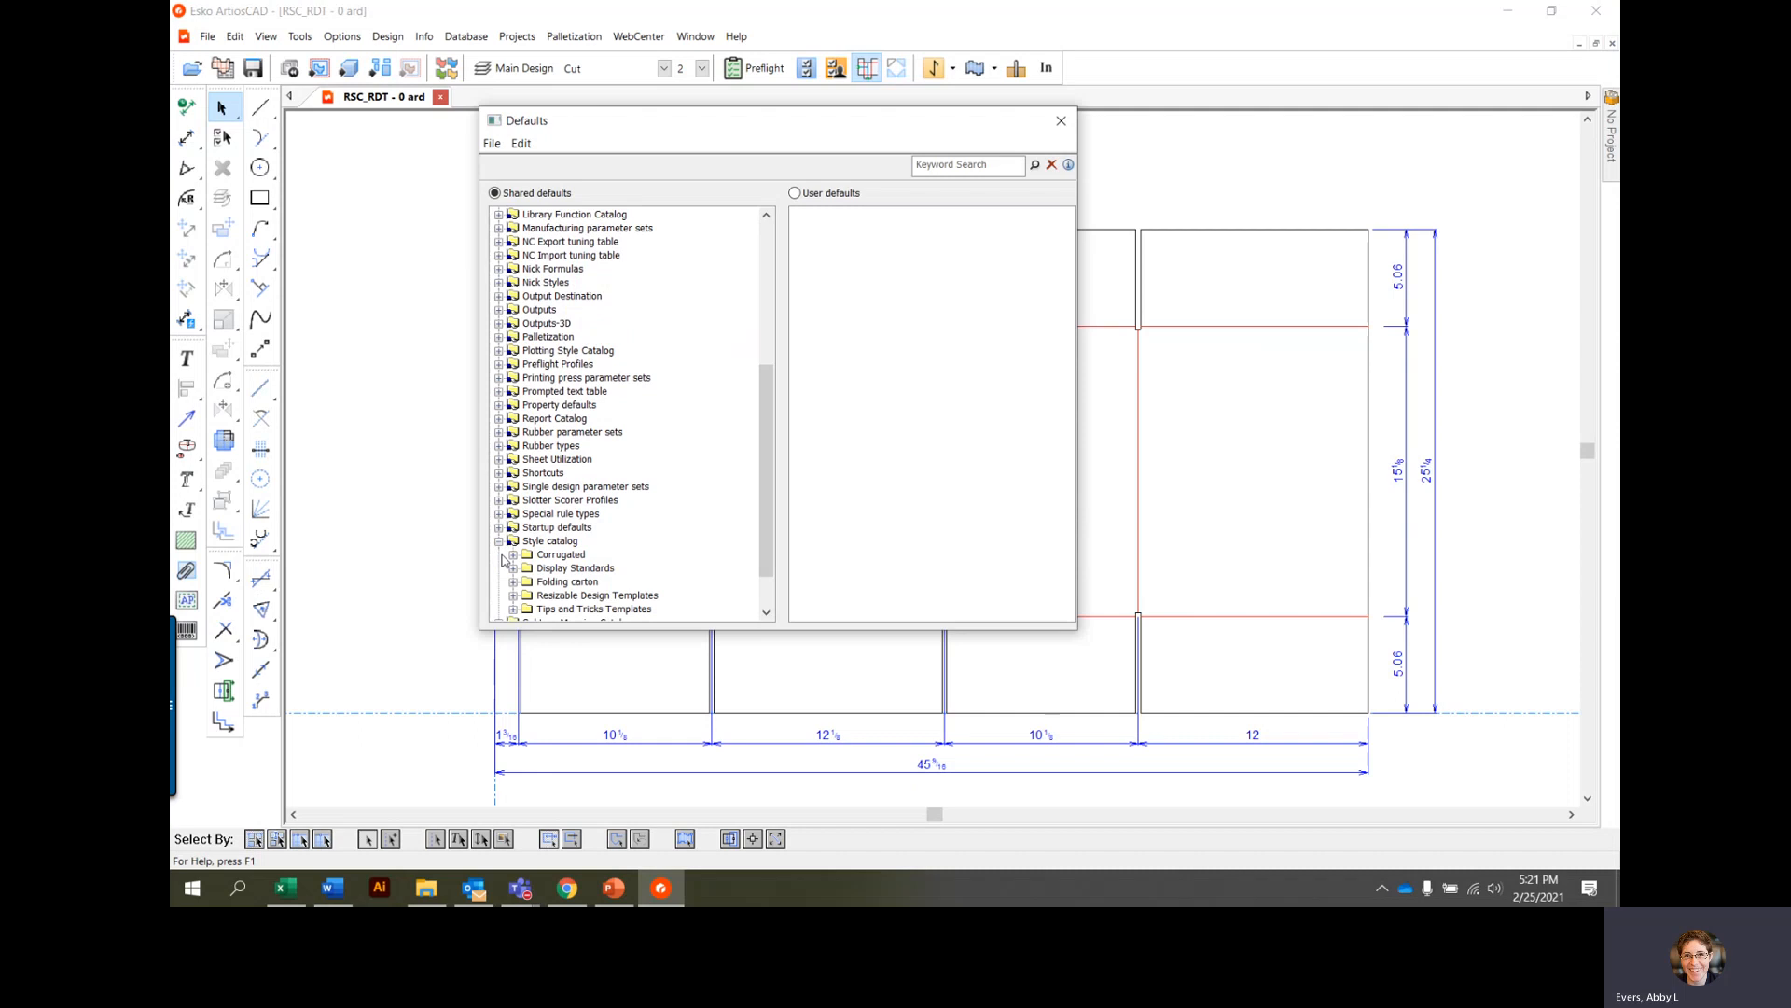
scroll(down, 3)
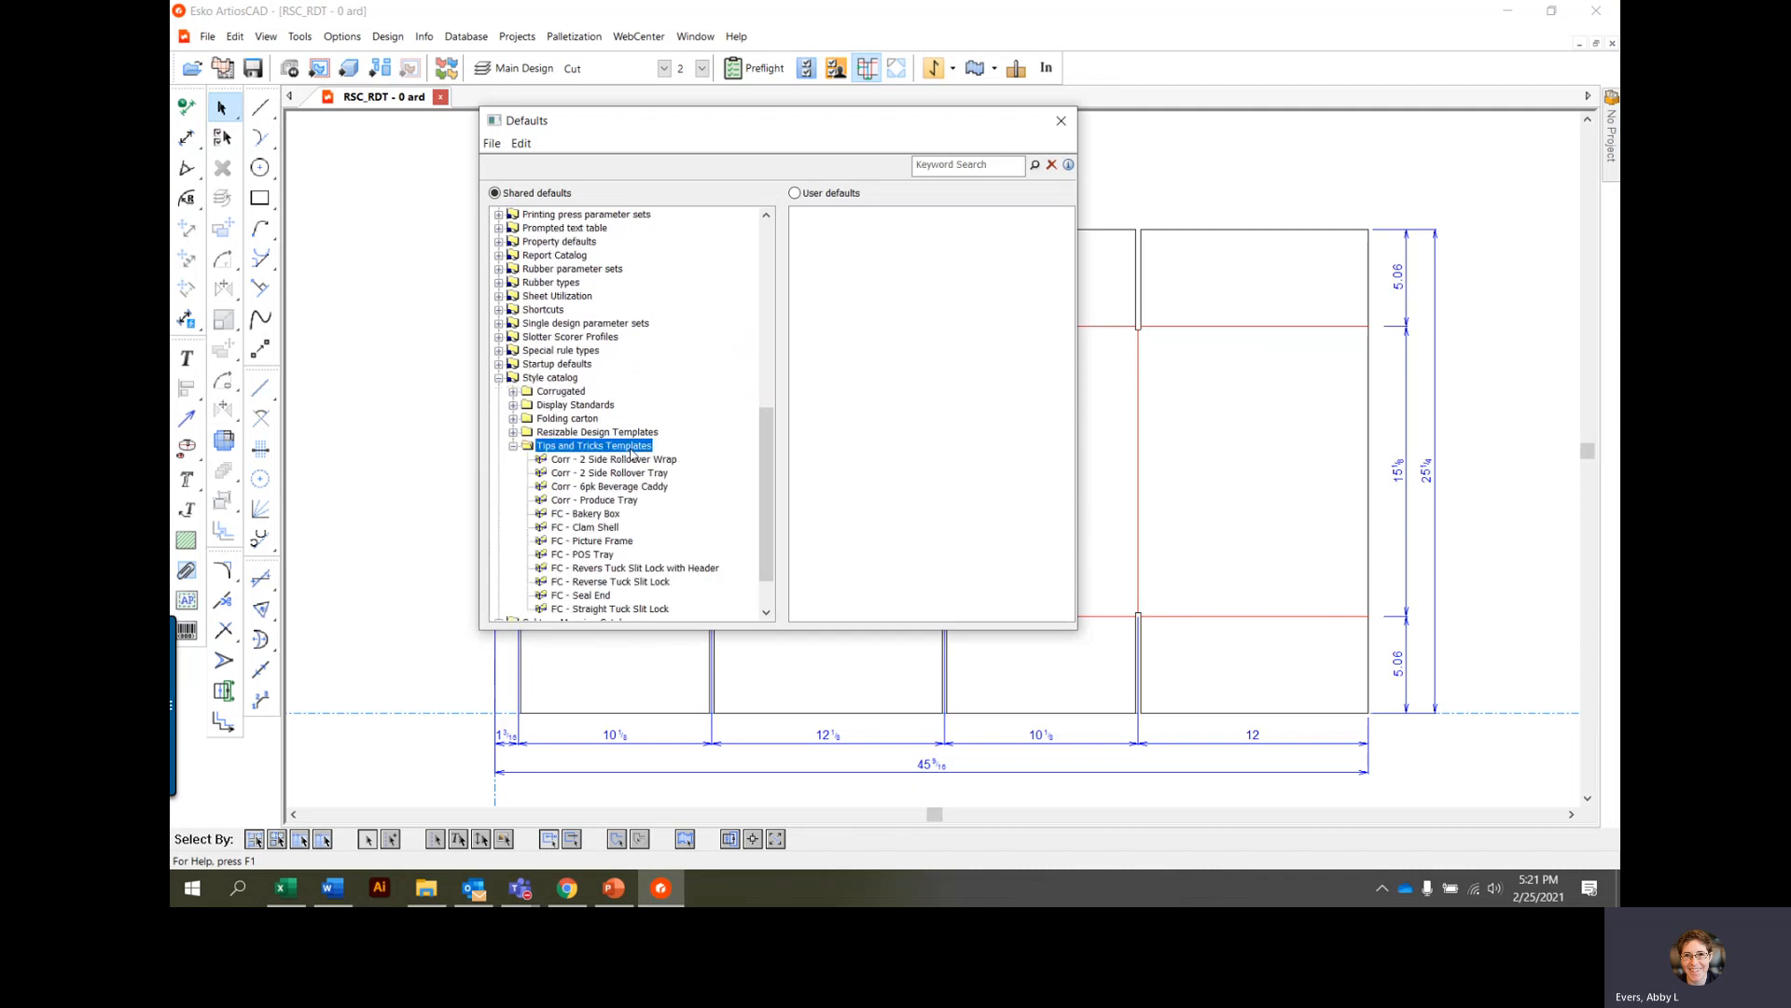
Step: Create a new data entry named Corr - RSC under Tips and Tricks Templates
right_click(549, 377)
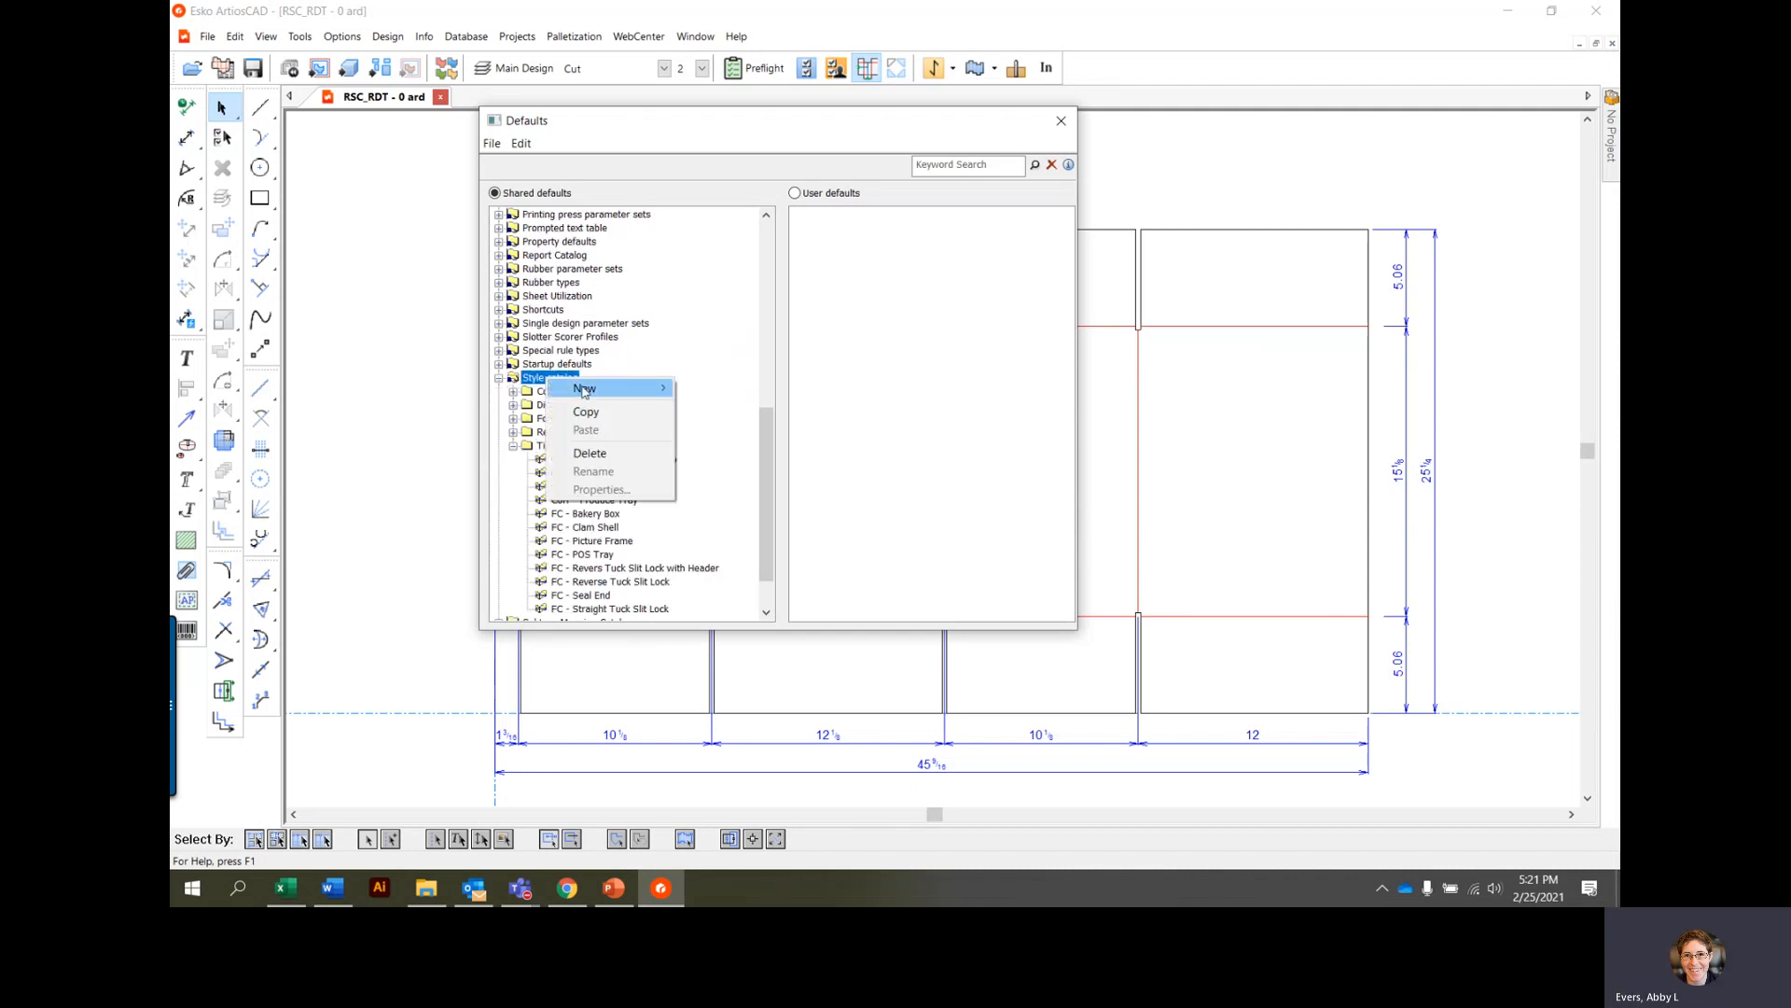
mouse_move(584, 388)
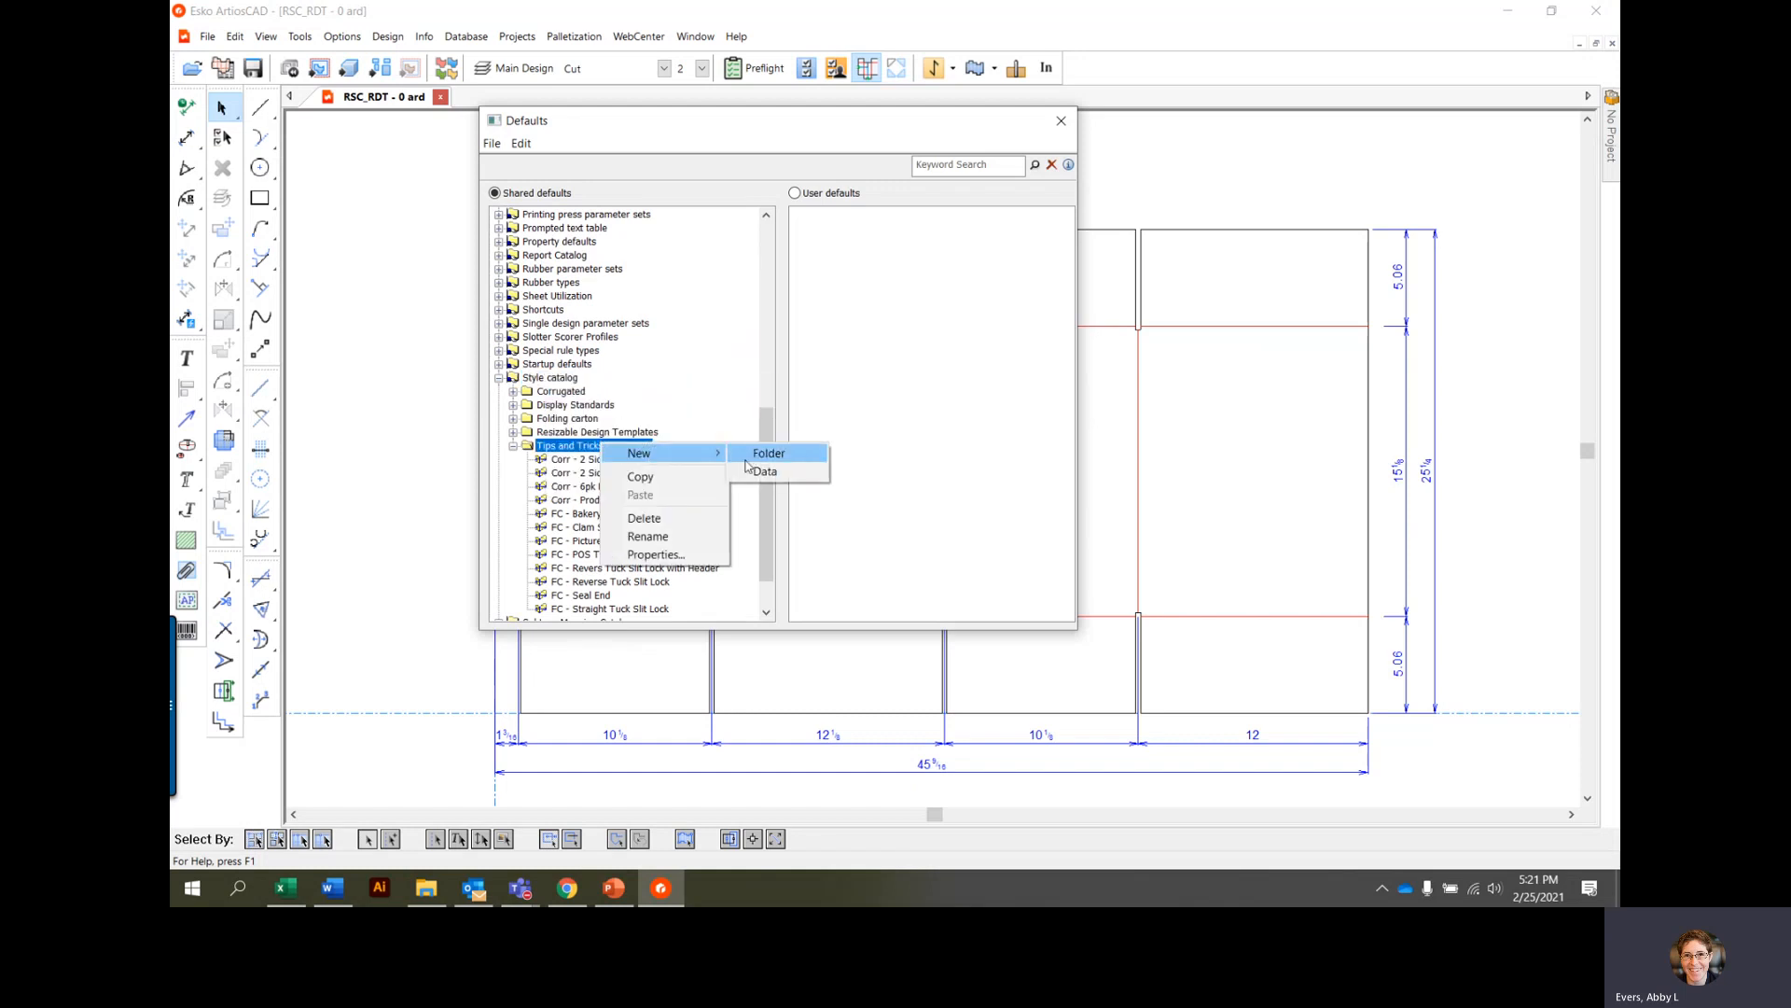
mouse_move(766, 470)
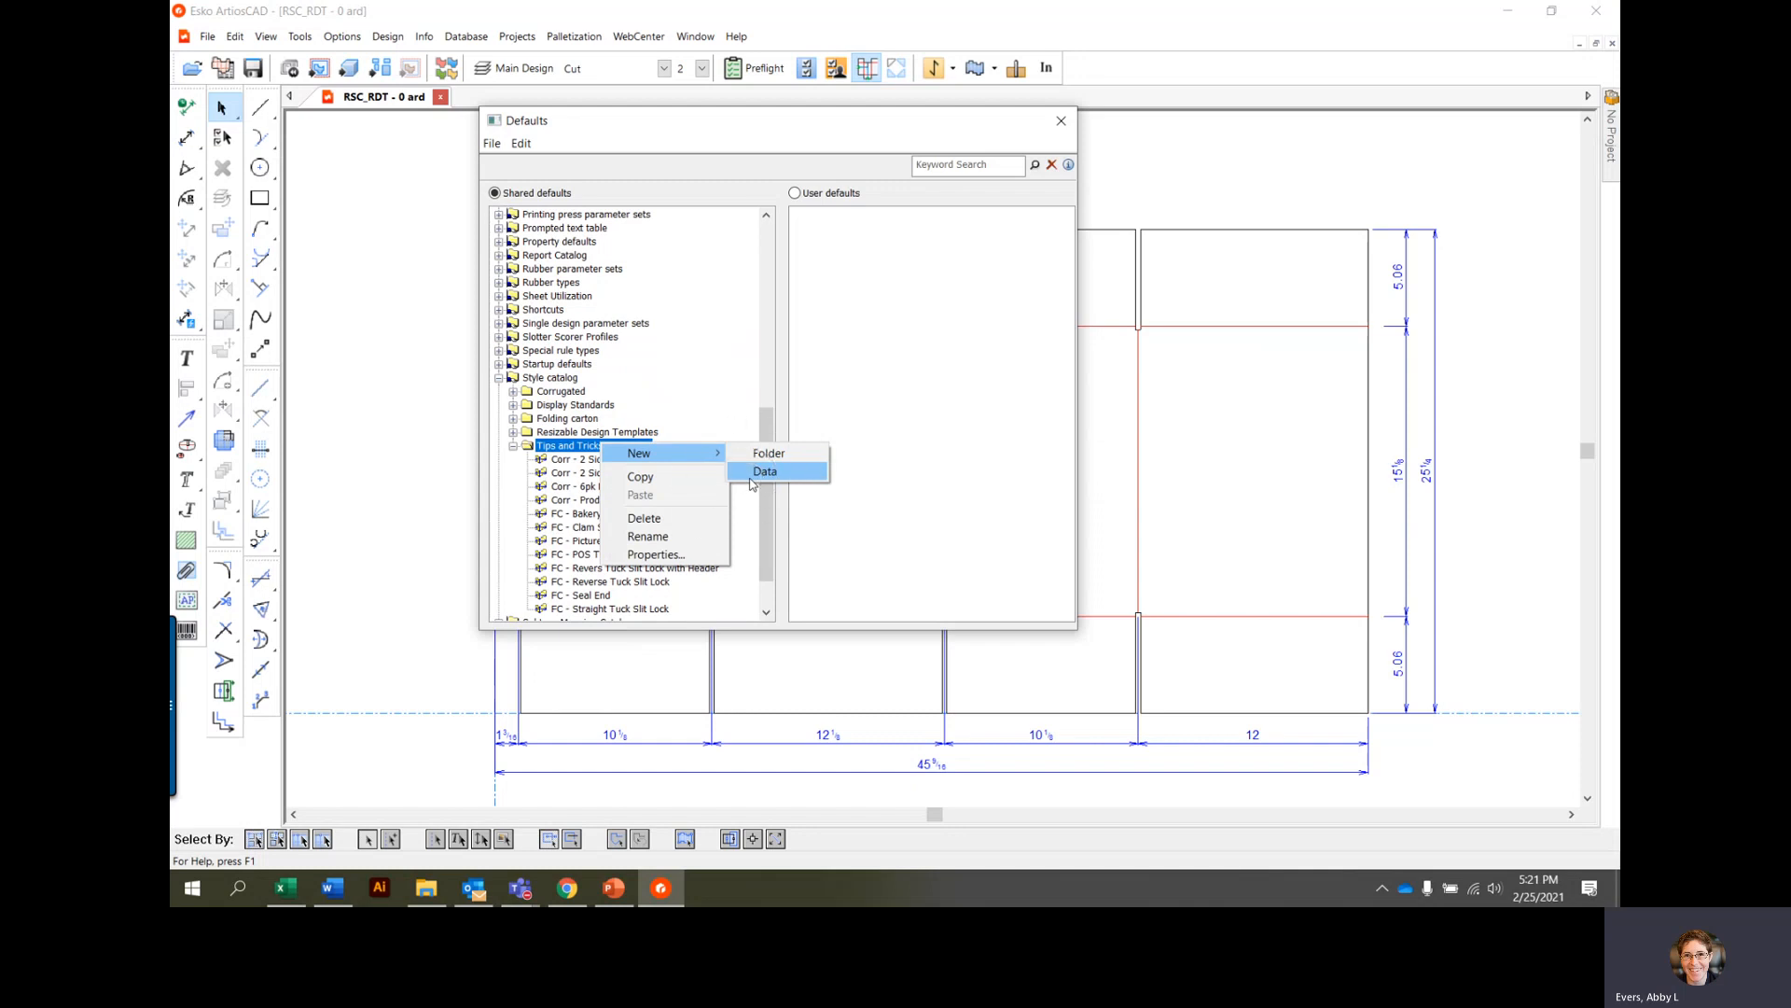
click(765, 470)
text(Corr - RSC)
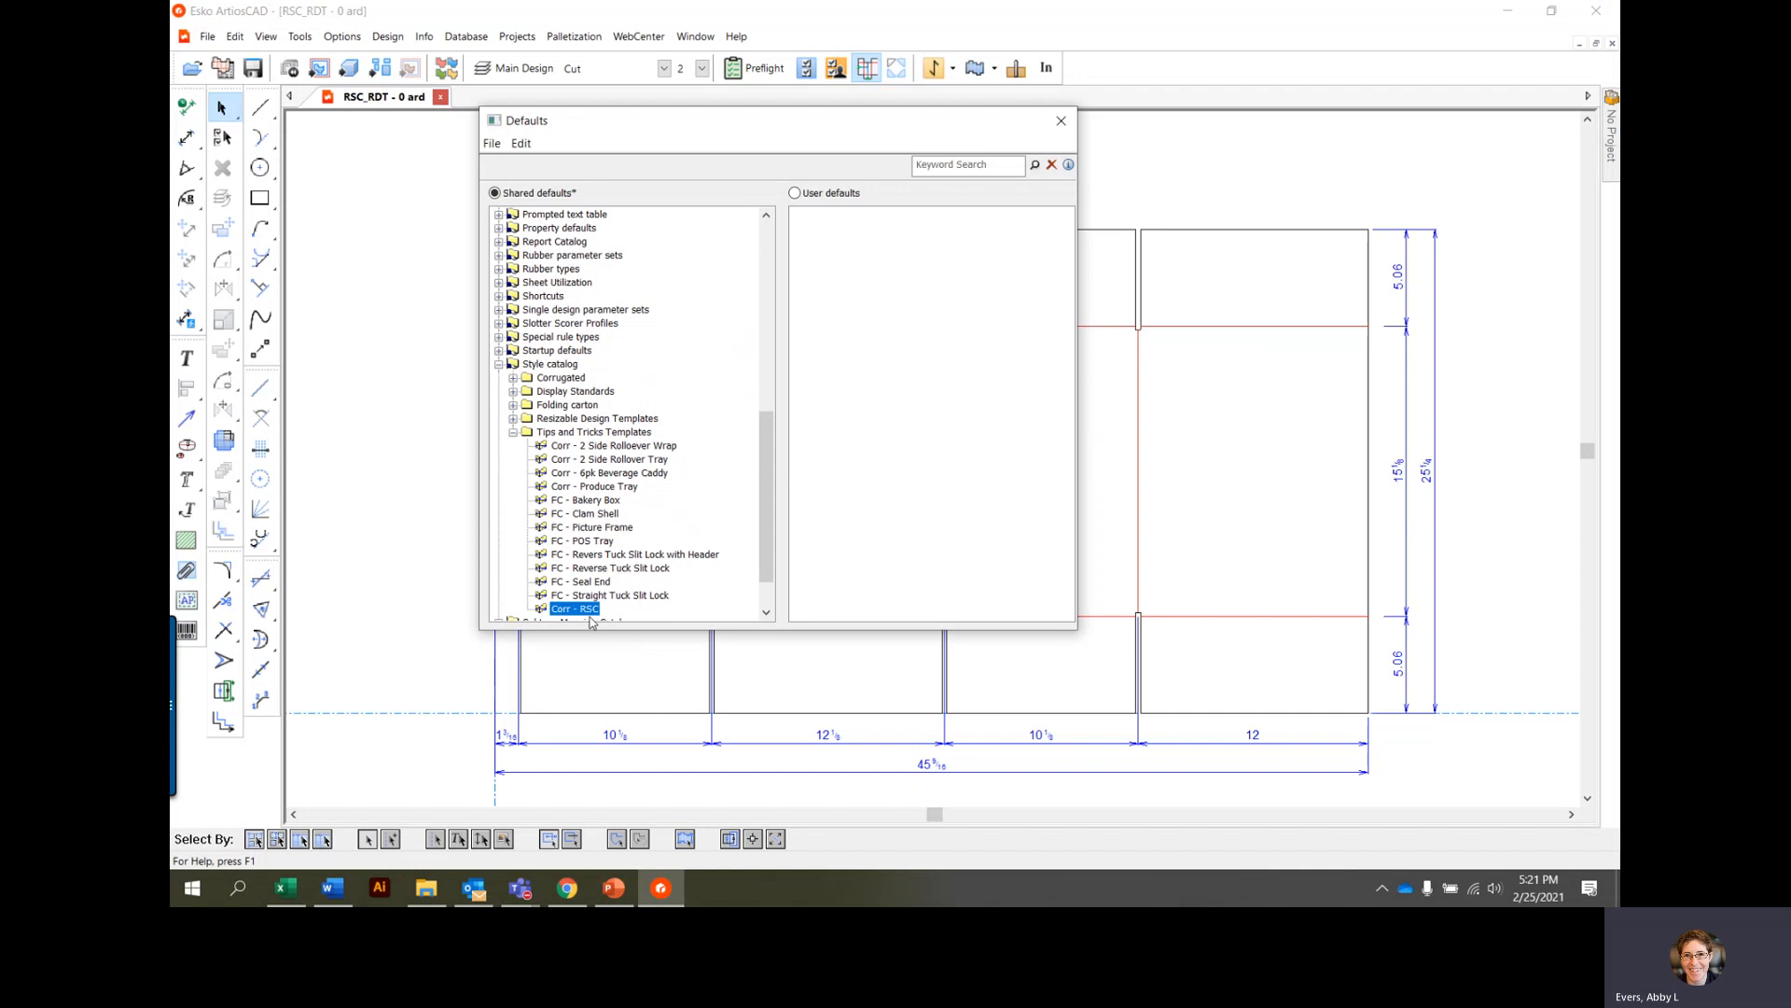
mouse_move(591, 623)
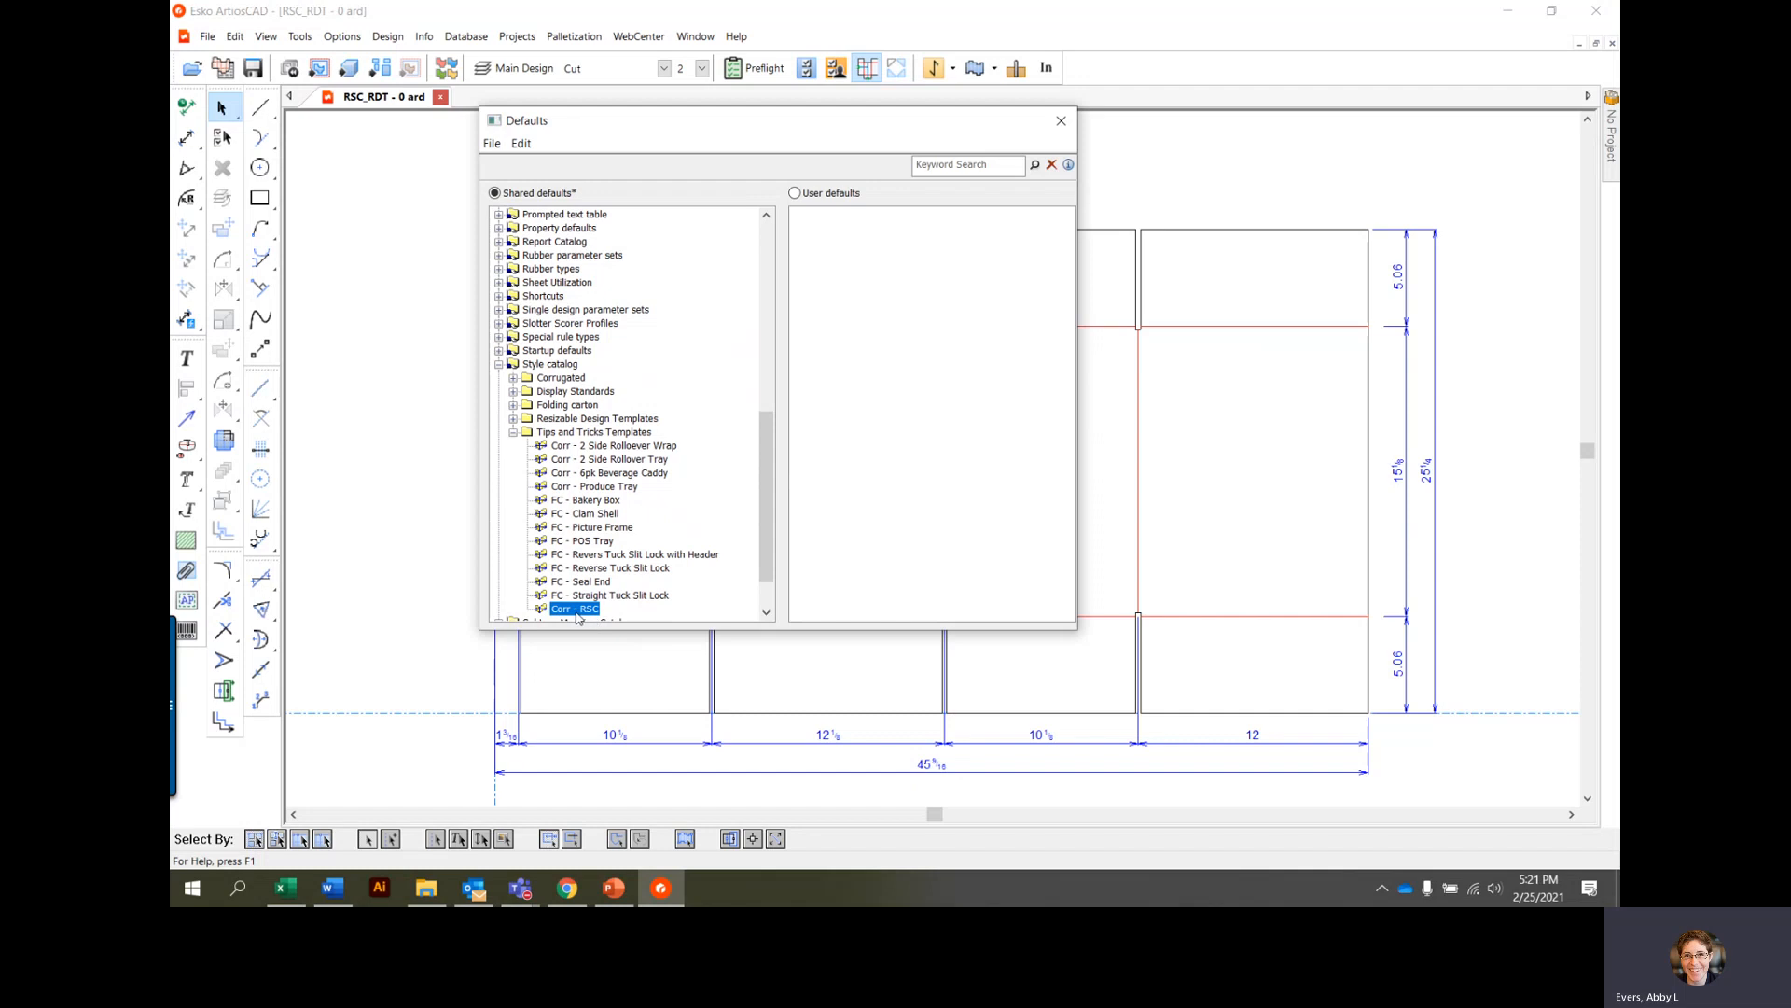
Step: Link the Corr - RSC entry to the RSC_RDT design file
double_click(573, 608)
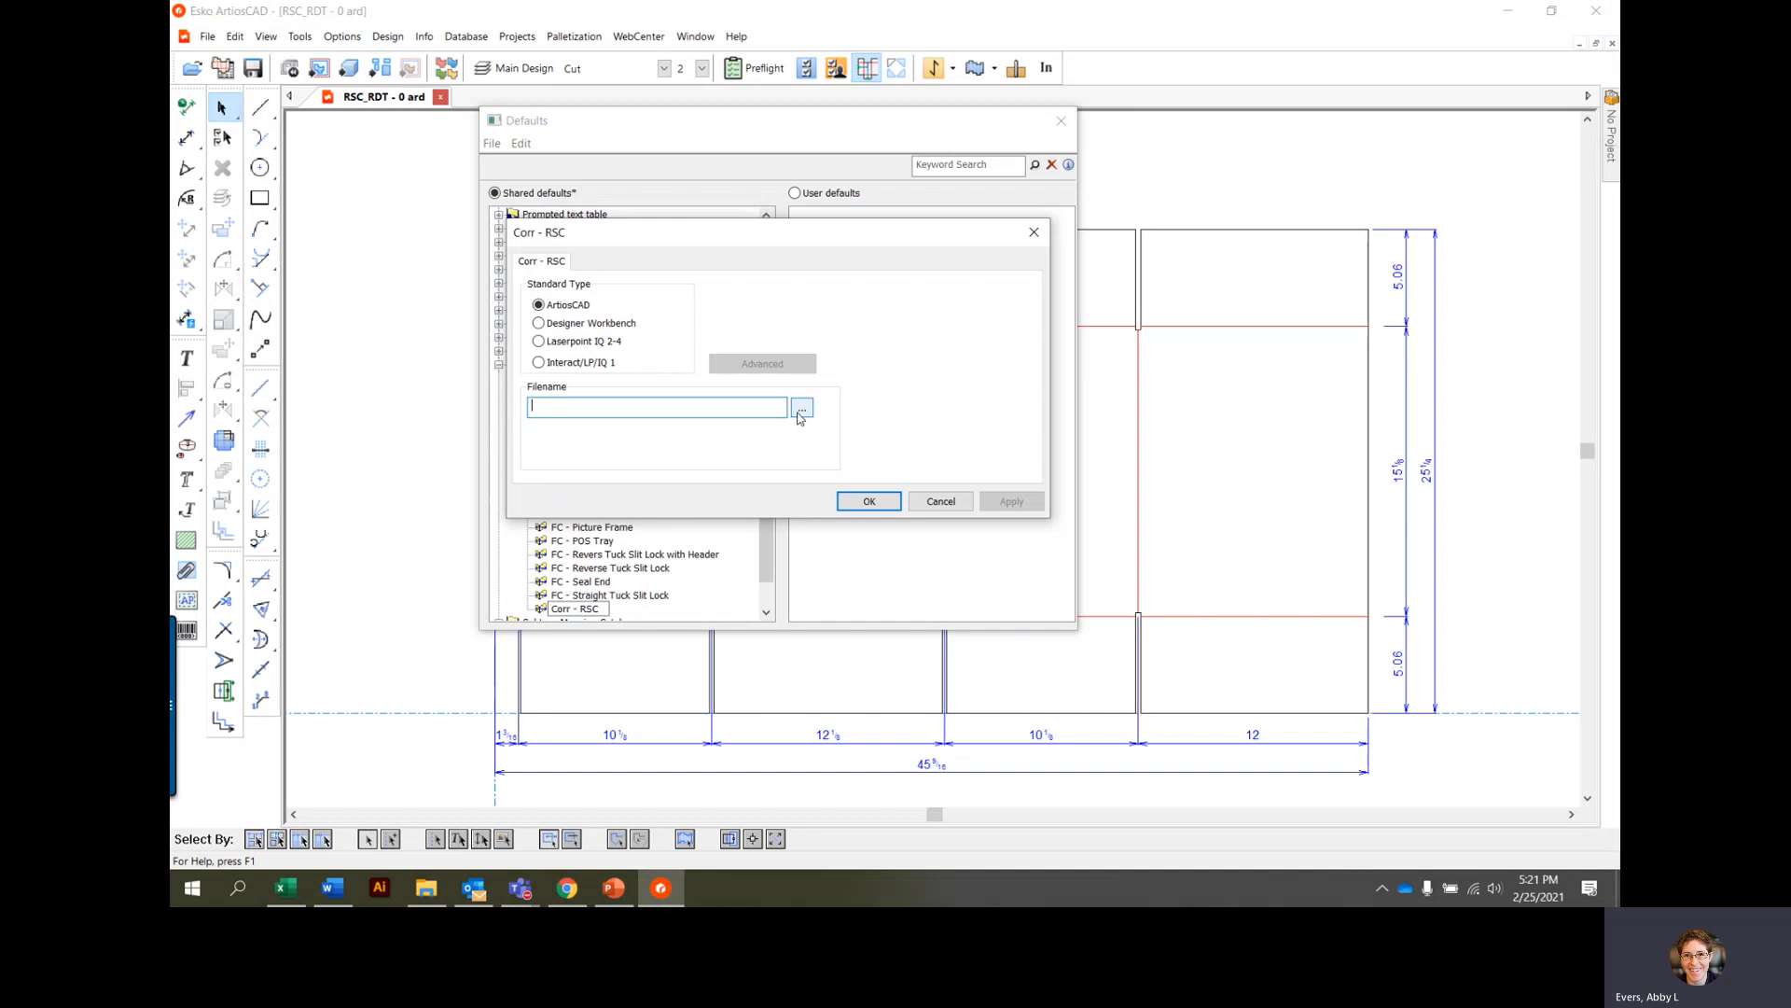
click(800, 408)
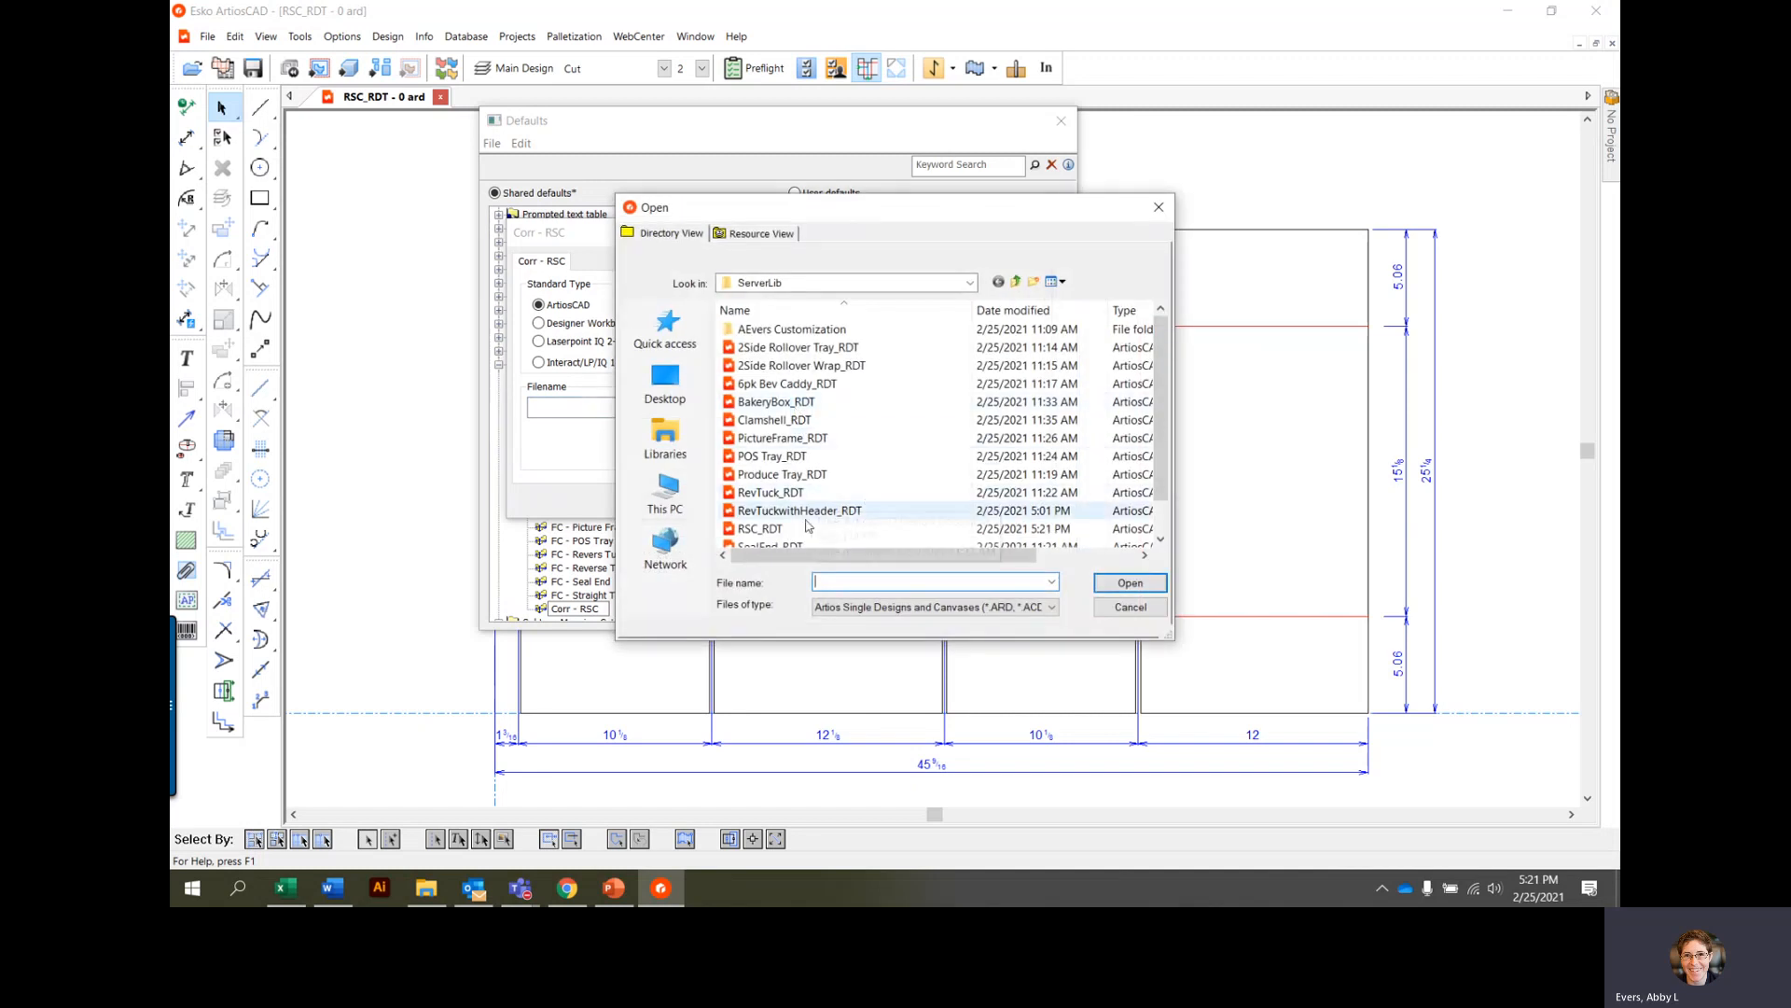
click(759, 528)
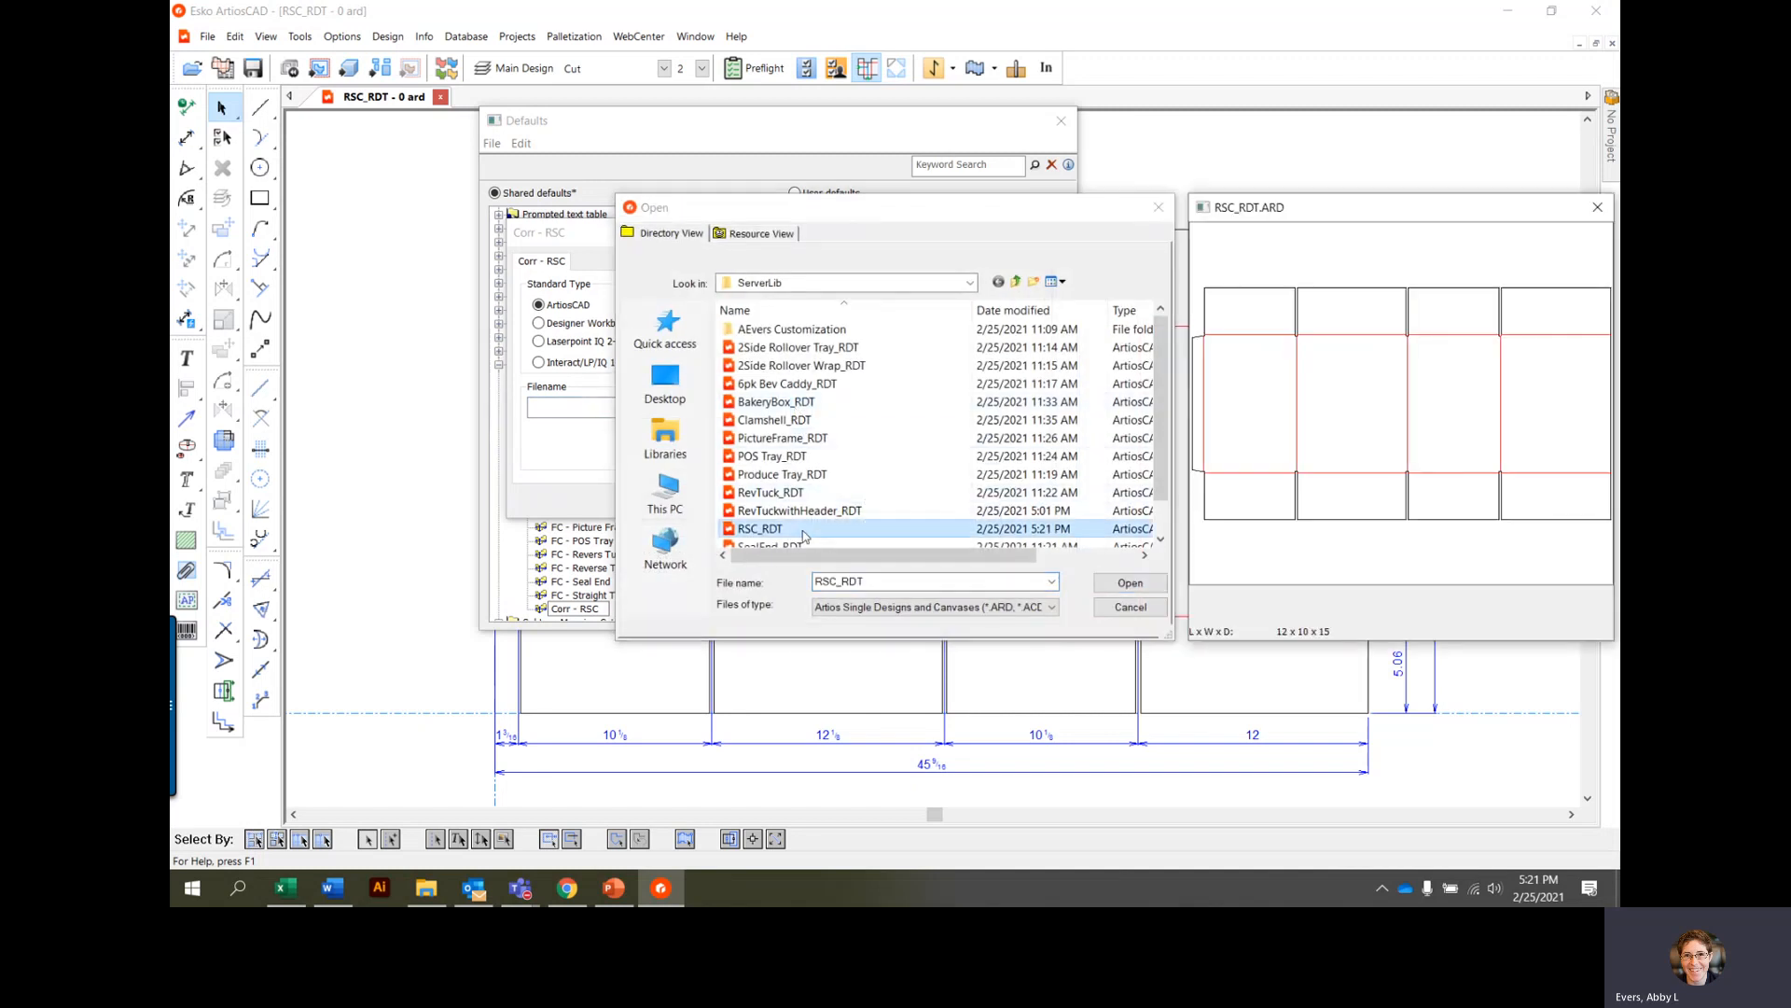
click(1129, 582)
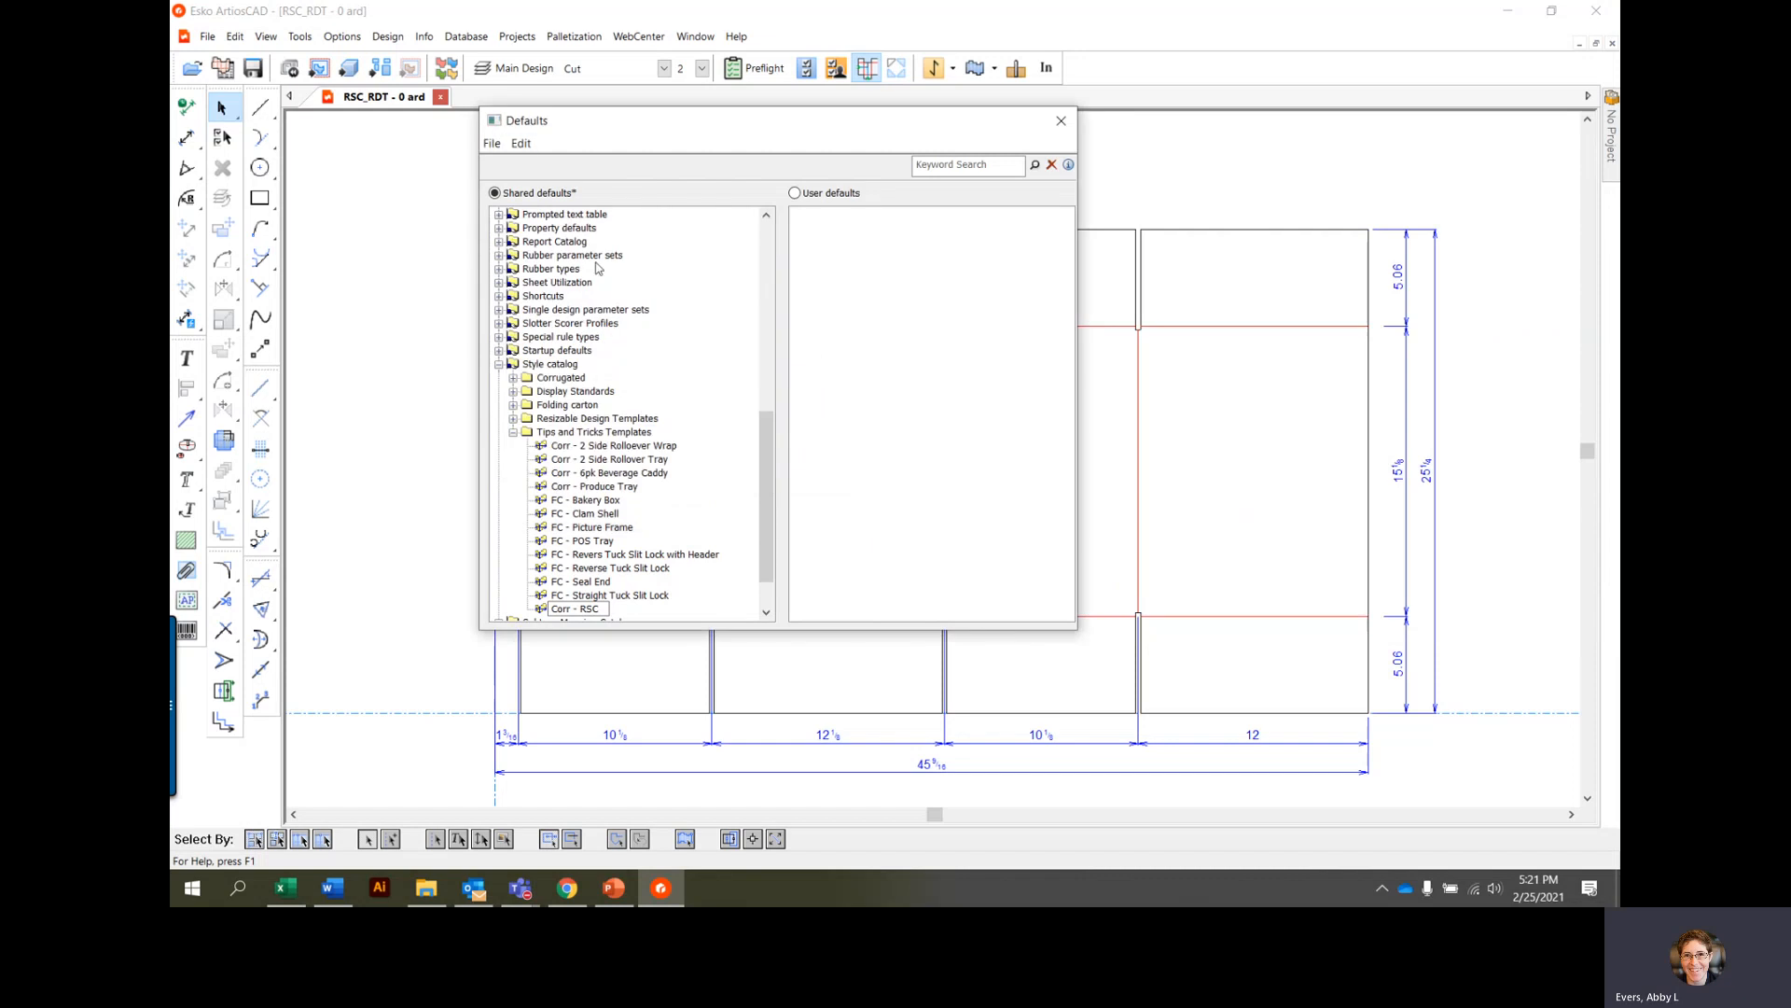
Step: Save the shared defaults and close the Defaults editor
click(491, 144)
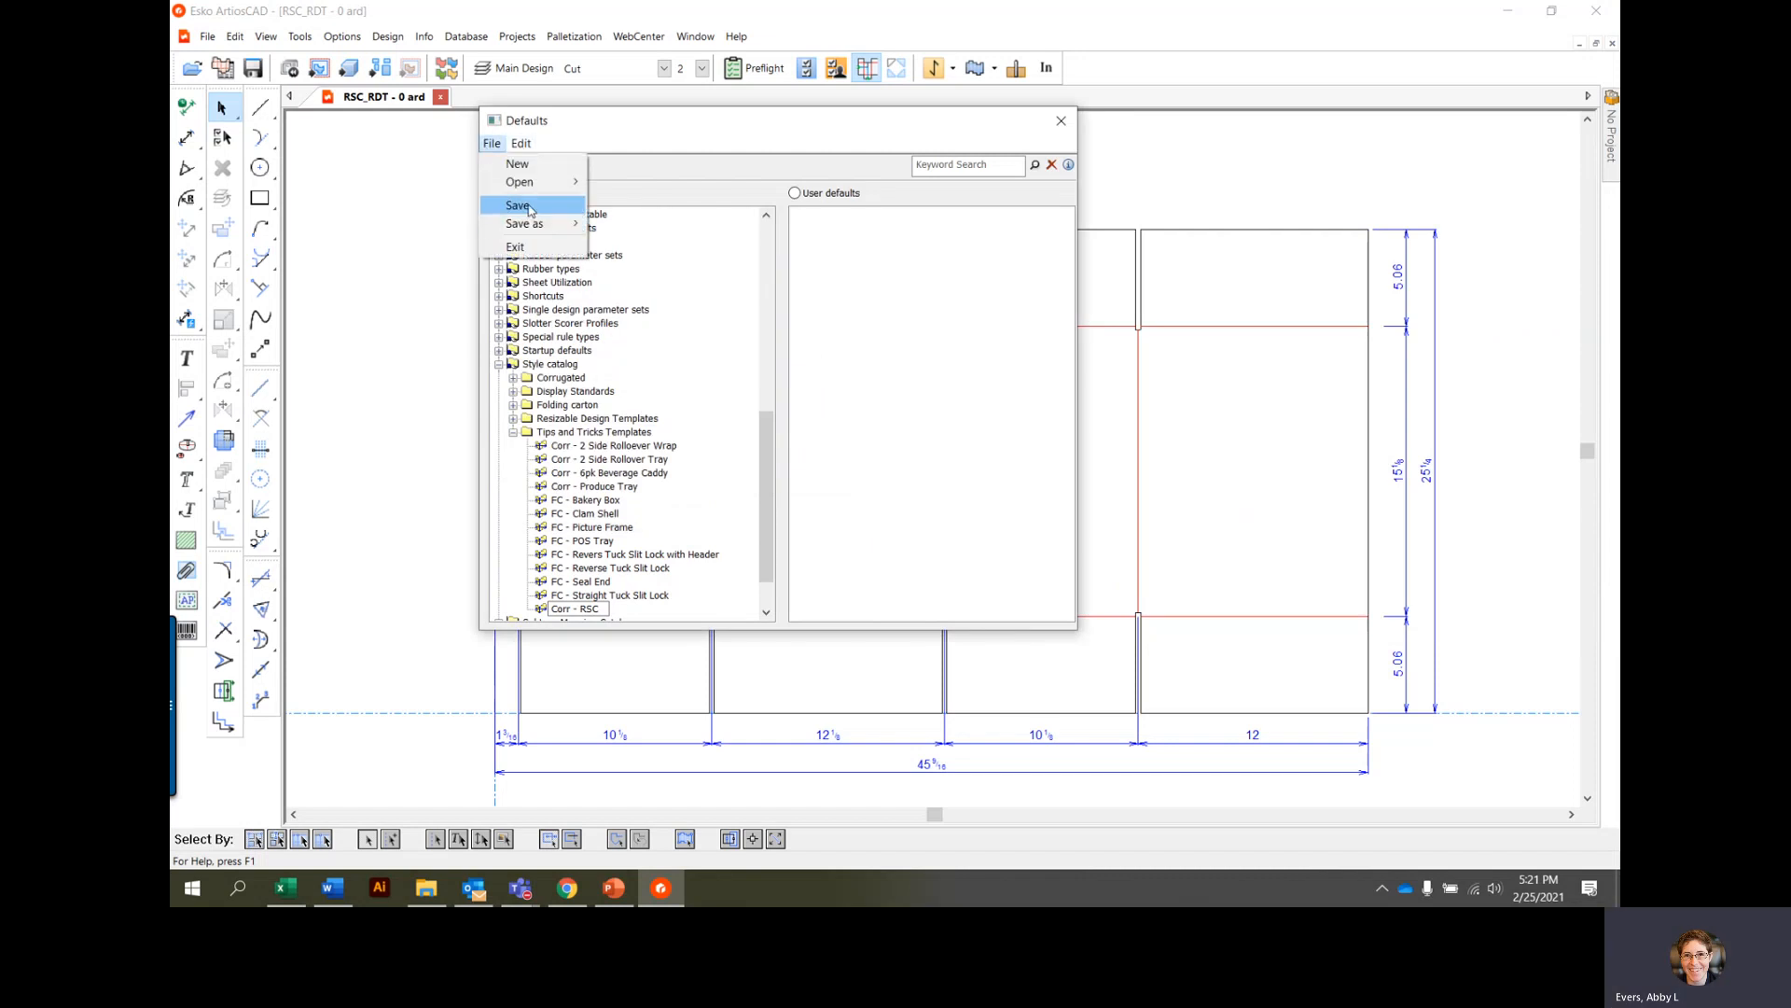
click(516, 205)
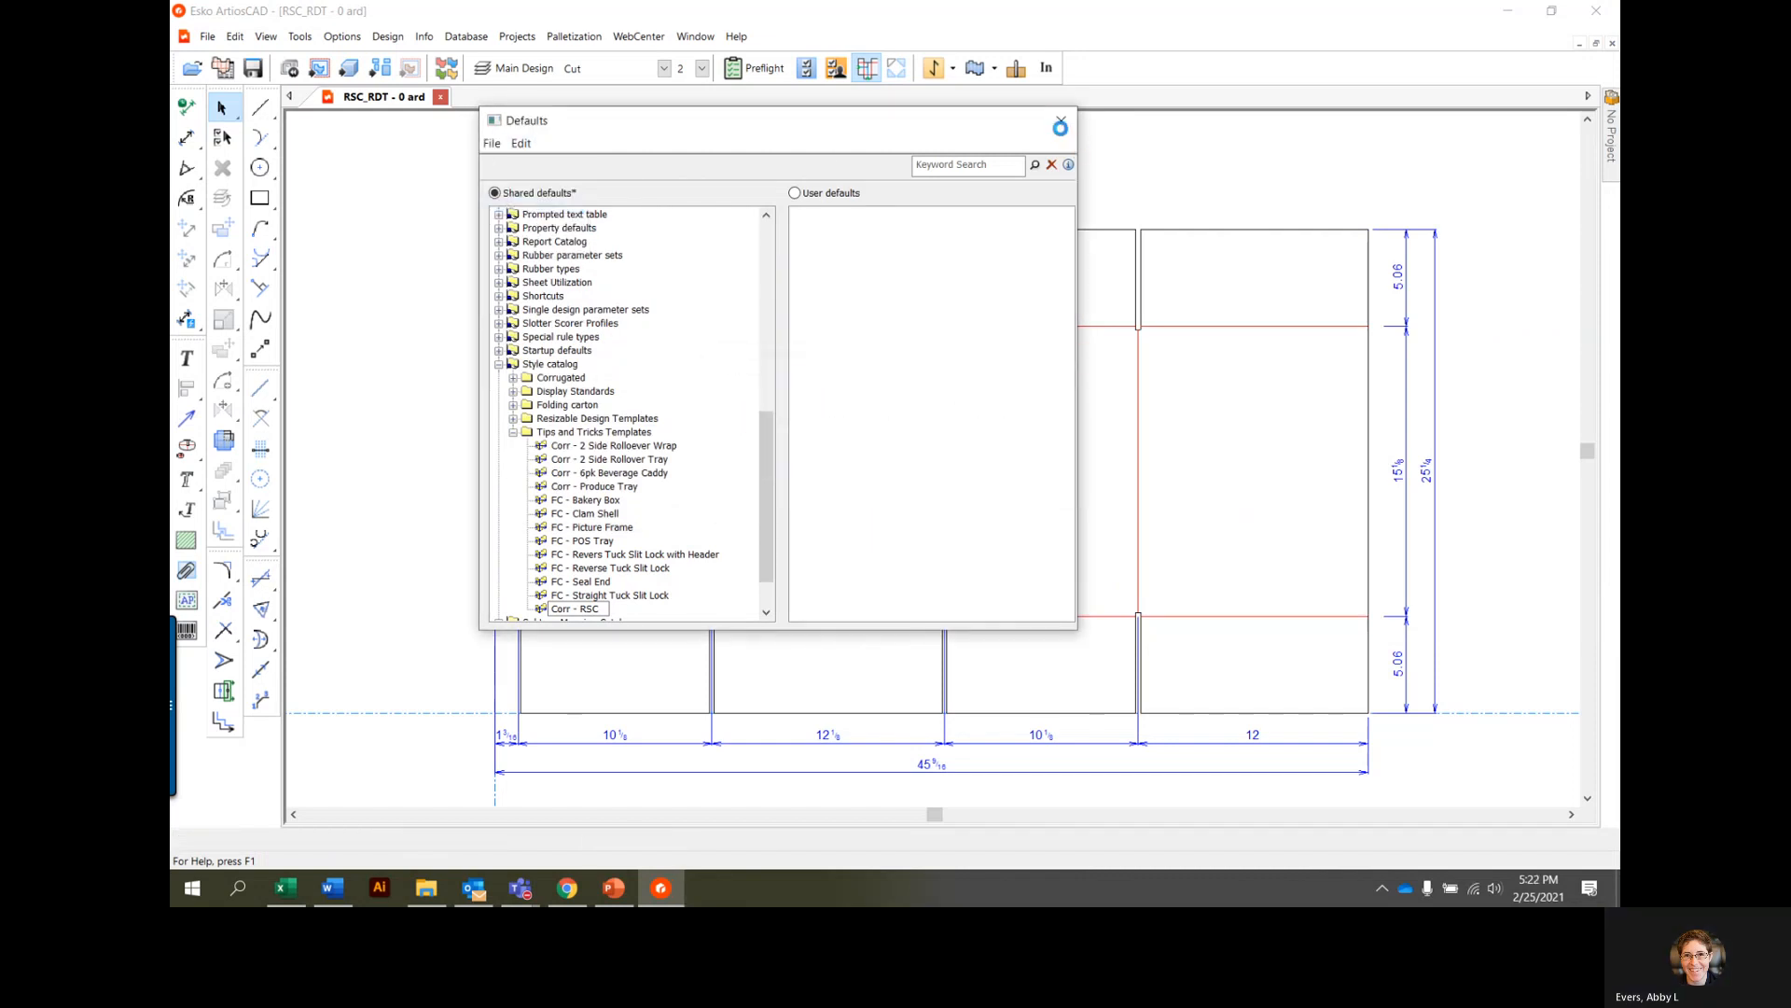
click(1060, 125)
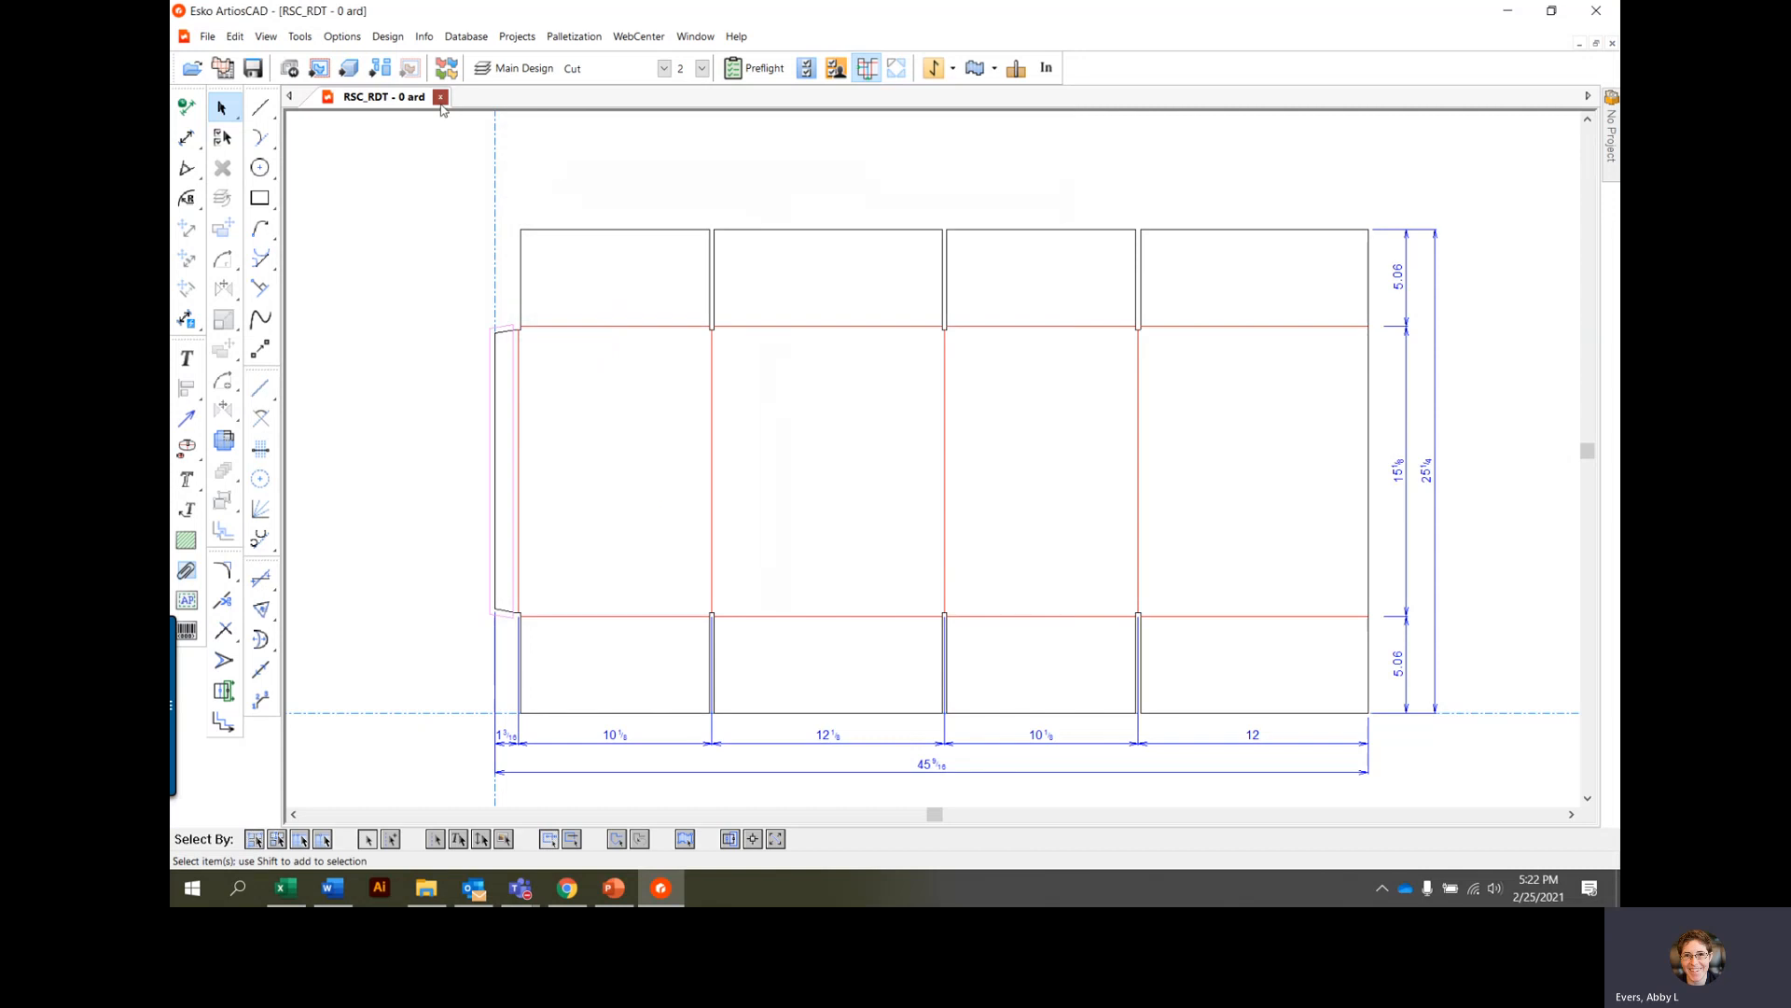
Step: Close RSC_RDT and run the Corr - RSC standard from Tips and Tricks Templates
click(189, 36)
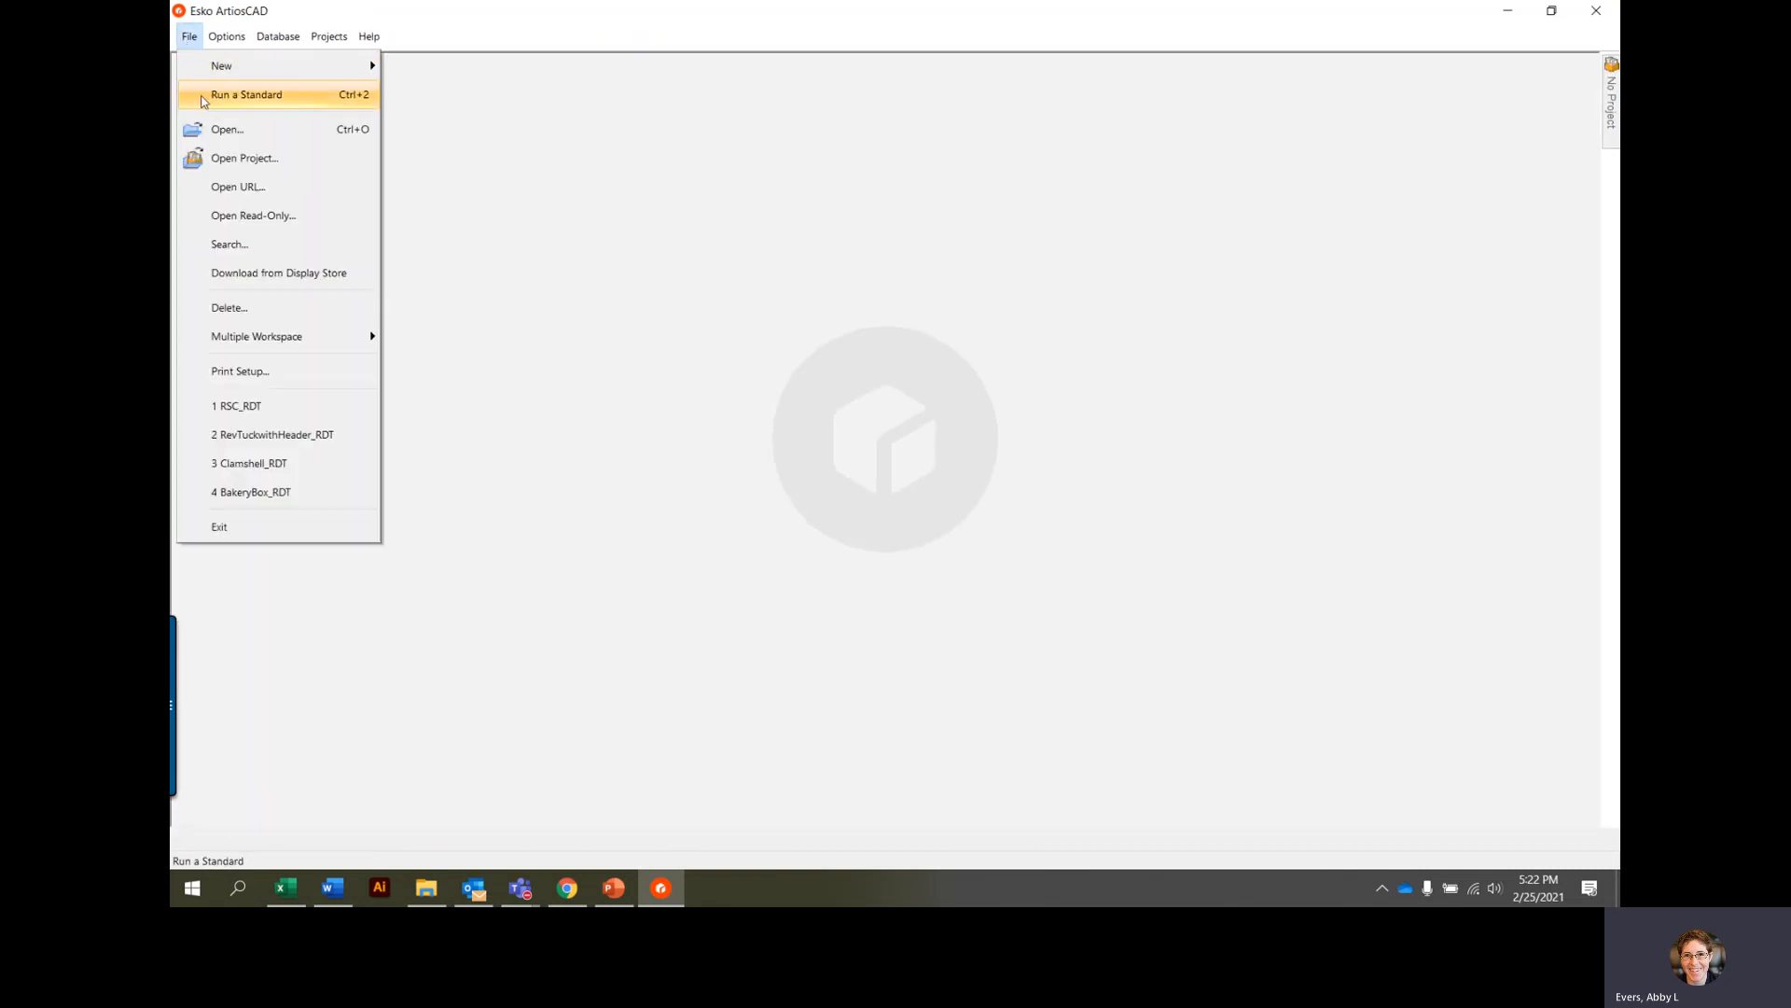
click(246, 94)
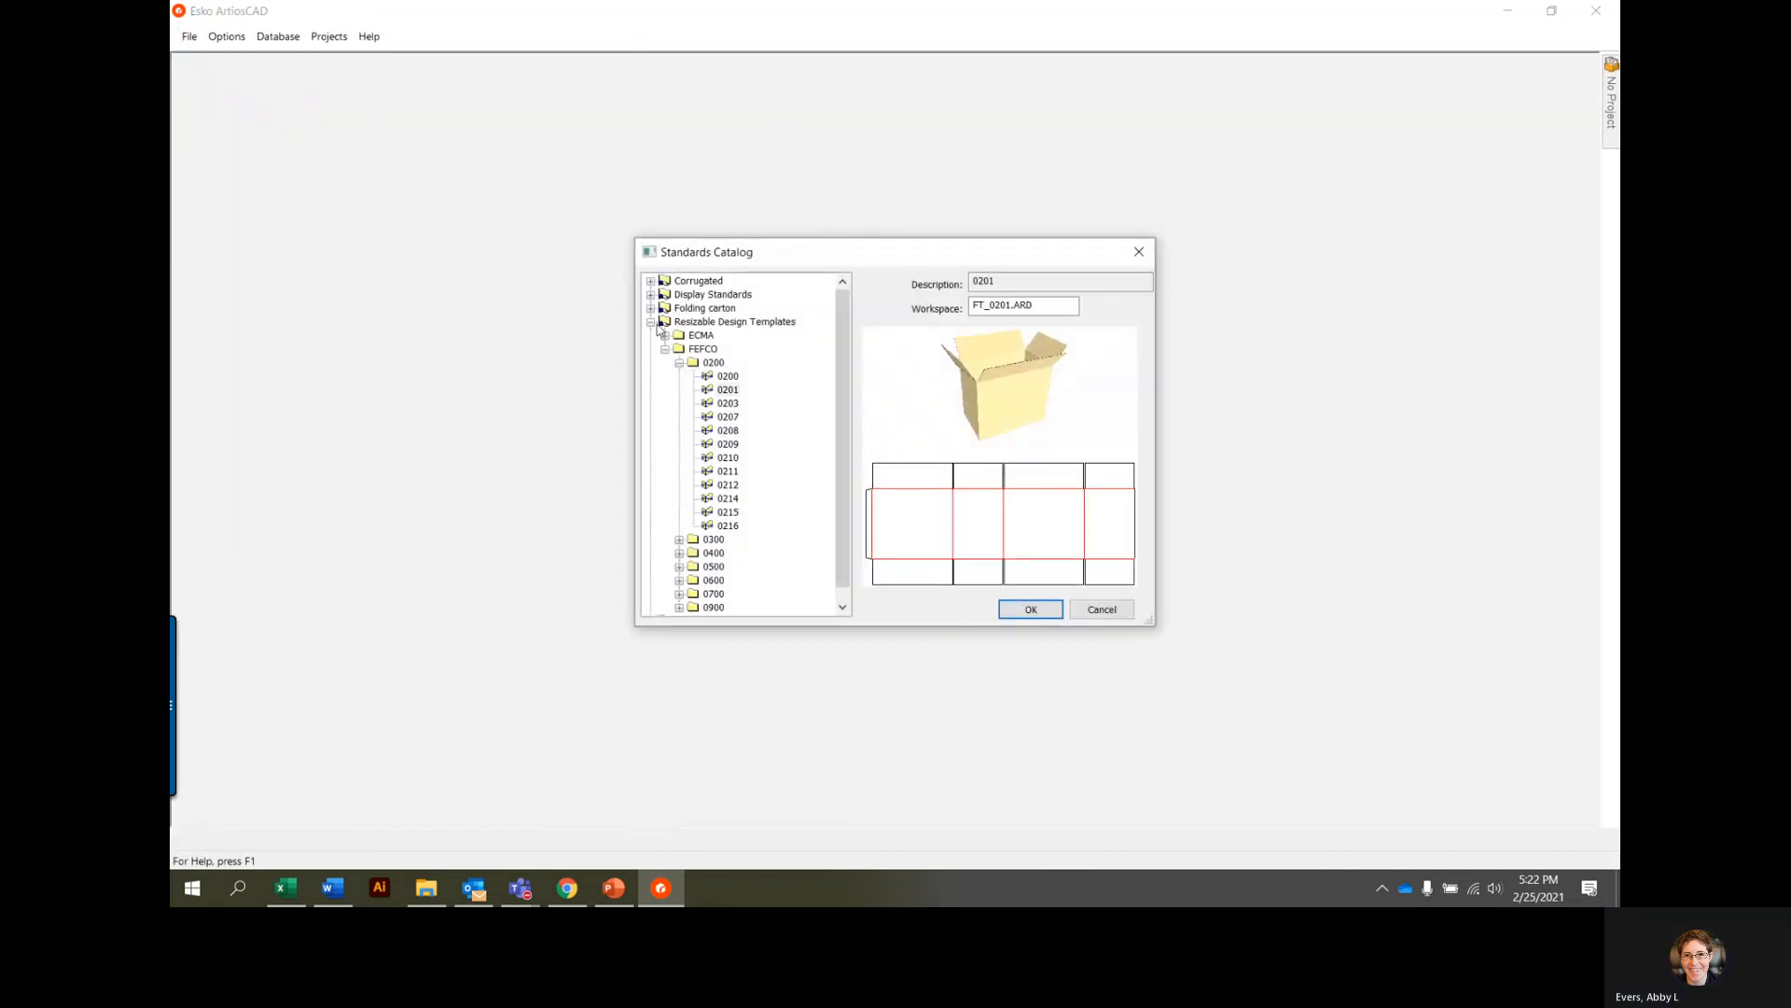
click(732, 321)
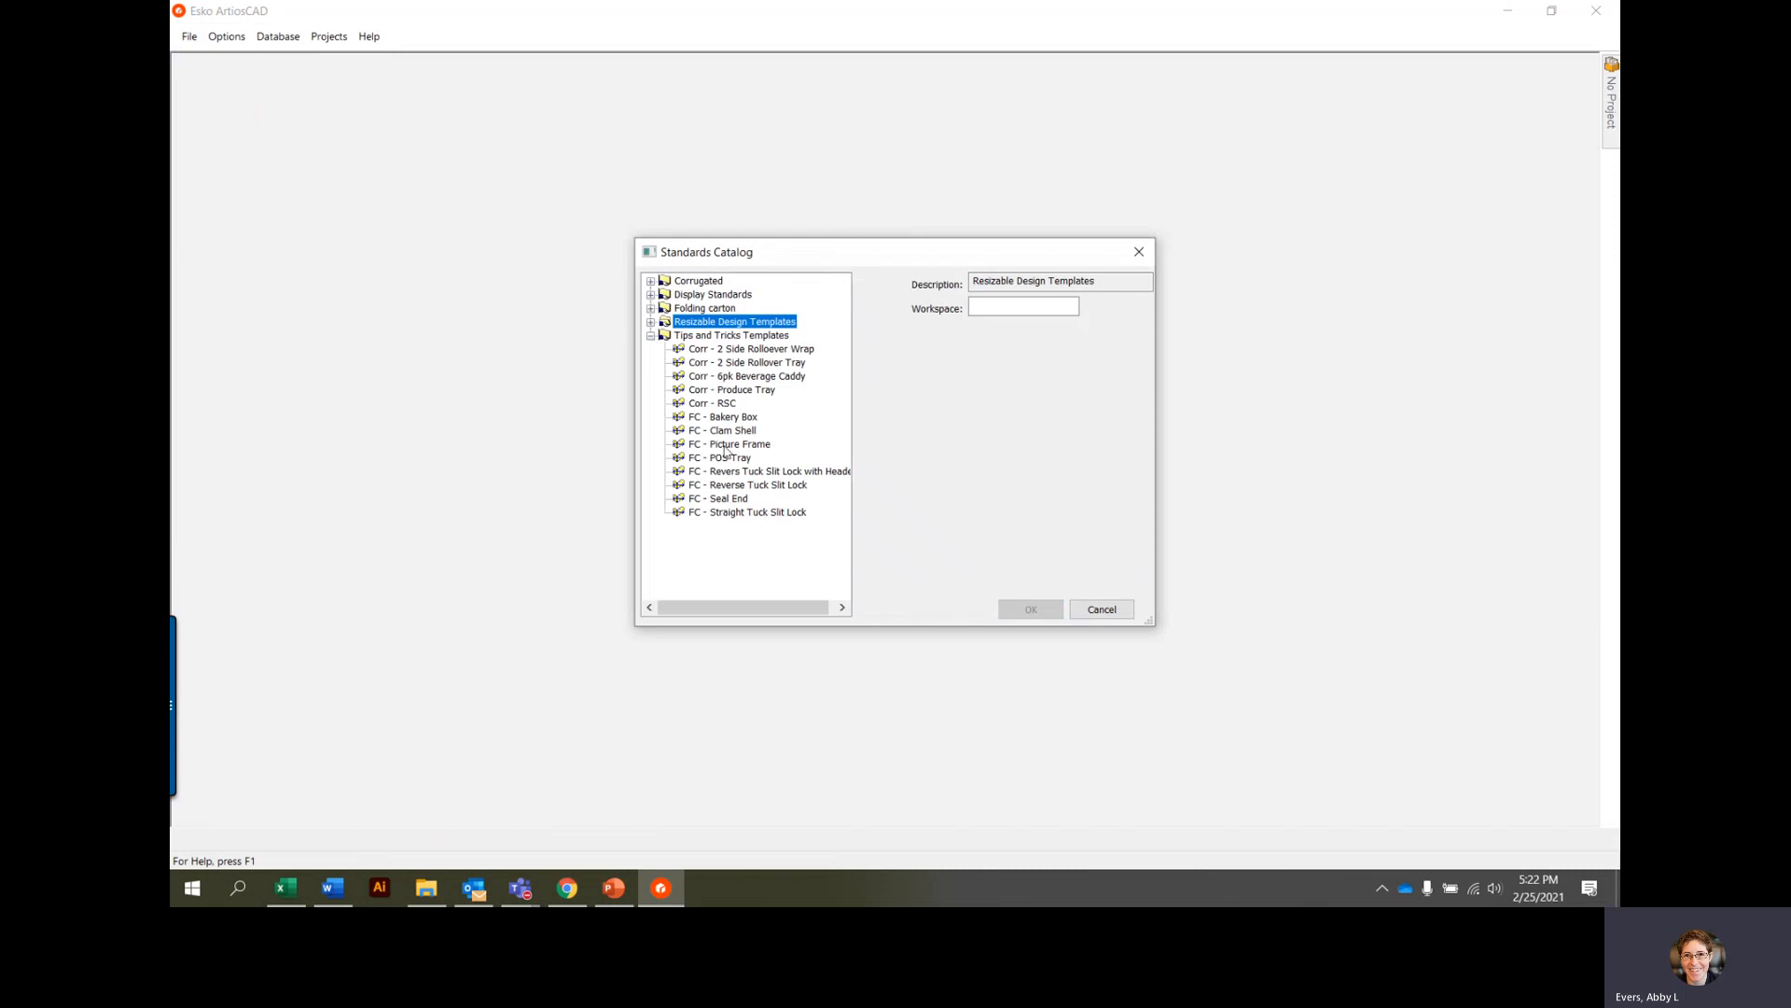
click(711, 403)
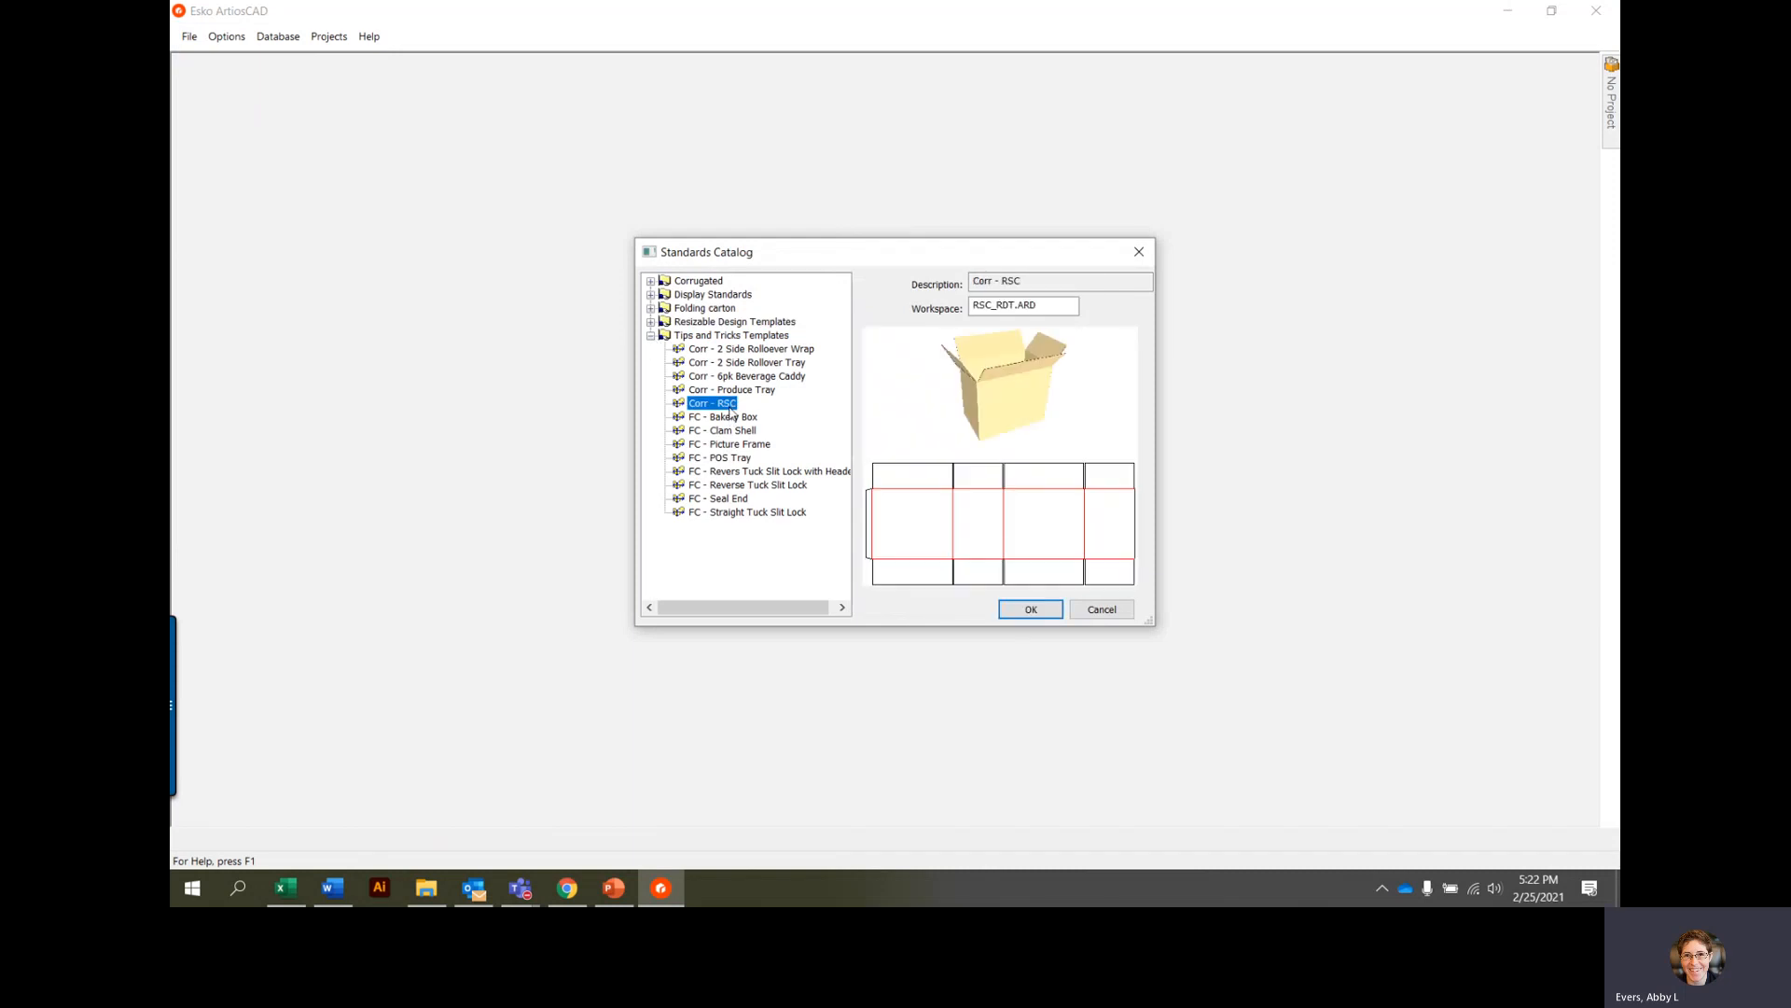
click(1030, 609)
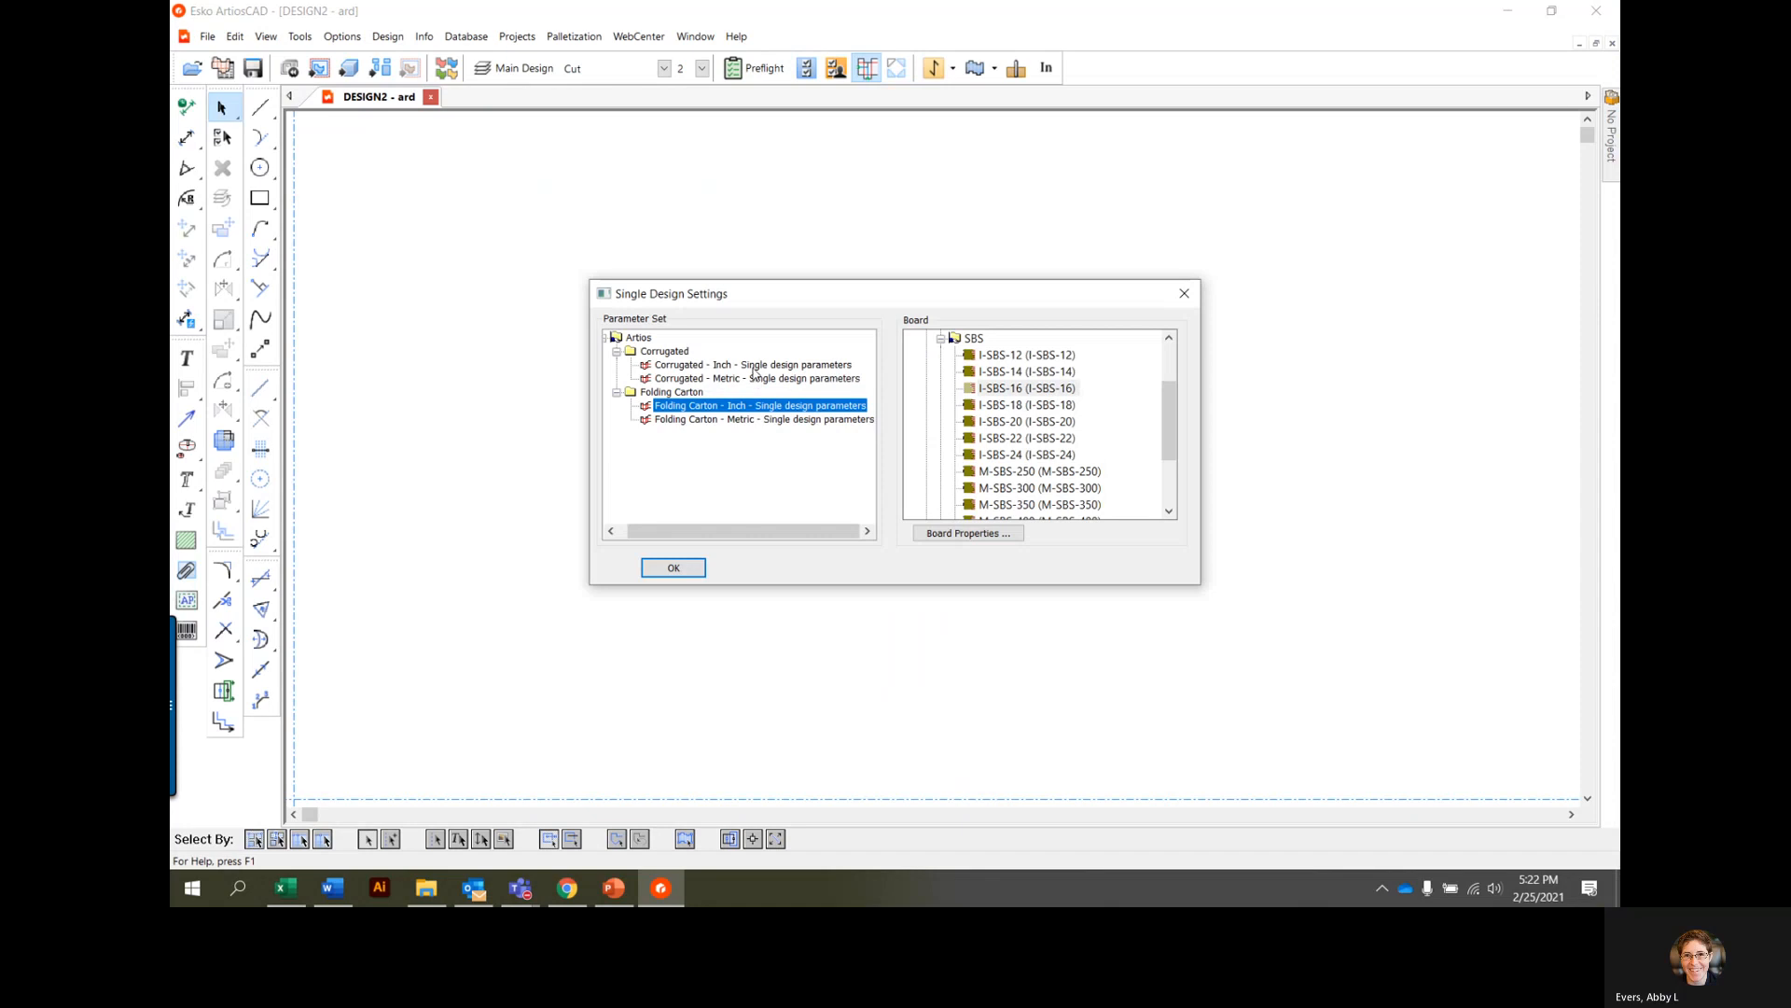
Step: Accept the Corrugated - Inch parameter set with board group B for the new design
click(747, 364)
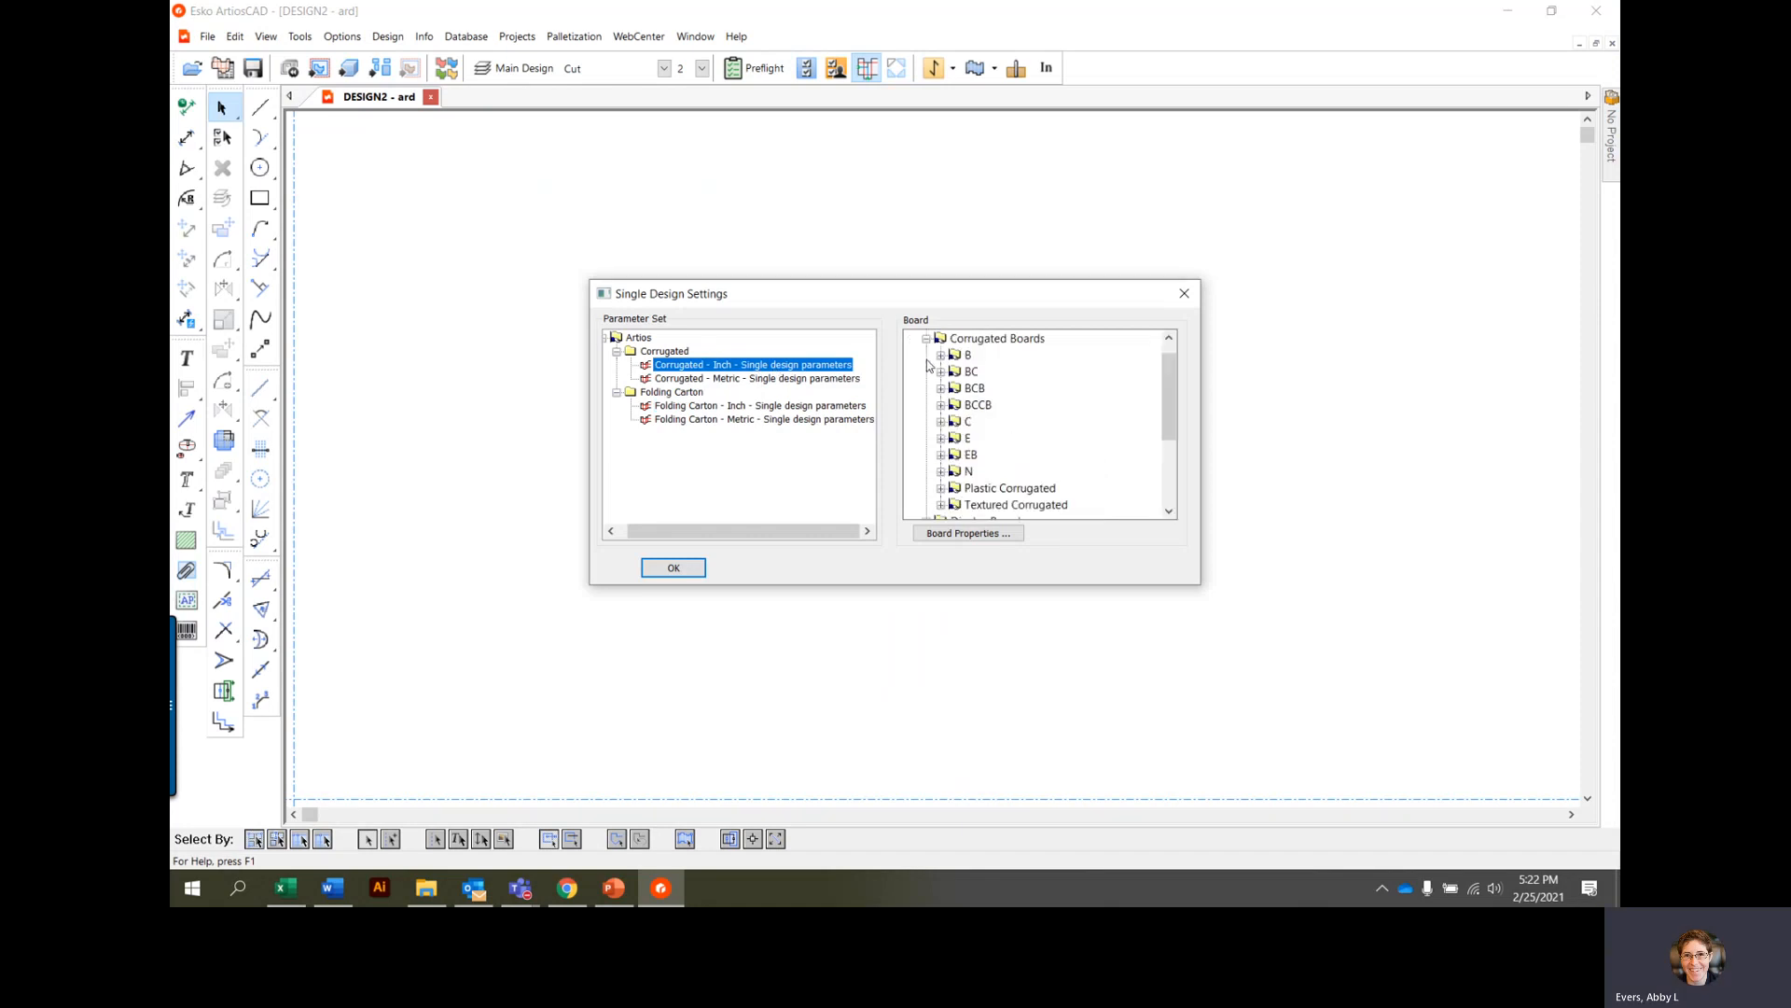
click(939, 354)
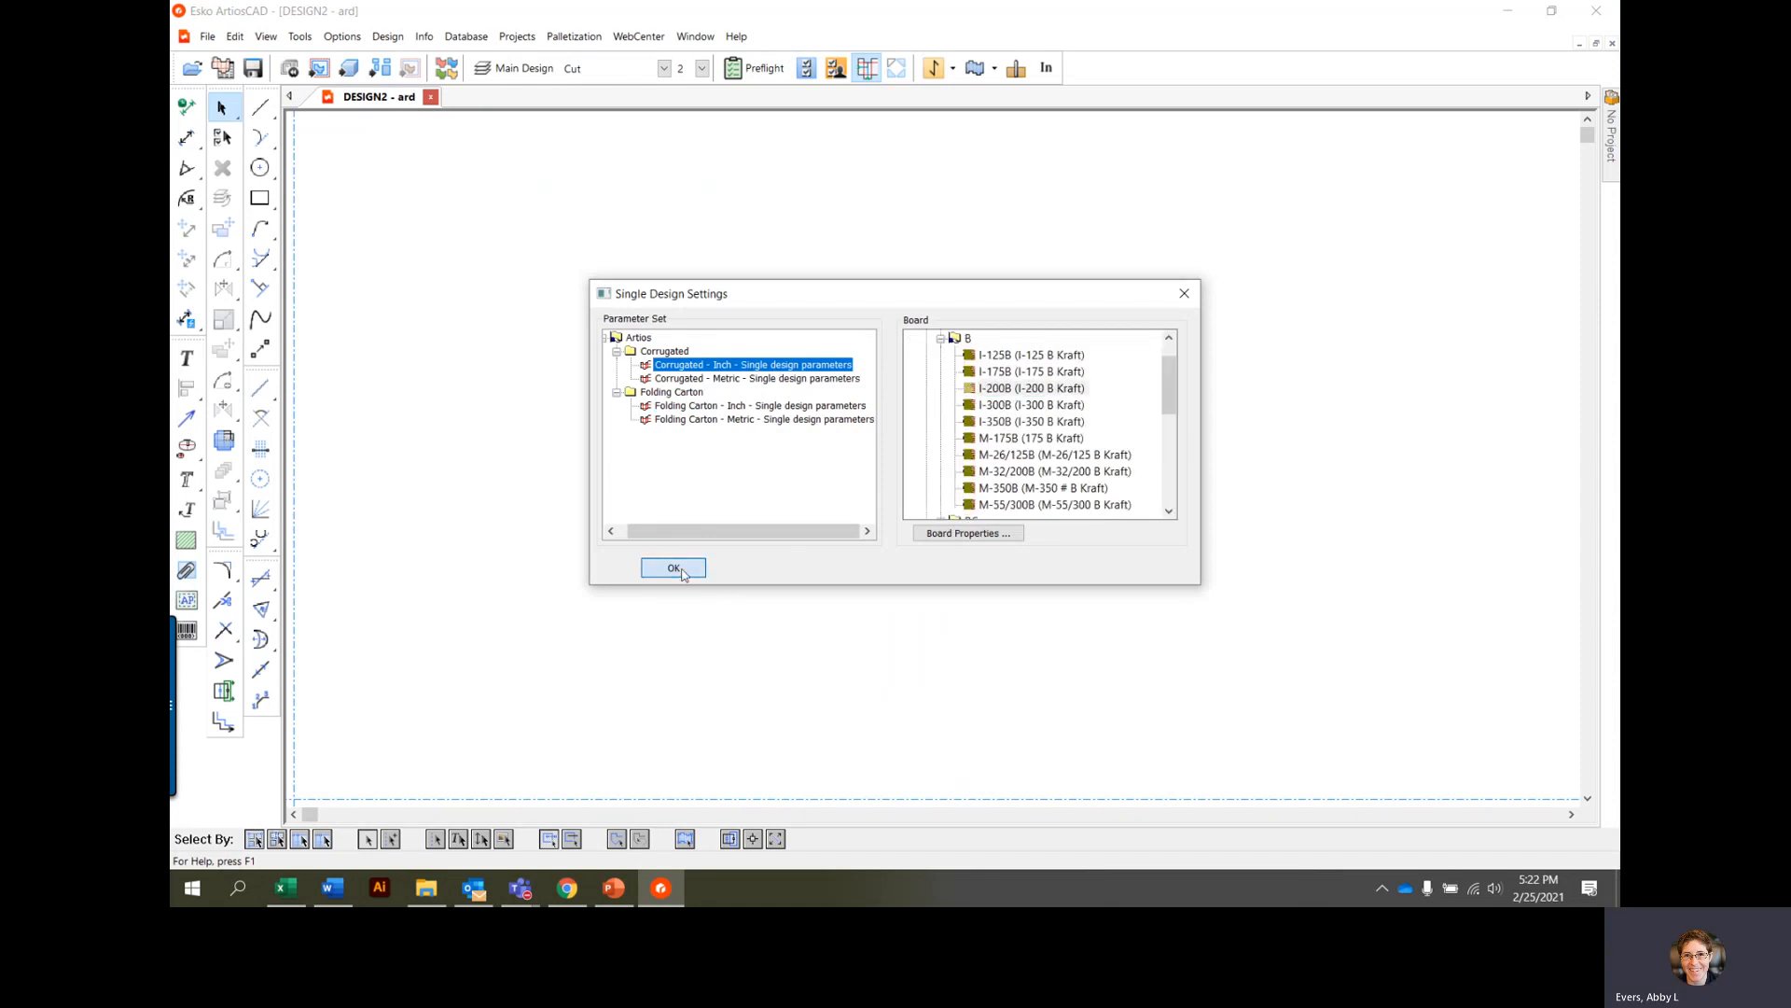
click(673, 569)
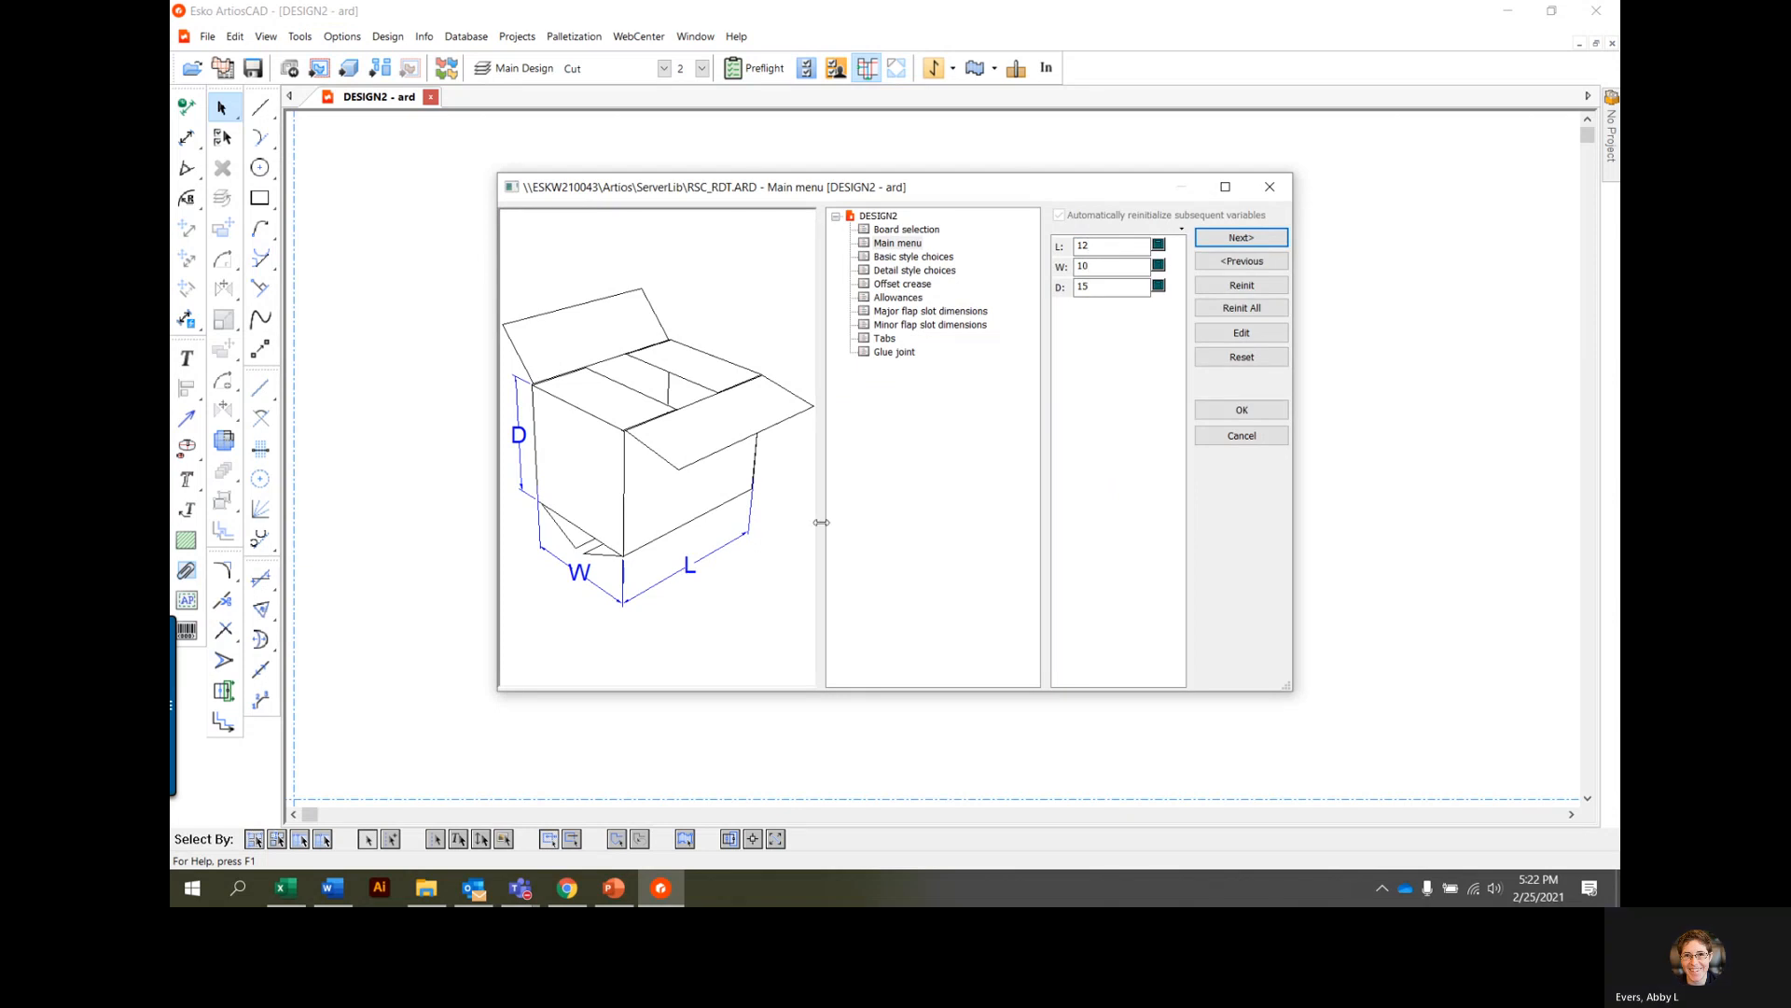
Step: Build DESIGN2 with the default 12 x 10 x 15 dimensions and accept the layer settings
click(1240, 409)
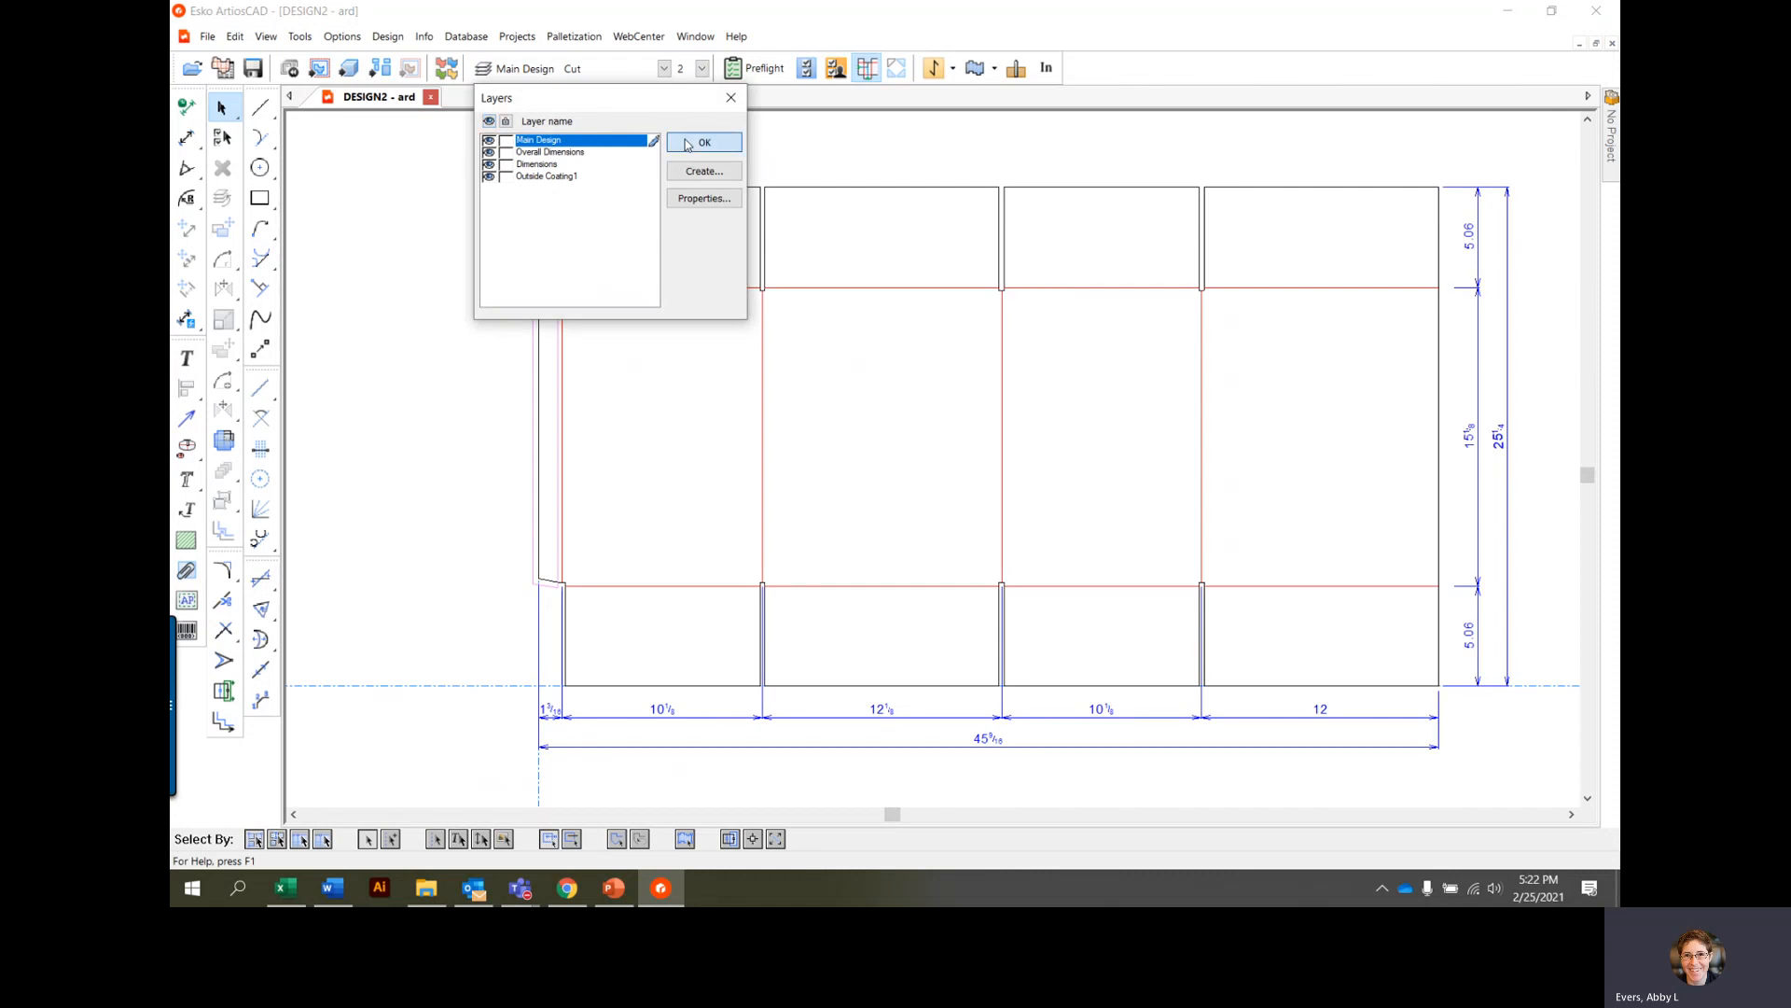
click(703, 142)
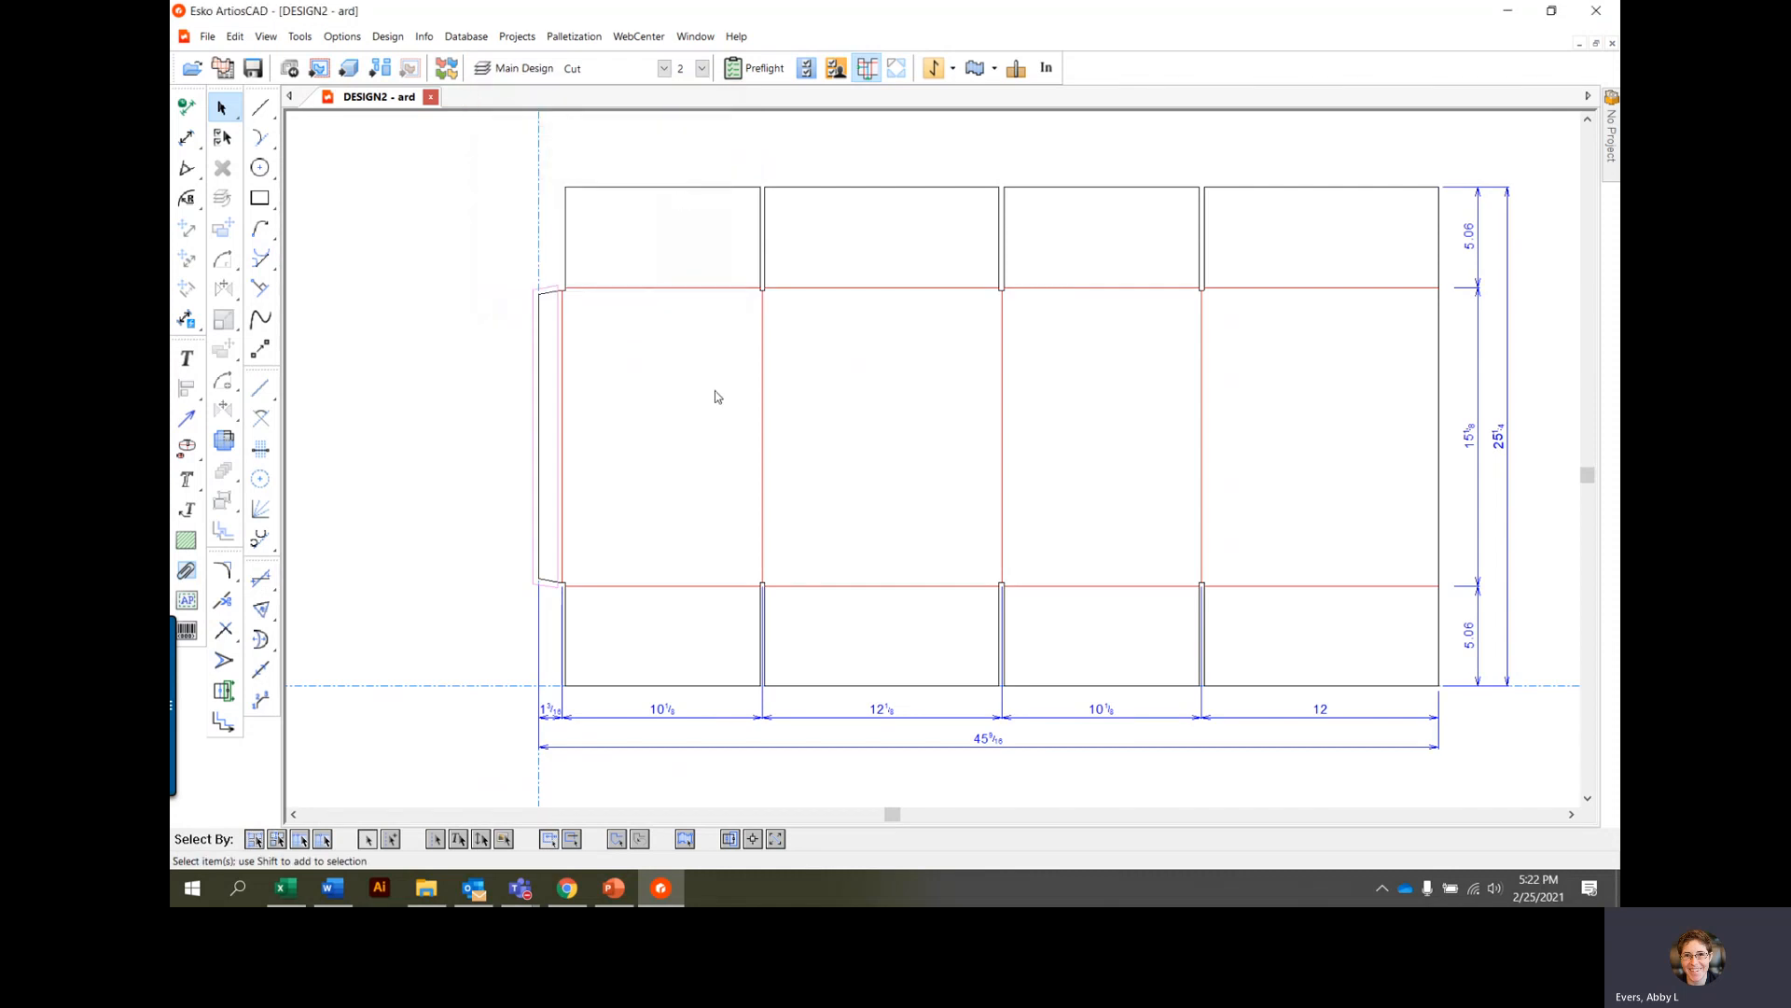